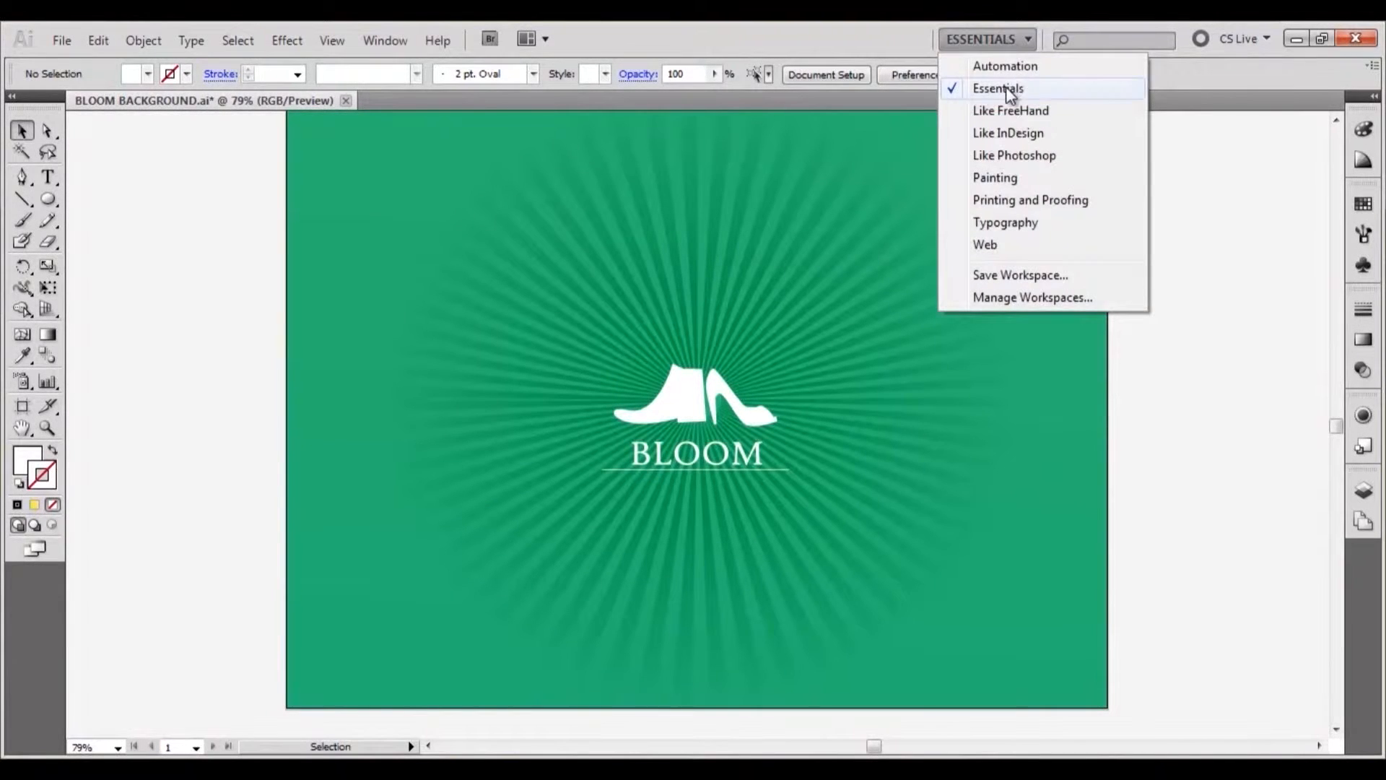
Step: Add the black headline 'MORE WOW FOR YOUR WALLET' near the top in the Essentials workspace
{"action": "left_click", "coordinate": [996, 88]}
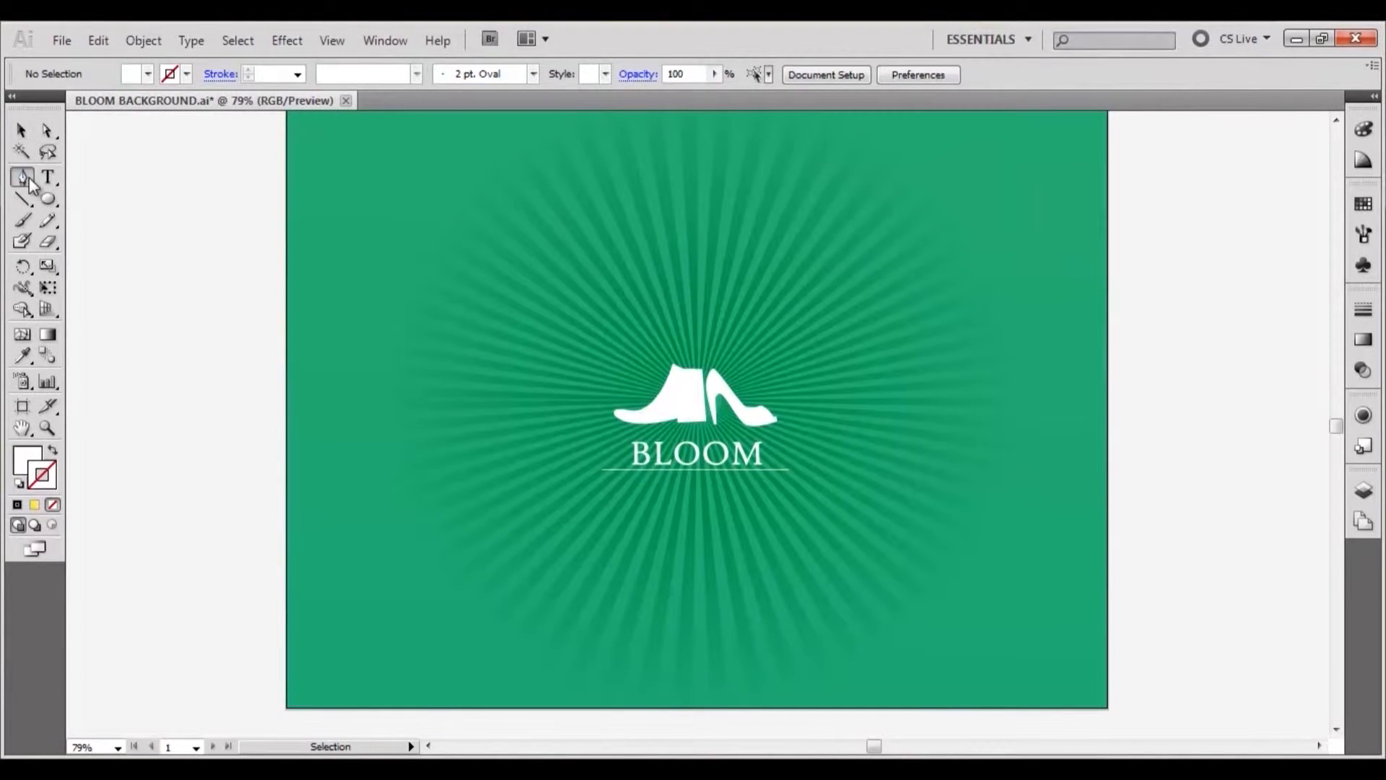
{"action": "left_click", "coordinate": [47, 178]}
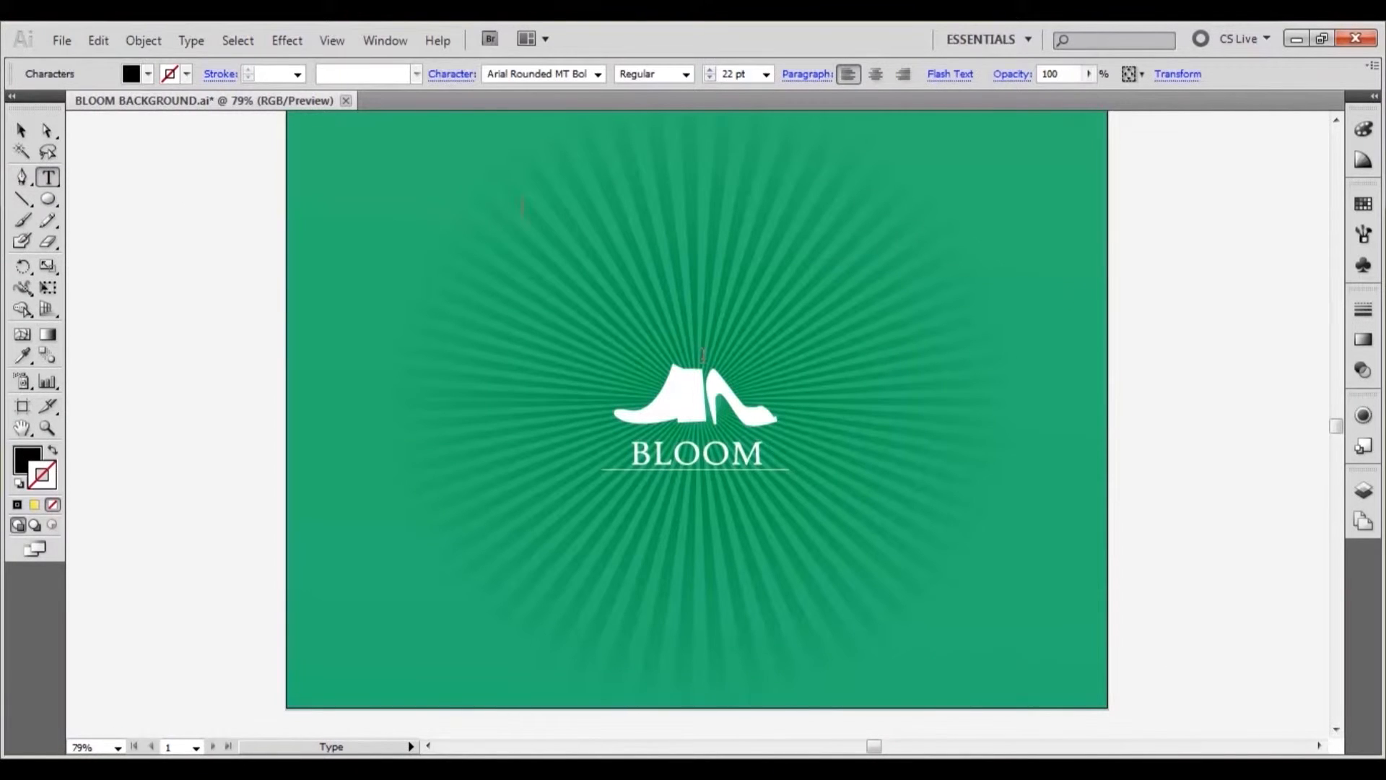
{"action": "type", "text": "MORE"}
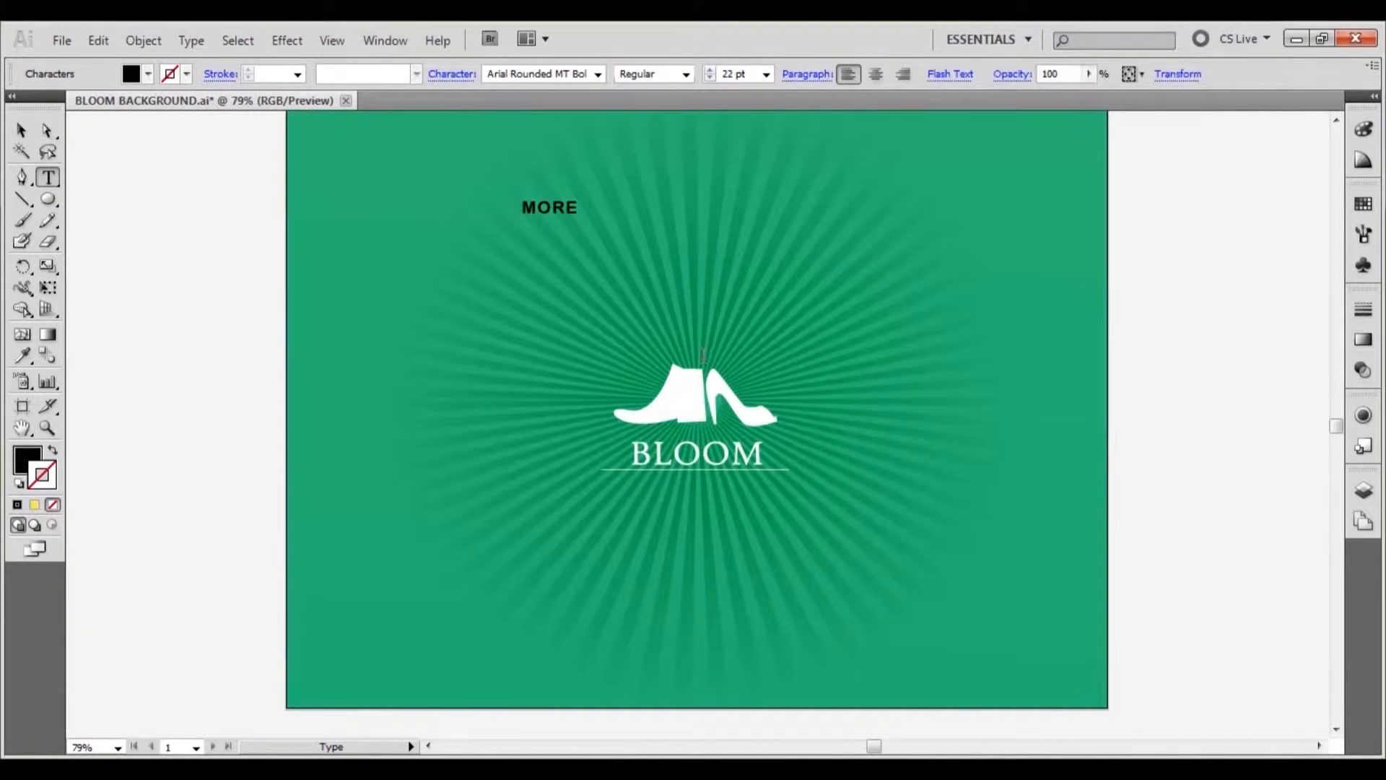
{"action": "type", "text": "WOW FOR YOUR WALLET"}
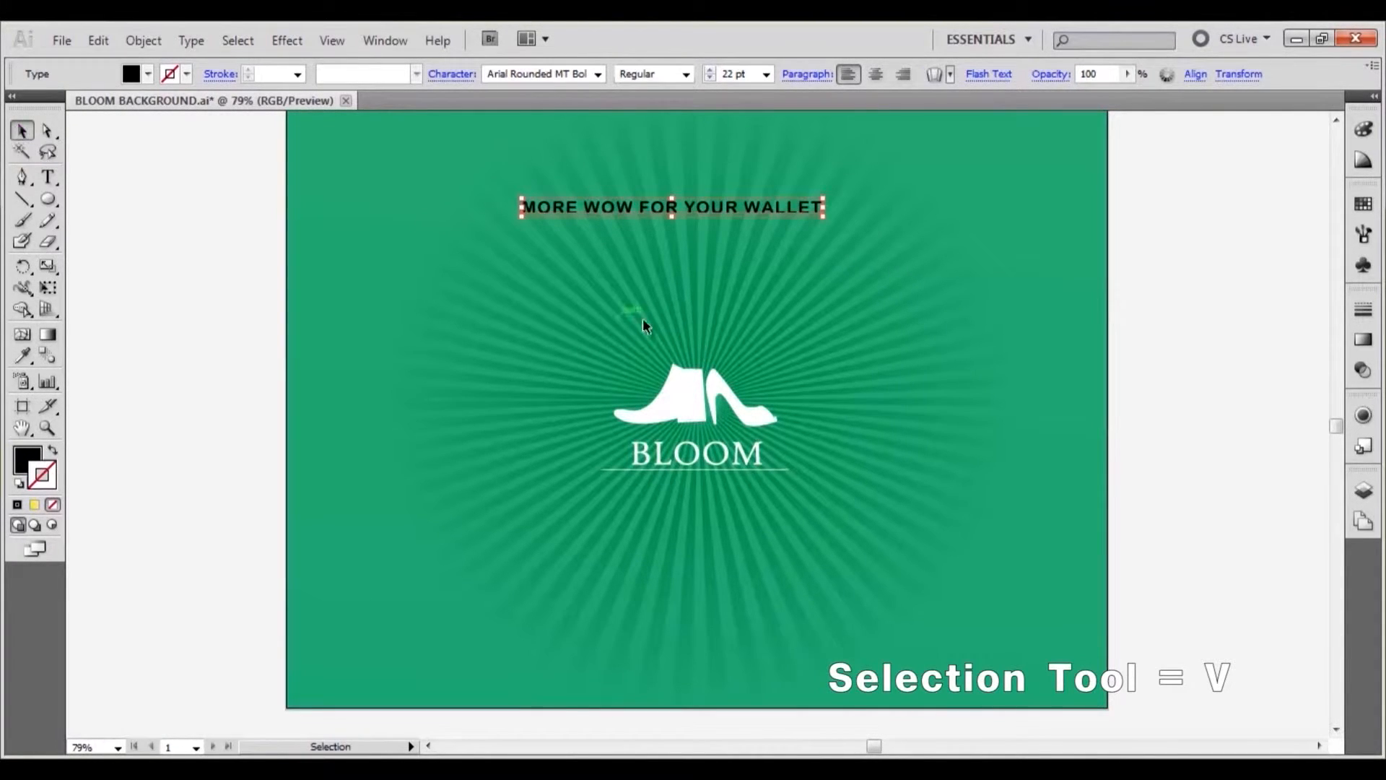
Step: Make the headline white and warp it into a 40% Arch, enlarged across the top
{"action": "left_click", "coordinate": [1362, 202]}
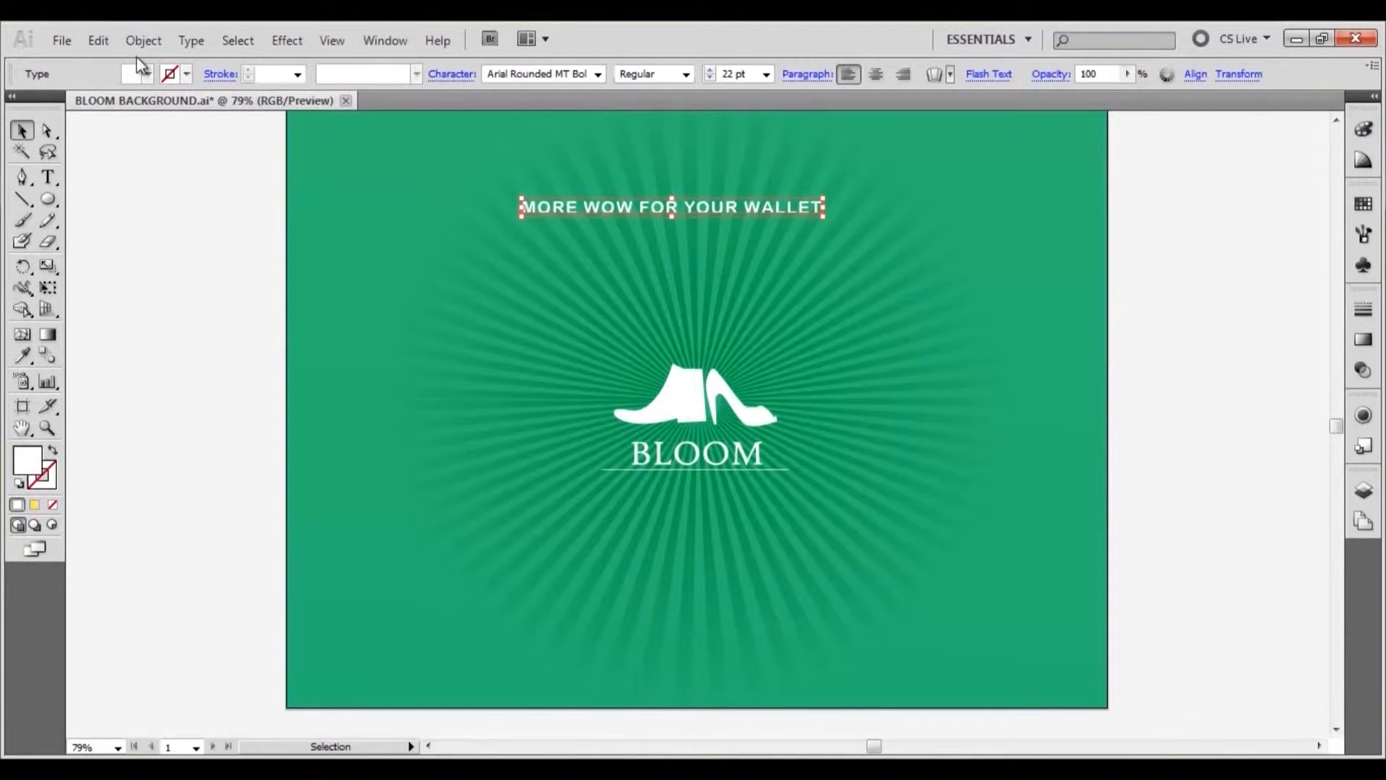
{"action": "left_click", "coordinate": [143, 40]}
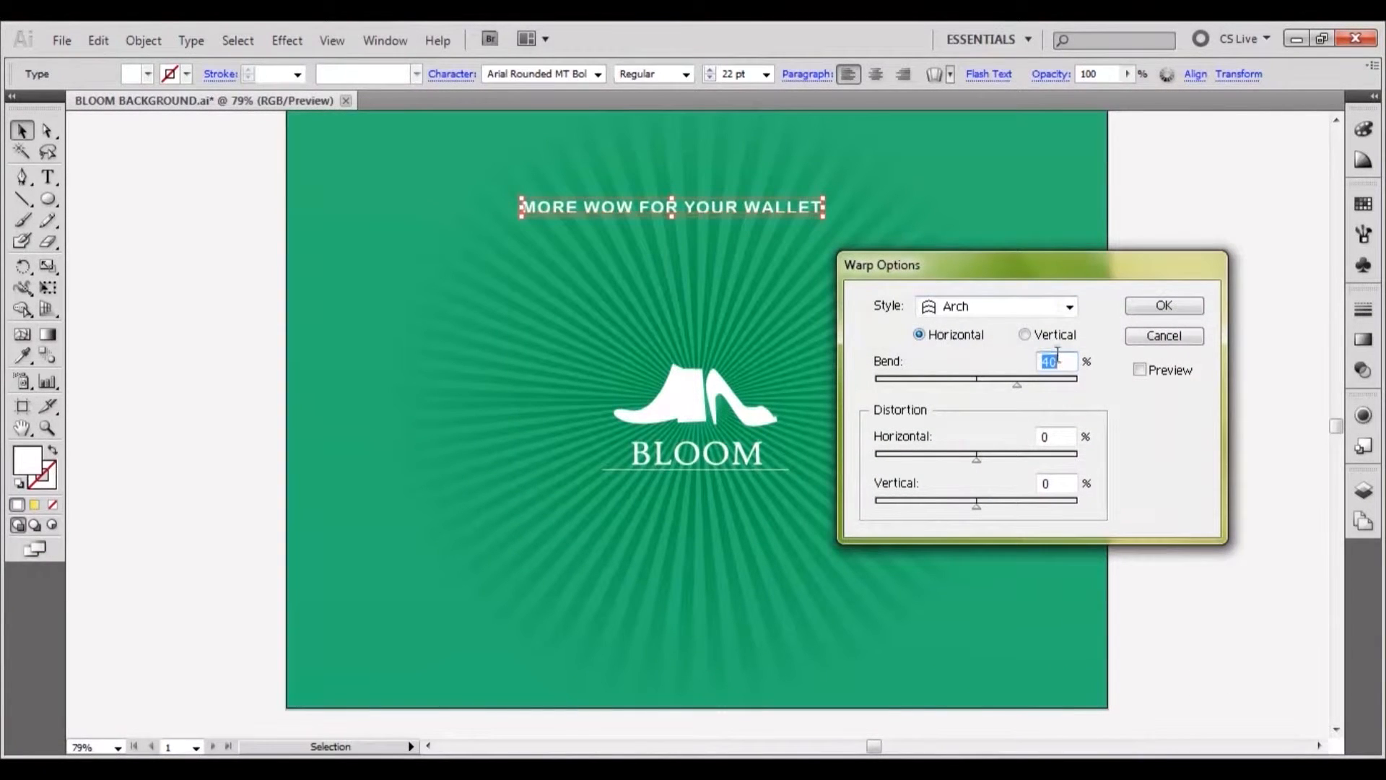
{"action": "mouse_move", "coordinate": [1059, 375]}
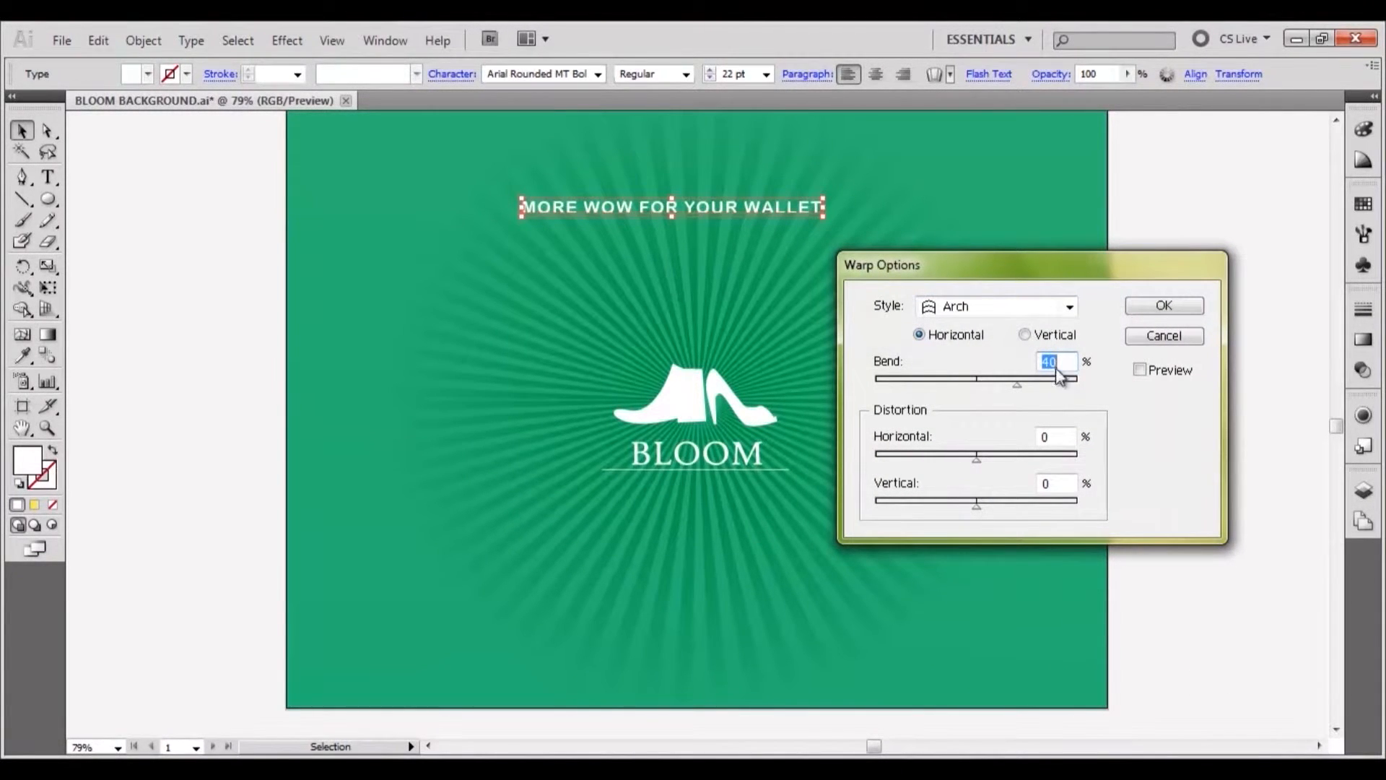
{"action": "mouse_move", "coordinate": [1066, 478]}
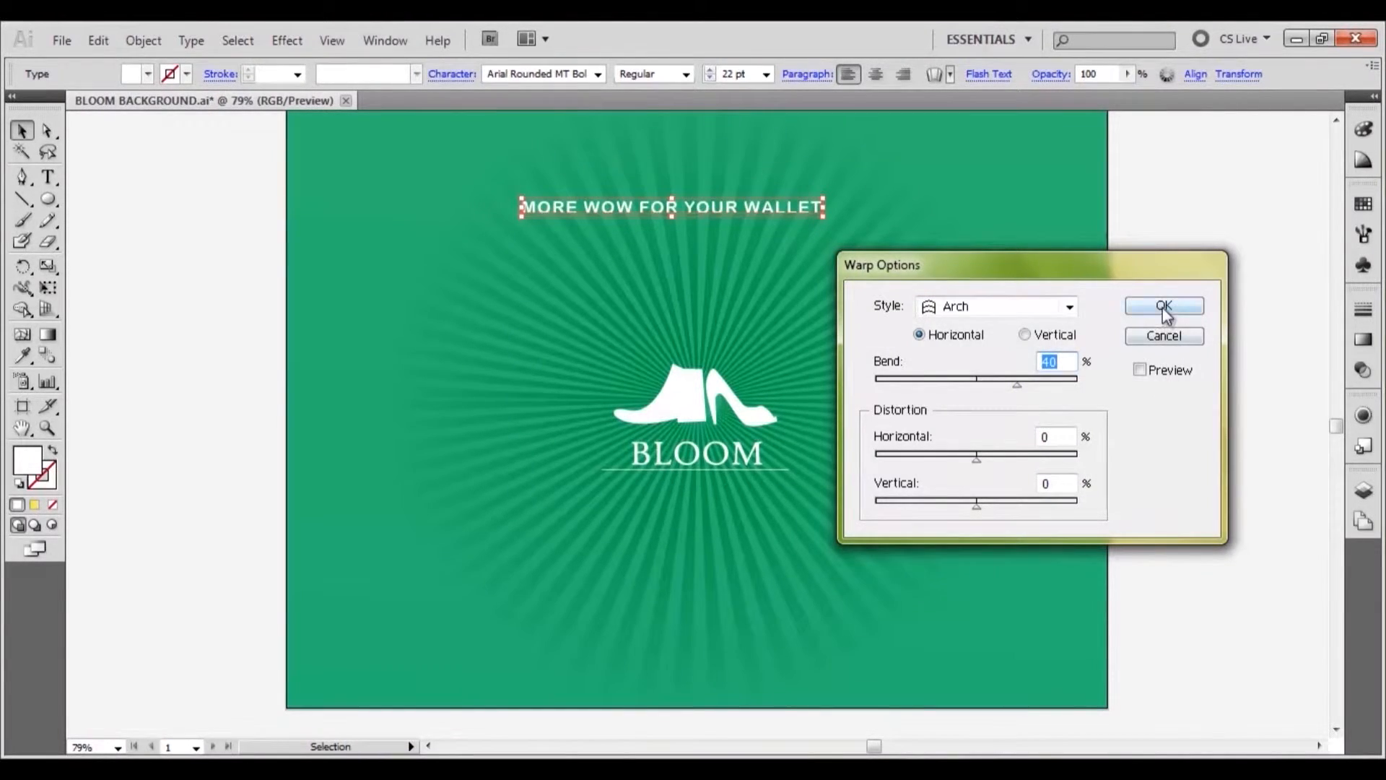
{"action": "left_click", "coordinate": [1164, 306]}
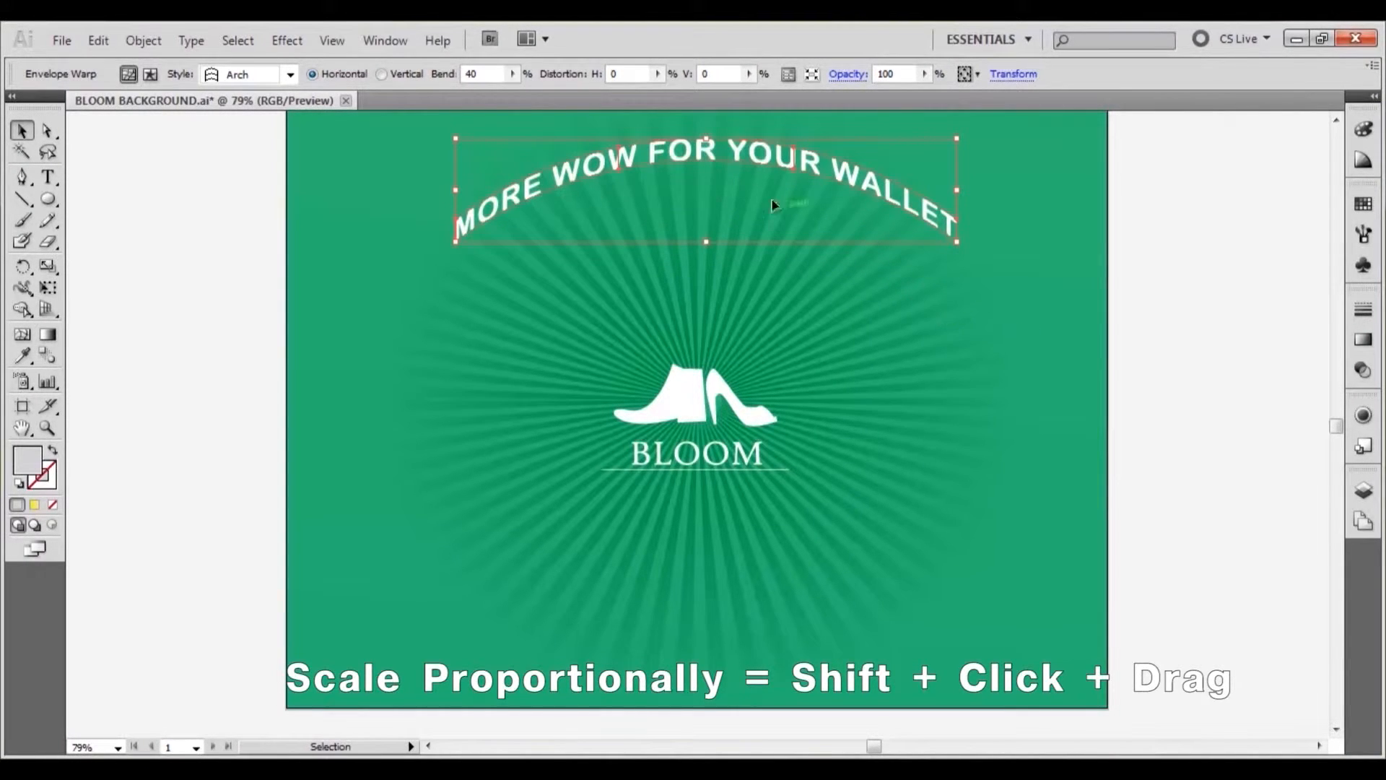
Step: Apply a 3D Extrude & Bevel to the headline with 60° perspective
{"action": "left_click", "coordinate": [286, 40]}
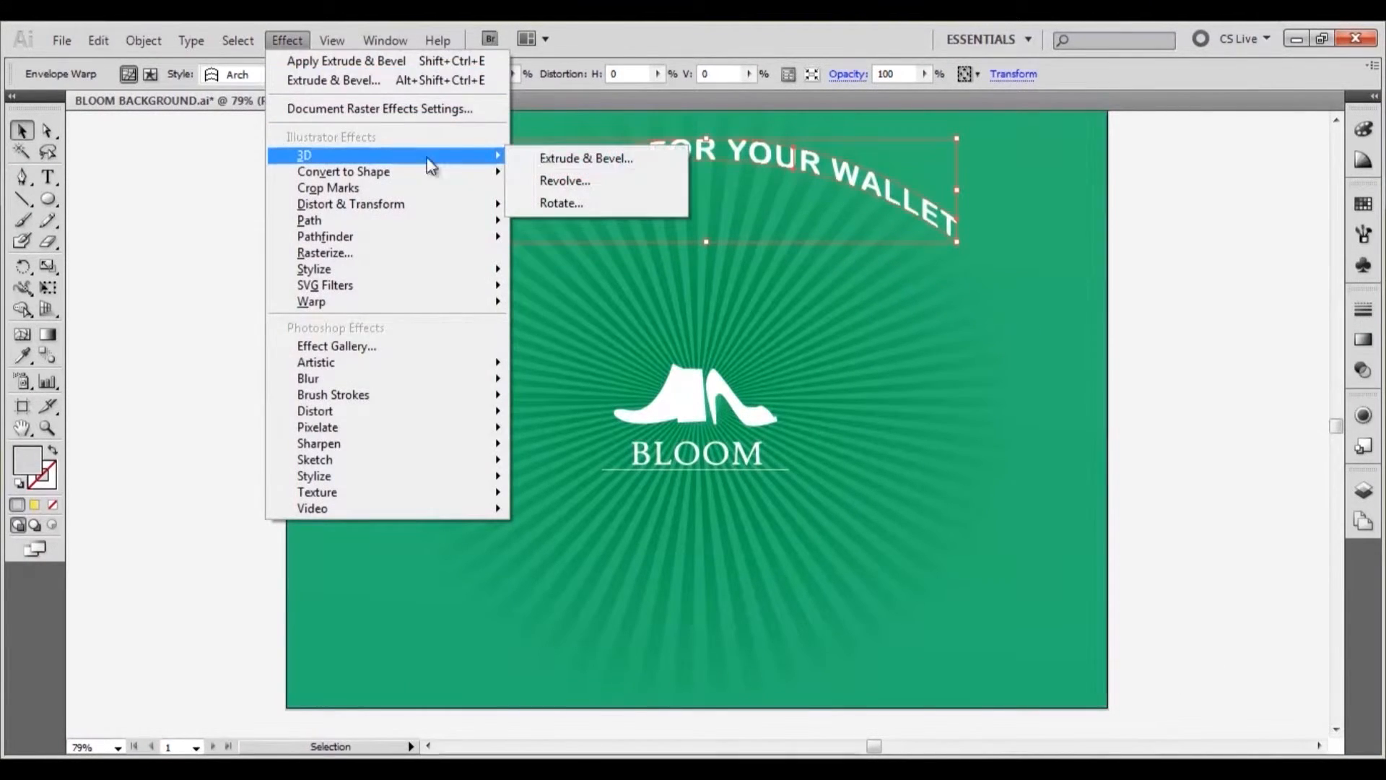
{"action": "left_click", "coordinate": [587, 159]}
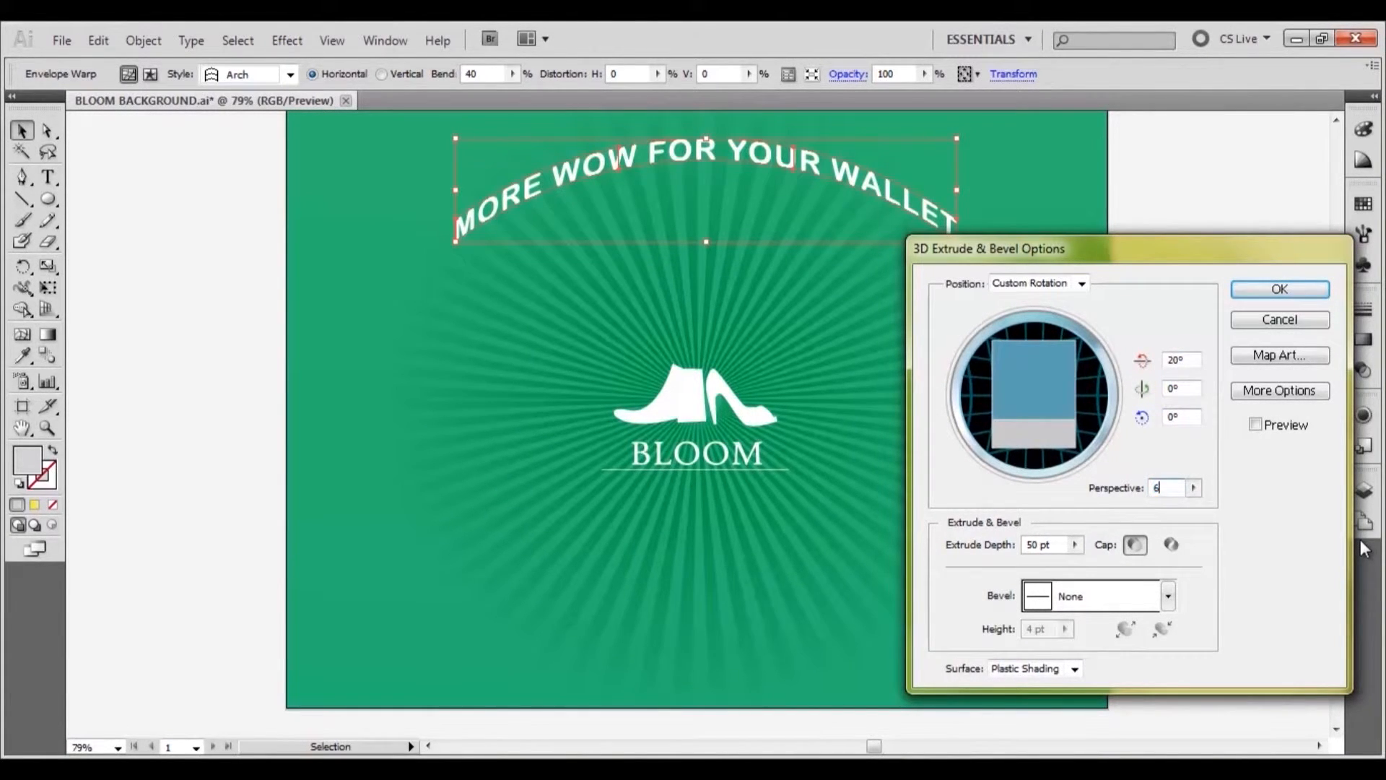
{"action": "type", "text": "60"}
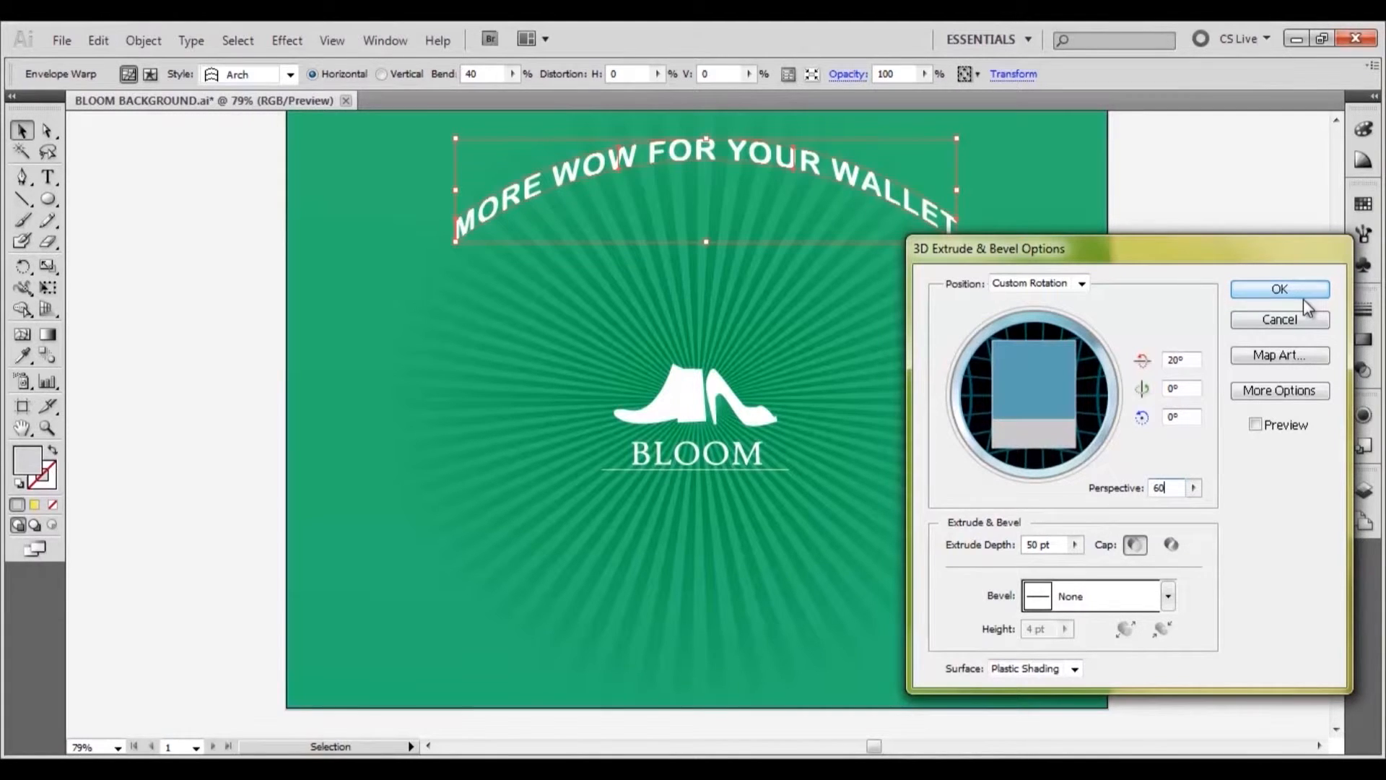
{"action": "left_click", "coordinate": [1278, 289]}
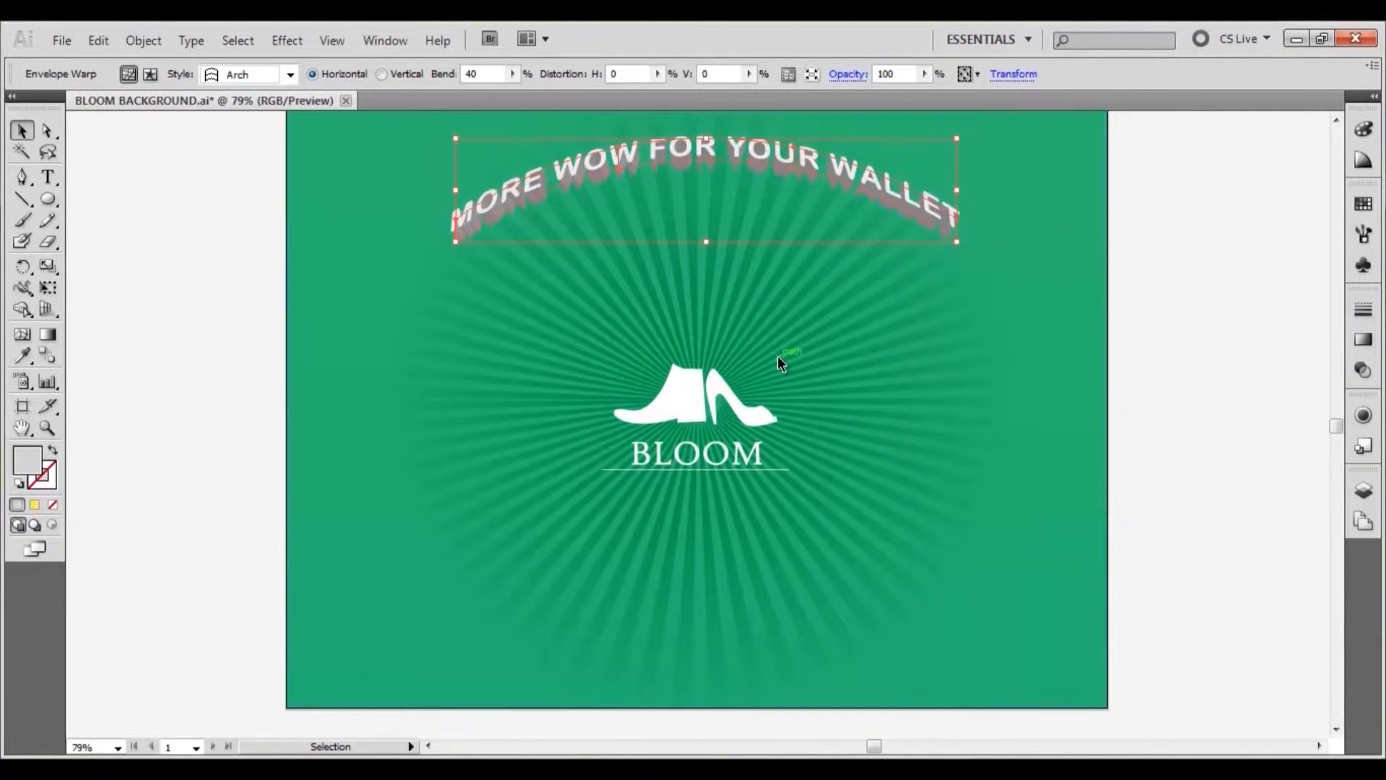
Step: Expand the 3D headline's appearance into shapes and ungroup them
{"action": "left_click", "coordinate": [143, 41]}
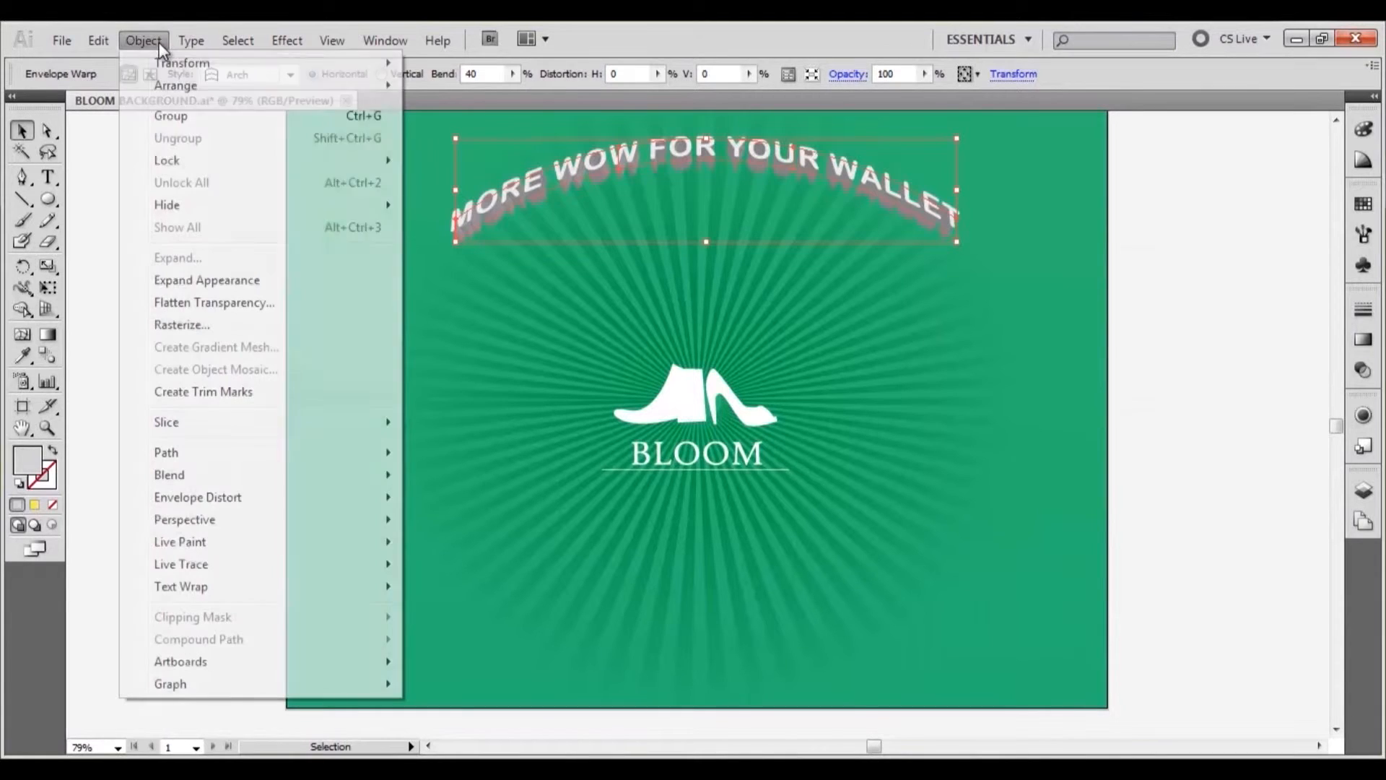
{"action": "mouse_move", "coordinate": [207, 280]}
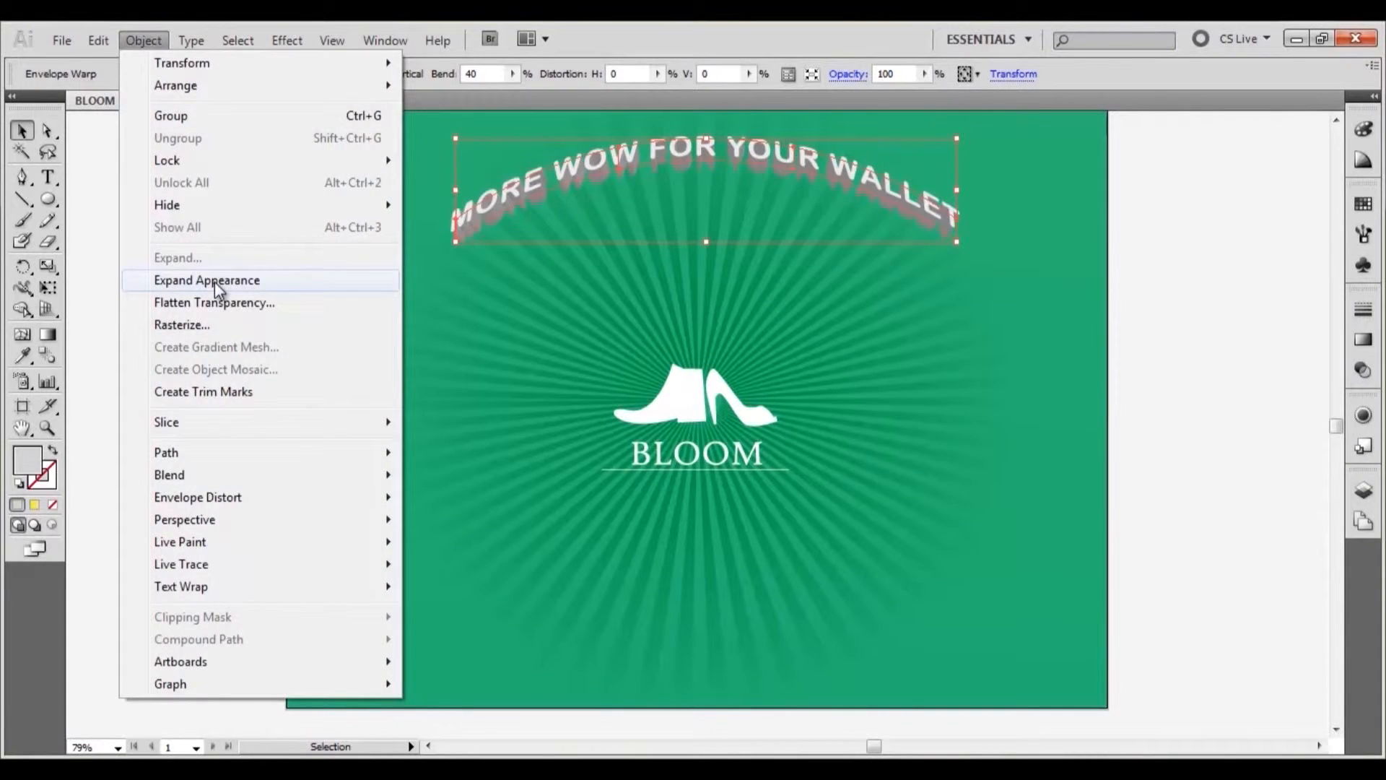
{"action": "left_click", "coordinate": [206, 278]}
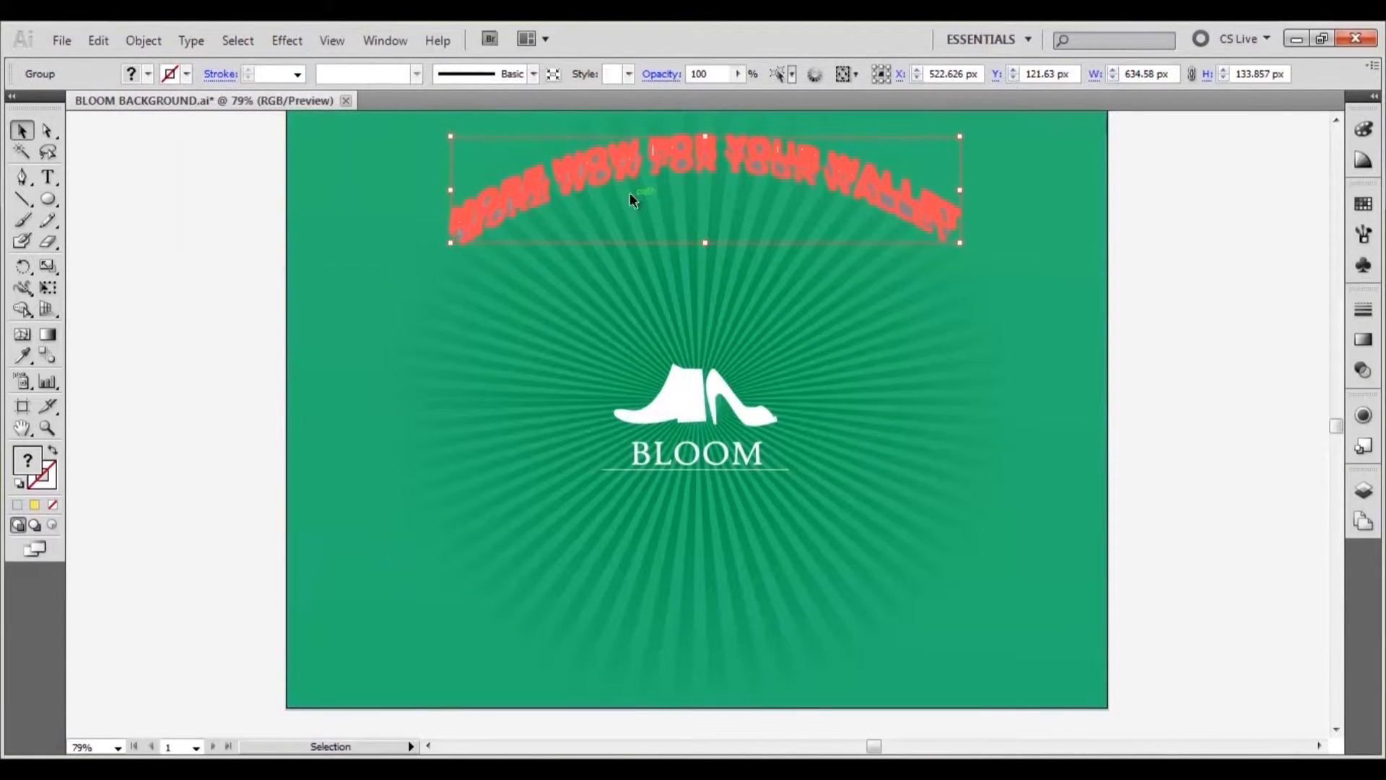
{"action": "left_click", "coordinate": [143, 40]}
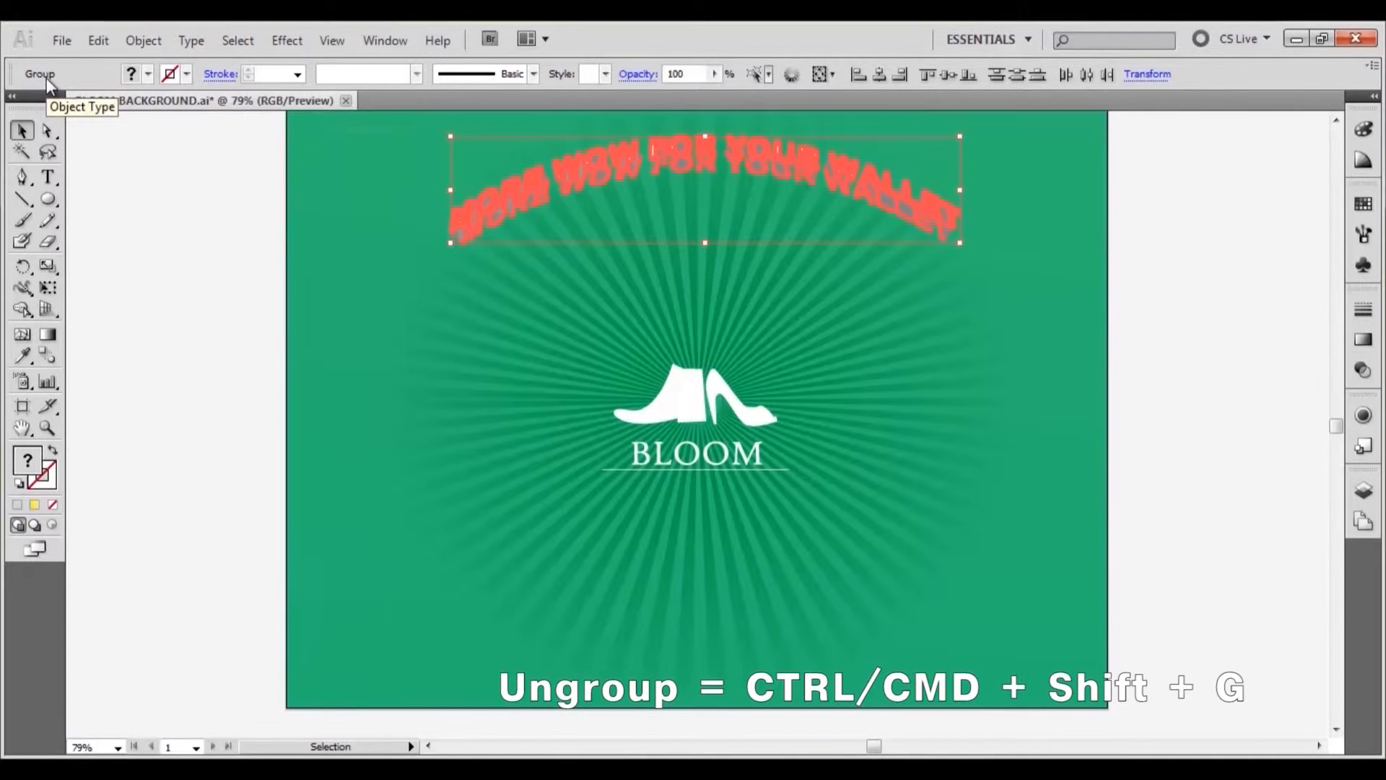
{"action": "key", "text": "ctrl+shift+g"}
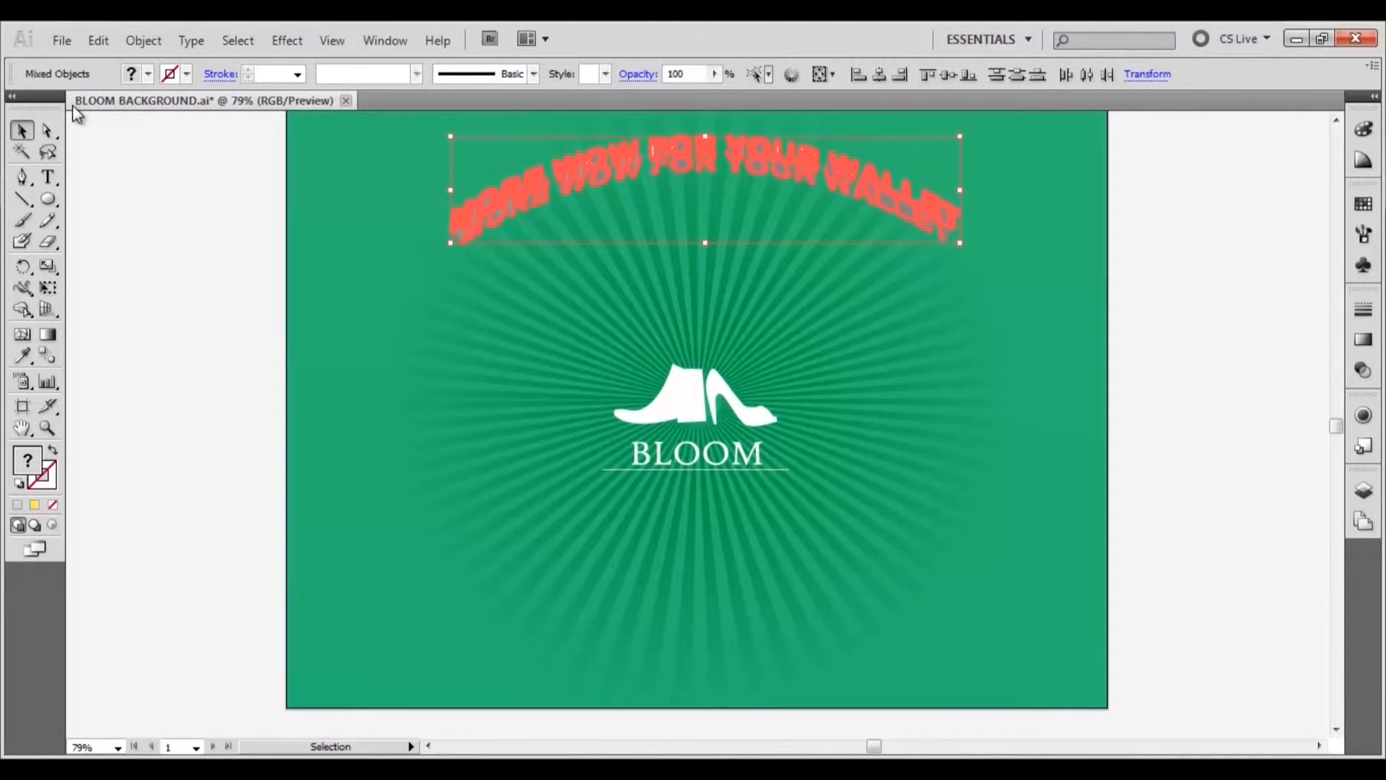
Step: Deselect, then select a single letter piece and its matching extrusion shapes
{"action": "left_click", "coordinate": [391, 306]}
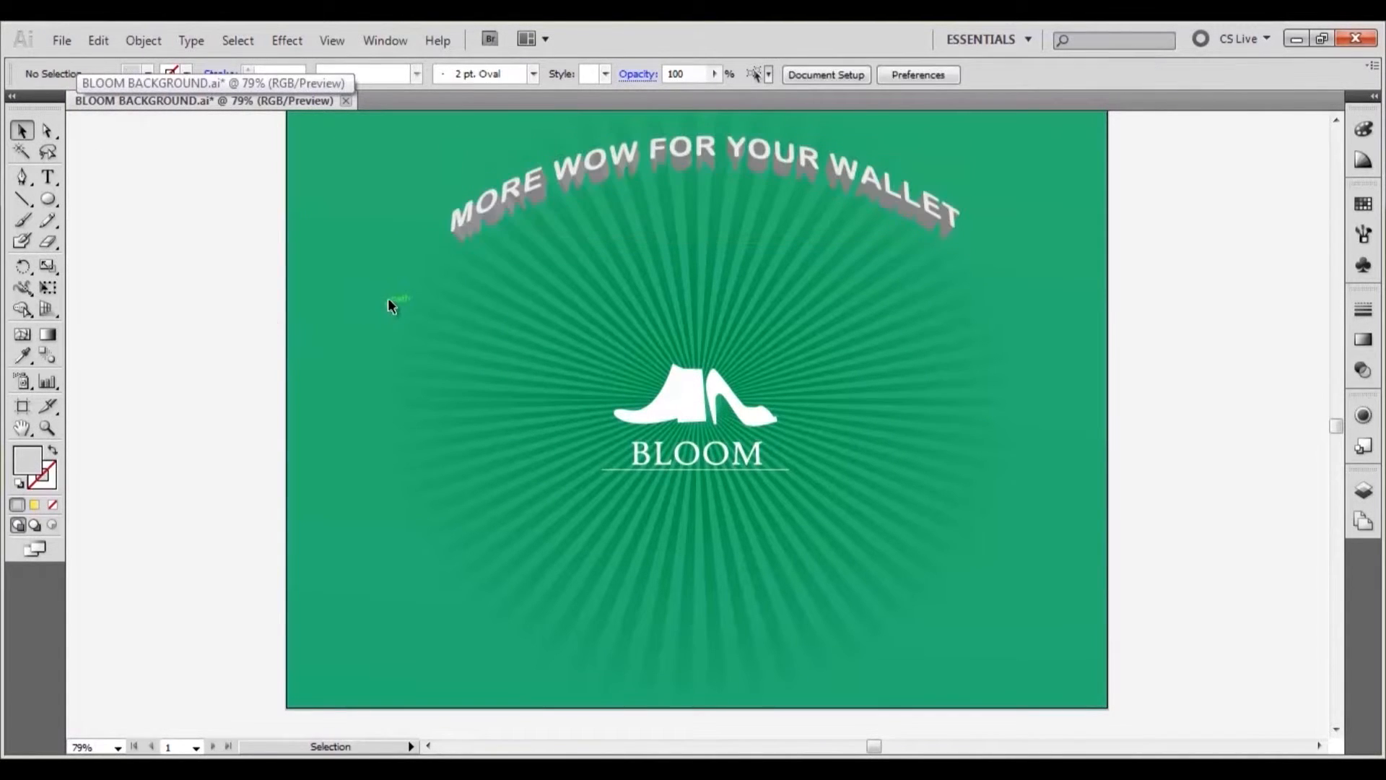
{"action": "left_click", "coordinate": [596, 167]}
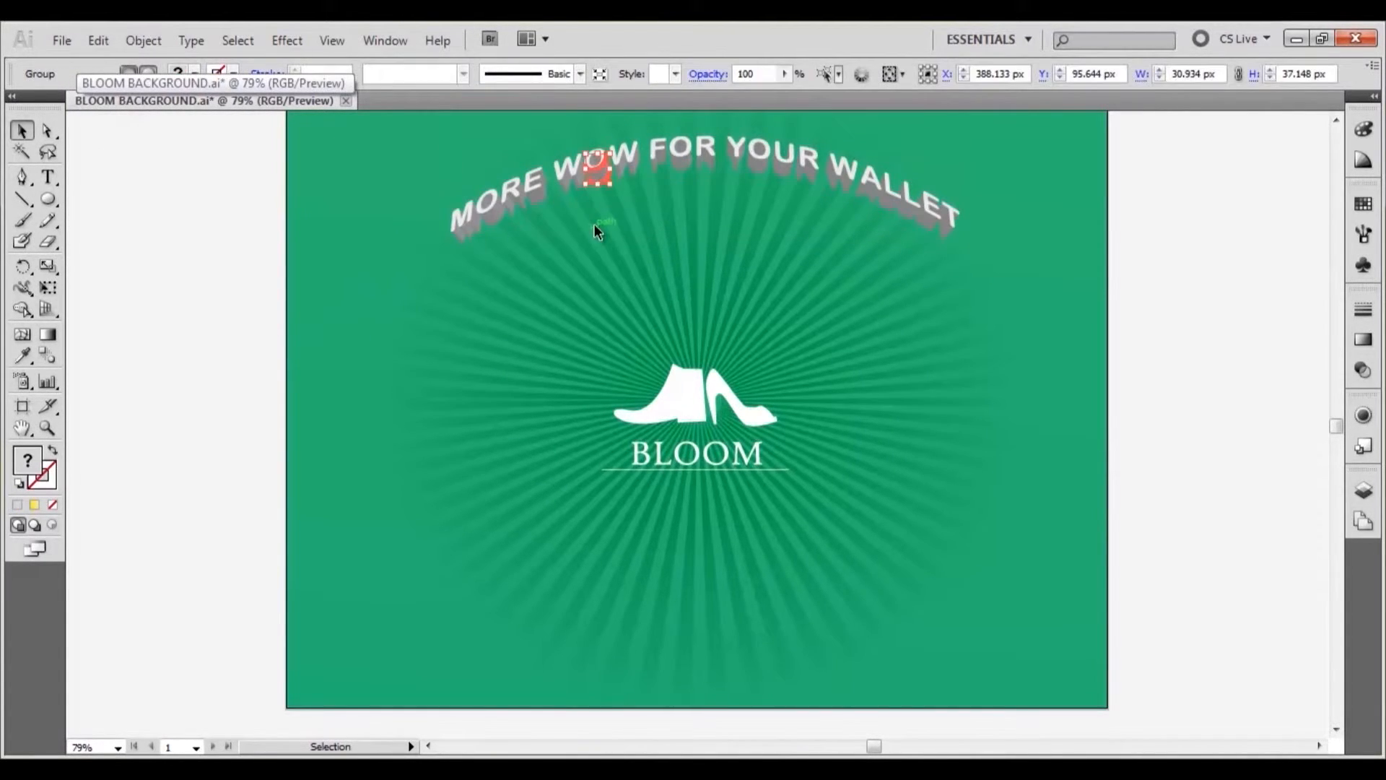
{"action": "left_click", "coordinate": [236, 40]}
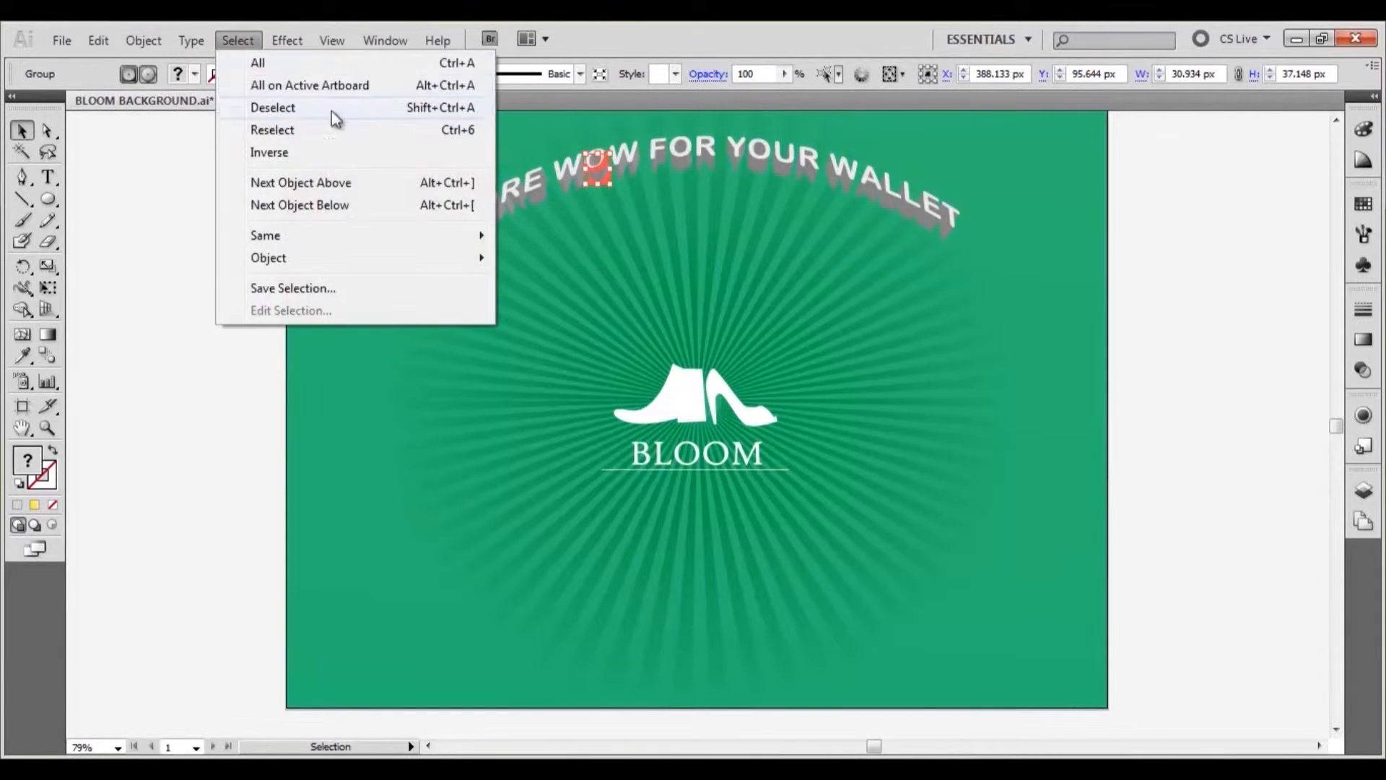
{"action": "mouse_move", "coordinate": [265, 235]}
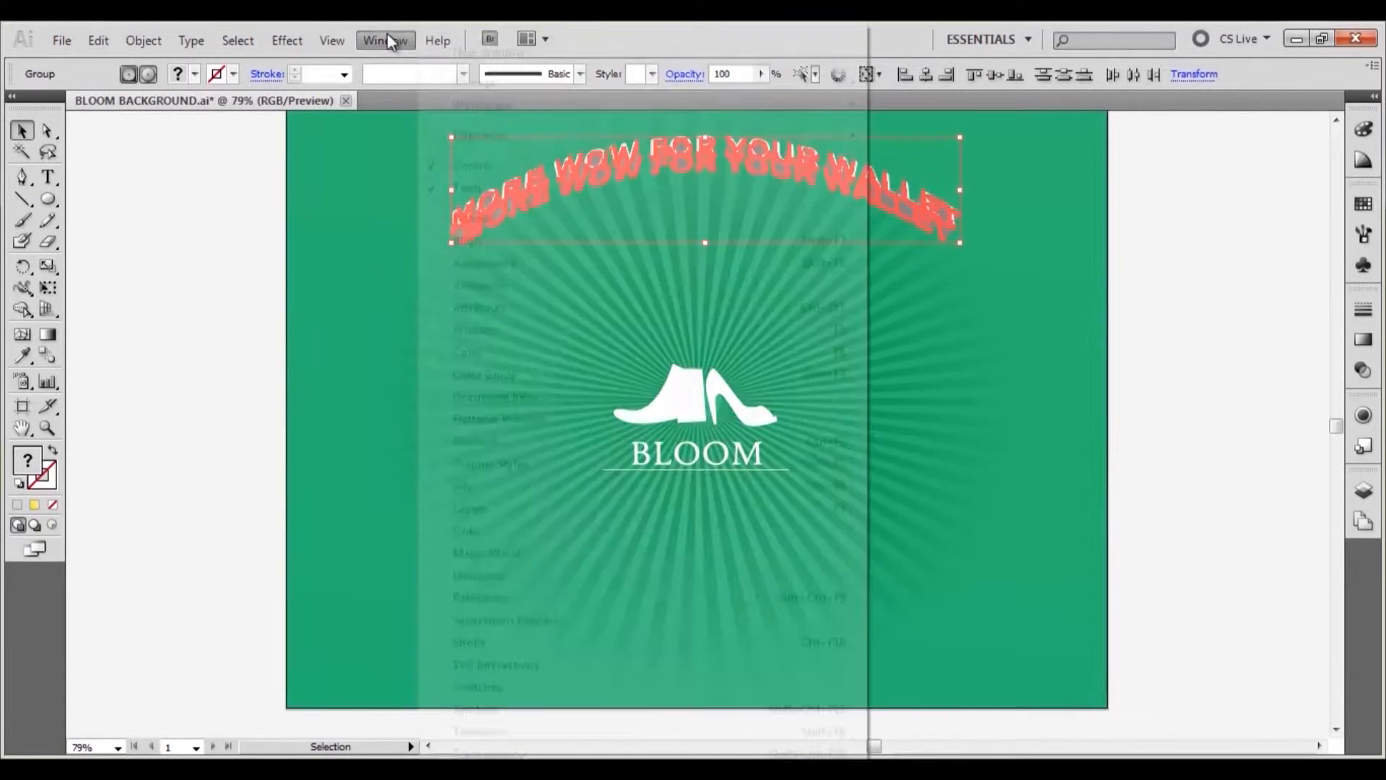
Step: Unite the extrusion pieces with Pathfinder and send the merged shape to back
{"action": "left_click", "coordinate": [384, 40]}
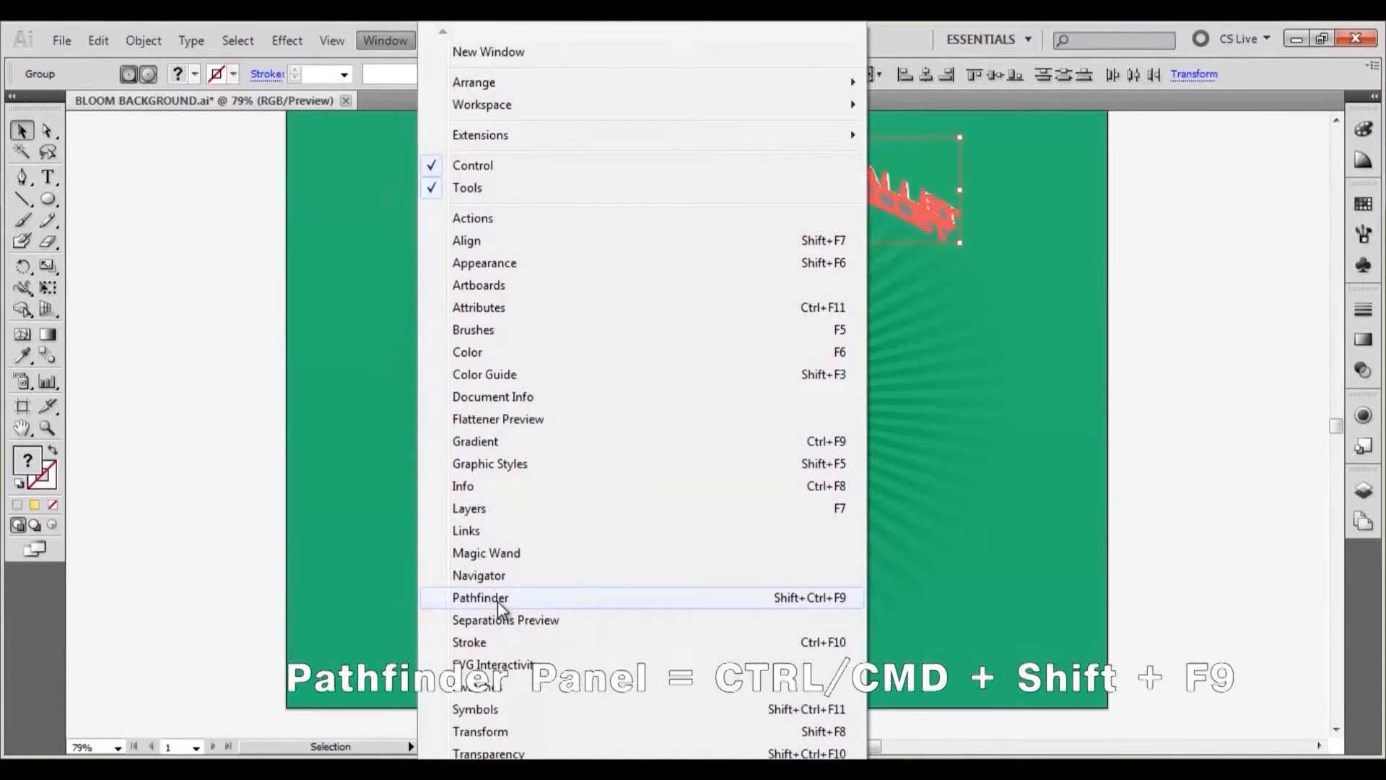
{"action": "left_click", "coordinate": [479, 596]}
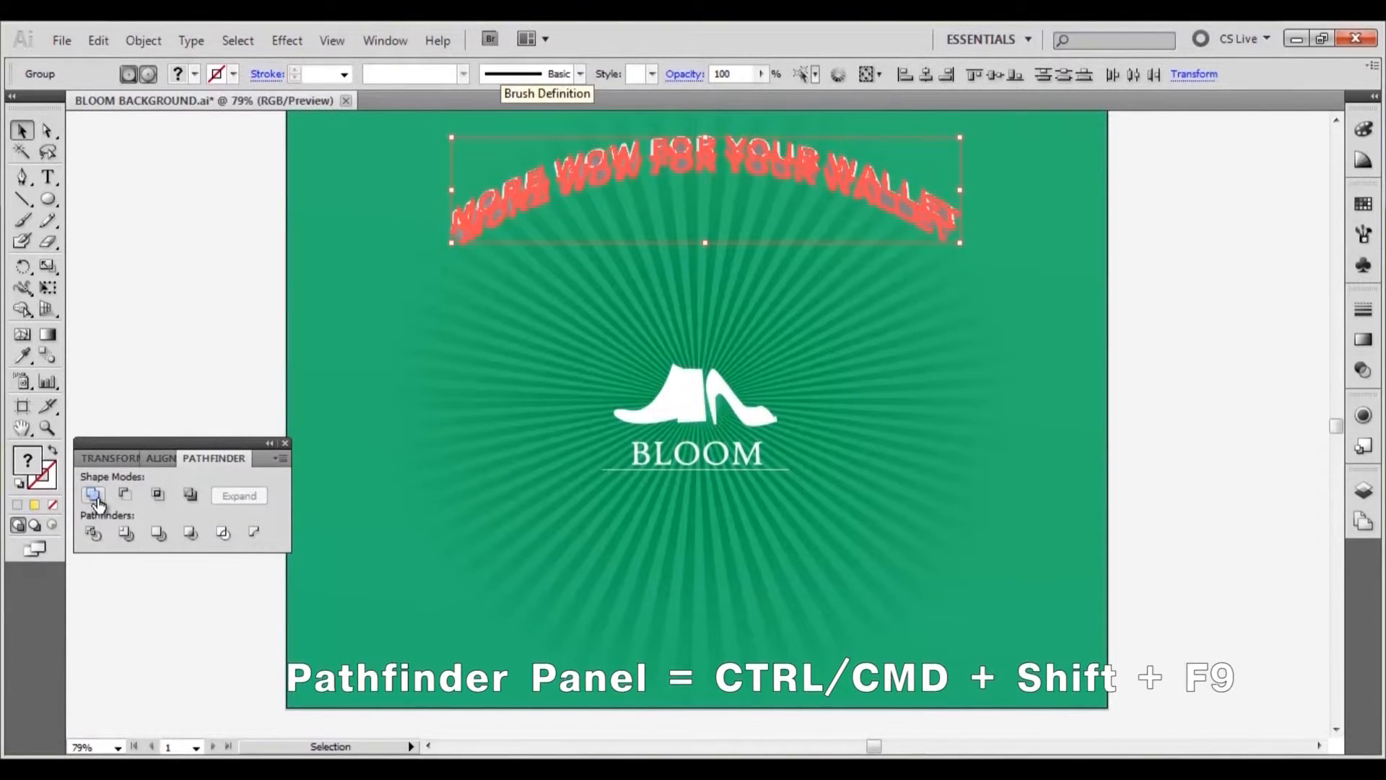
{"action": "left_click", "coordinate": [93, 493]}
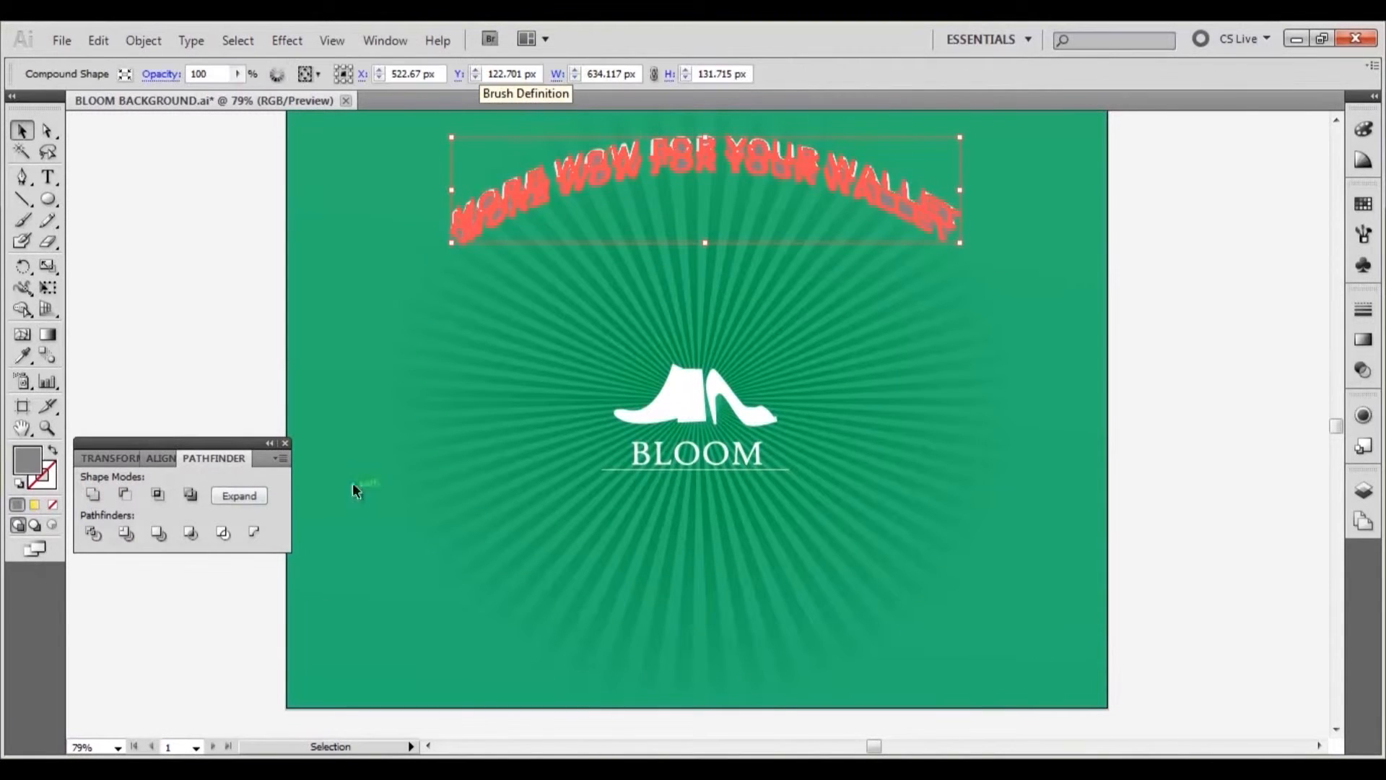
{"action": "mouse_move", "coordinate": [605, 183]}
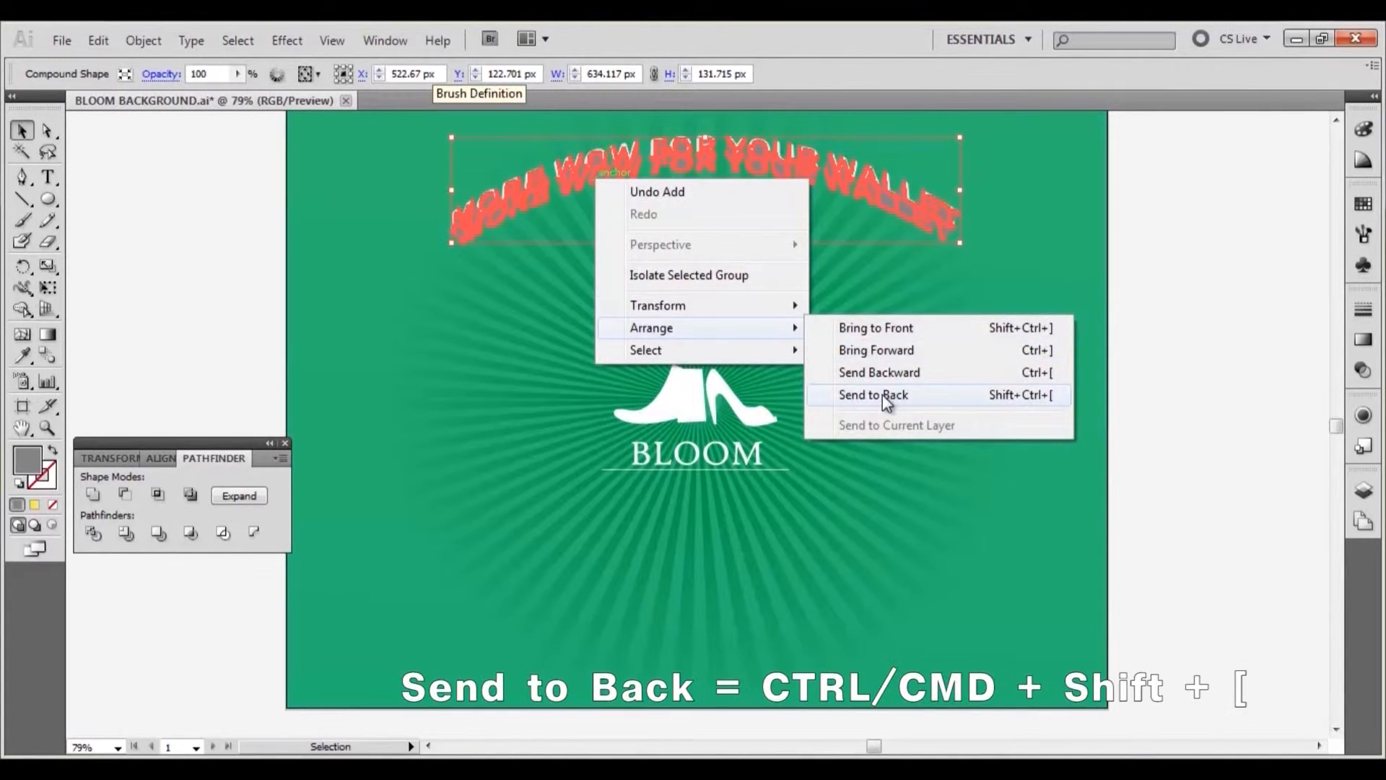
{"action": "left_click", "coordinate": [872, 394]}
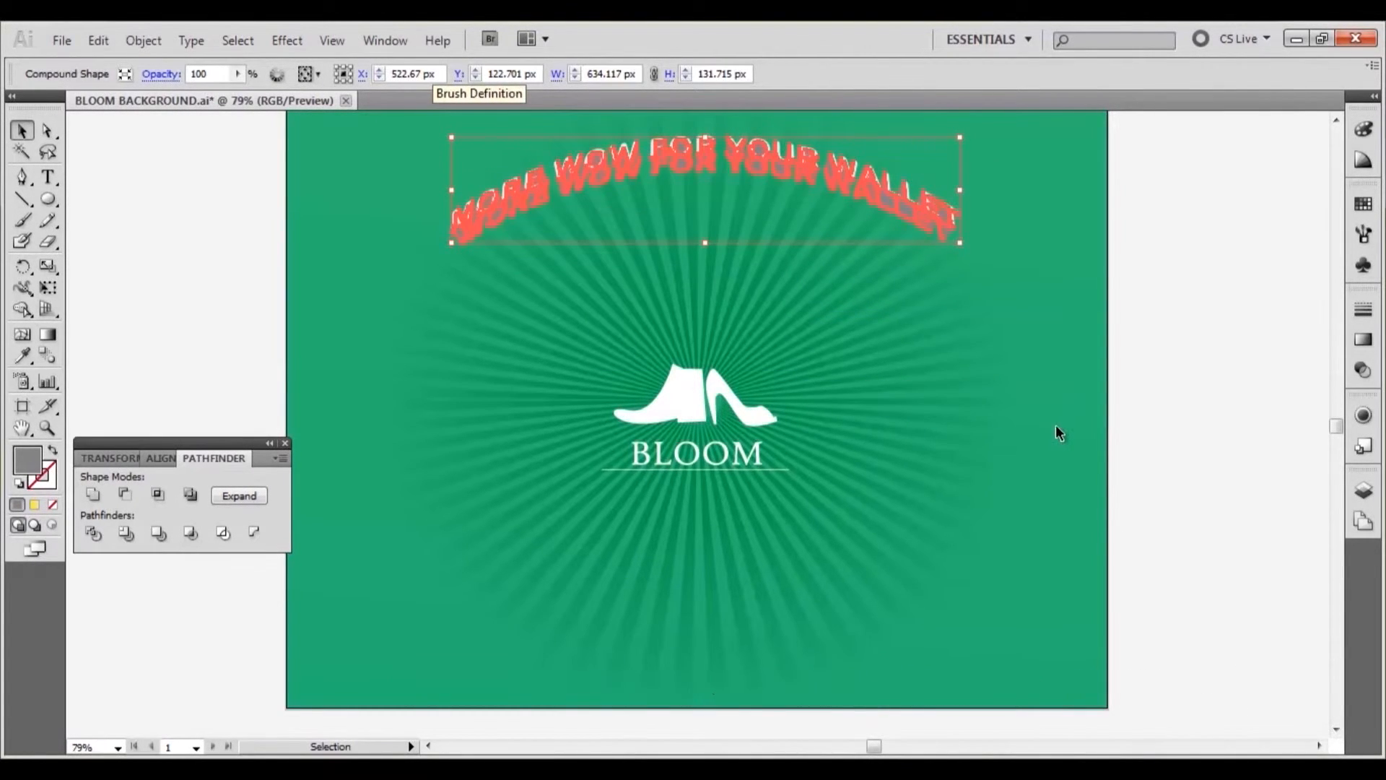
{"action": "mouse_move", "coordinate": [1267, 444]}
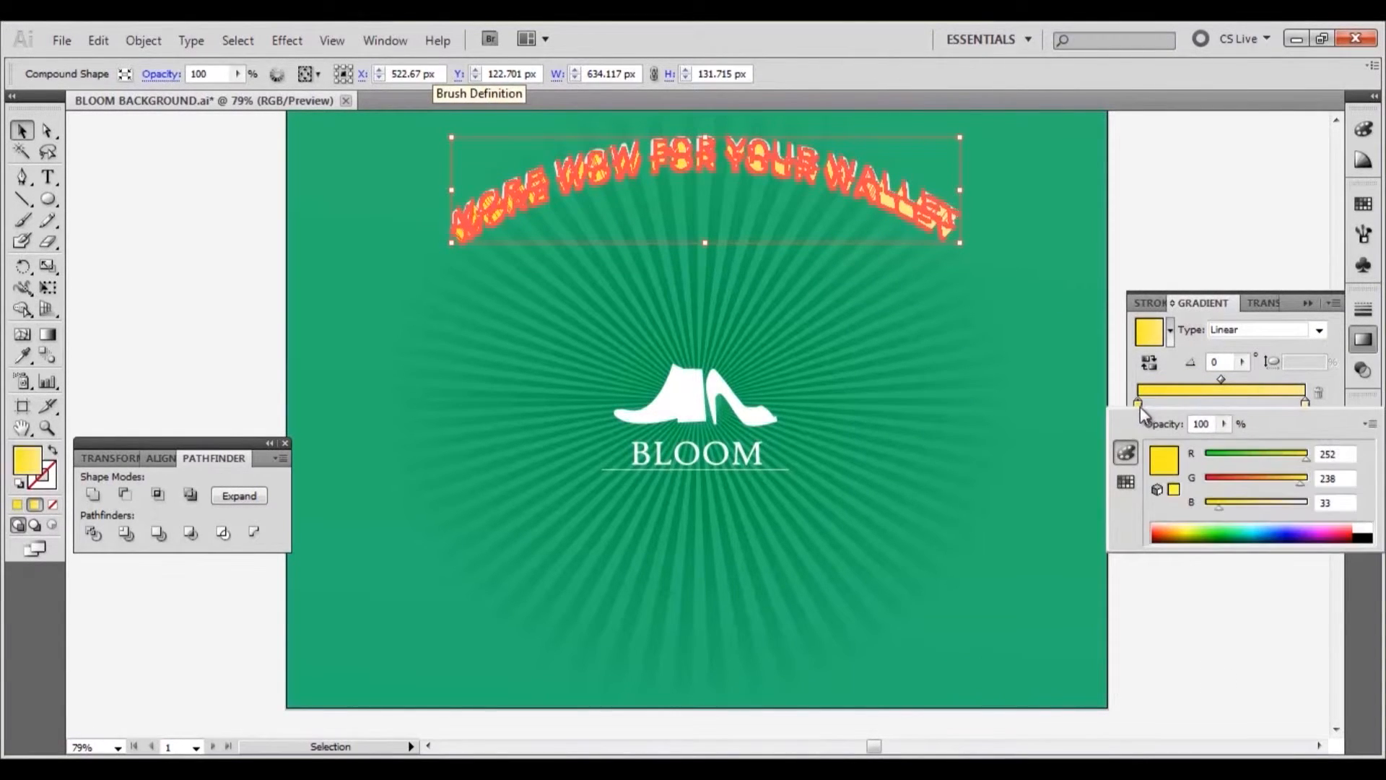
Step: Set both gradient stops of the extrusion to dark green swatches
{"action": "left_click", "coordinate": [1125, 482]}
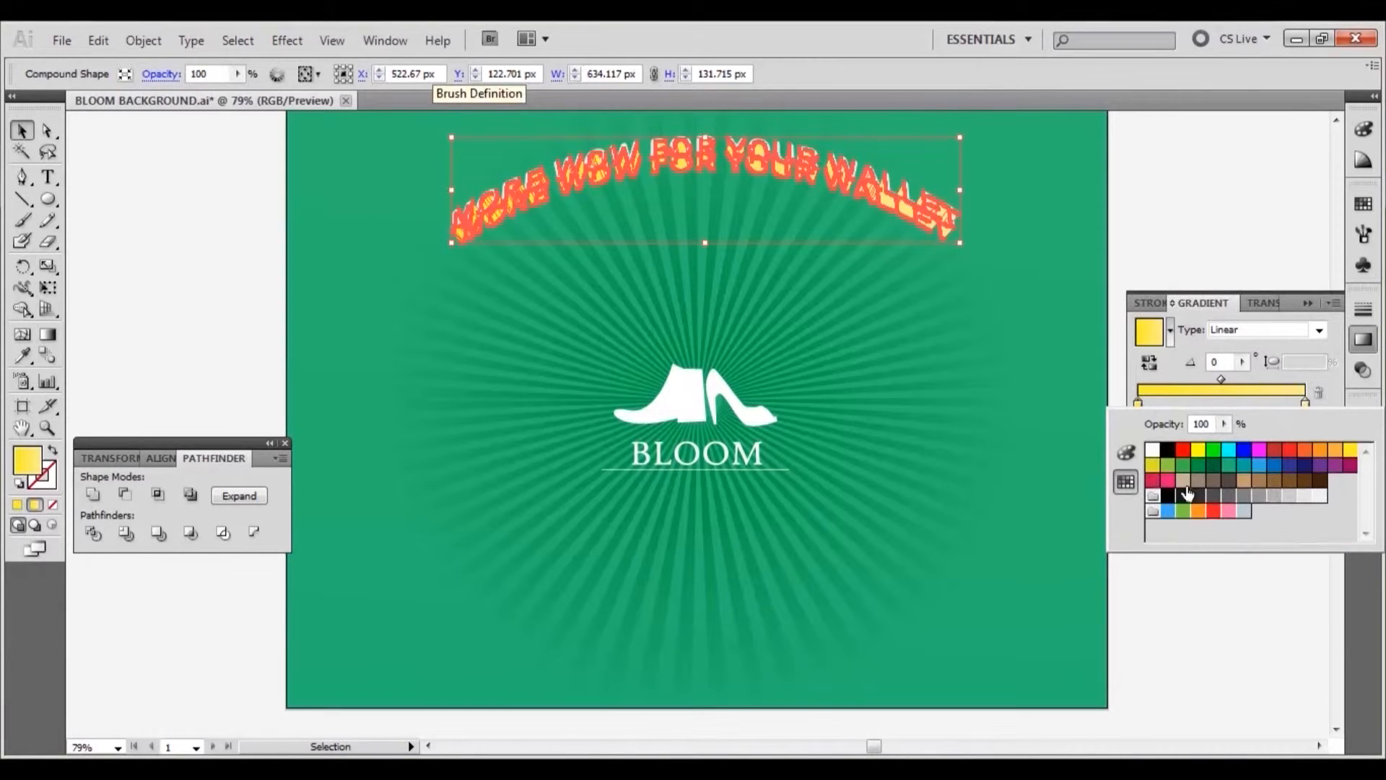
{"action": "left_click", "coordinate": [1213, 466]}
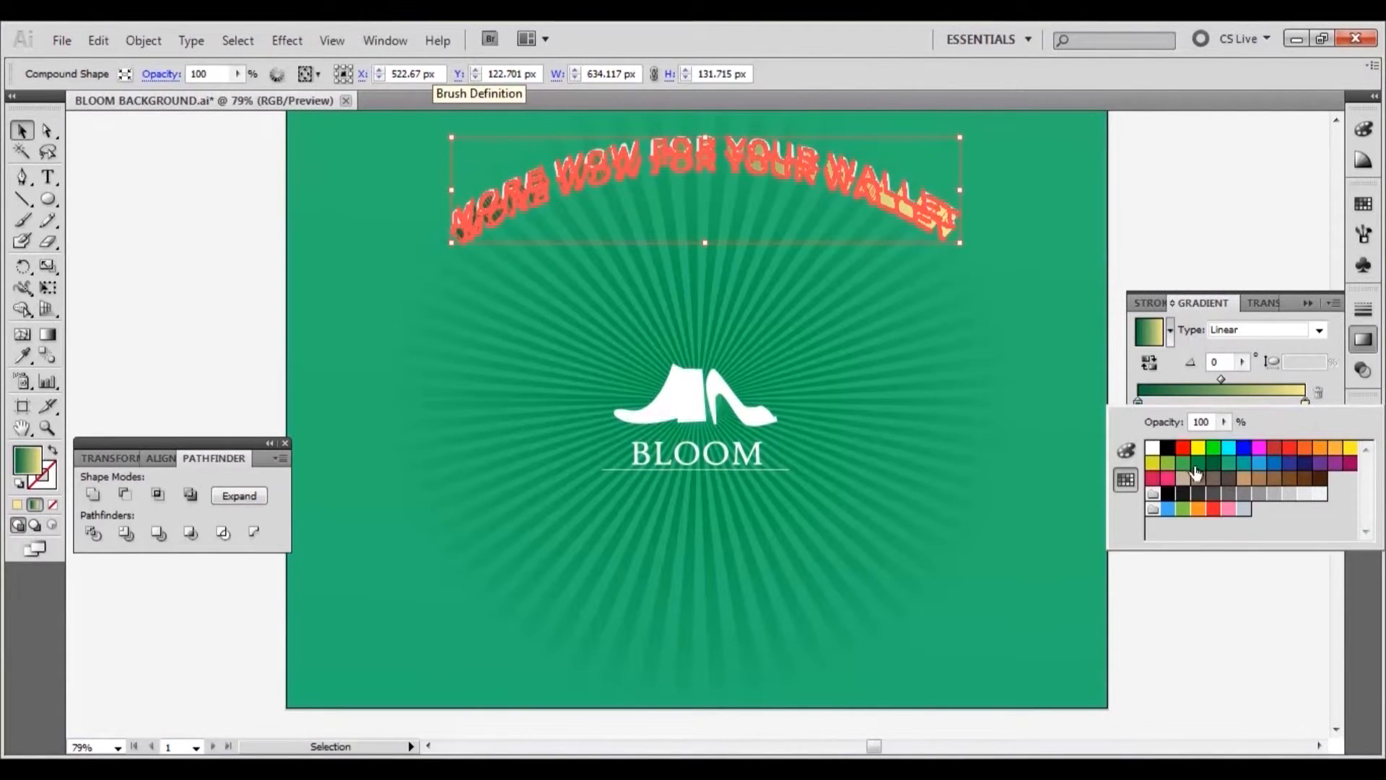
{"action": "left_click", "coordinate": [1198, 463]}
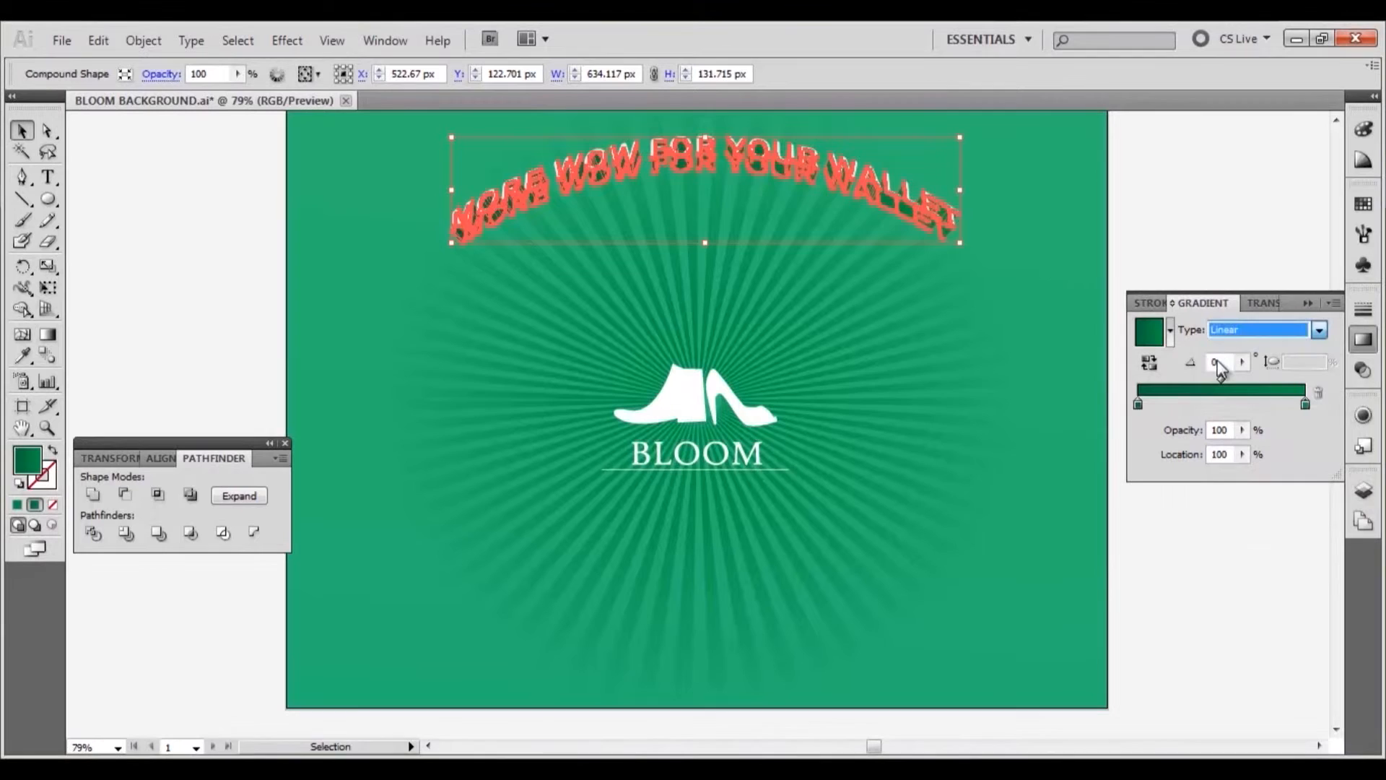
{"action": "left_click", "coordinate": [1316, 329]}
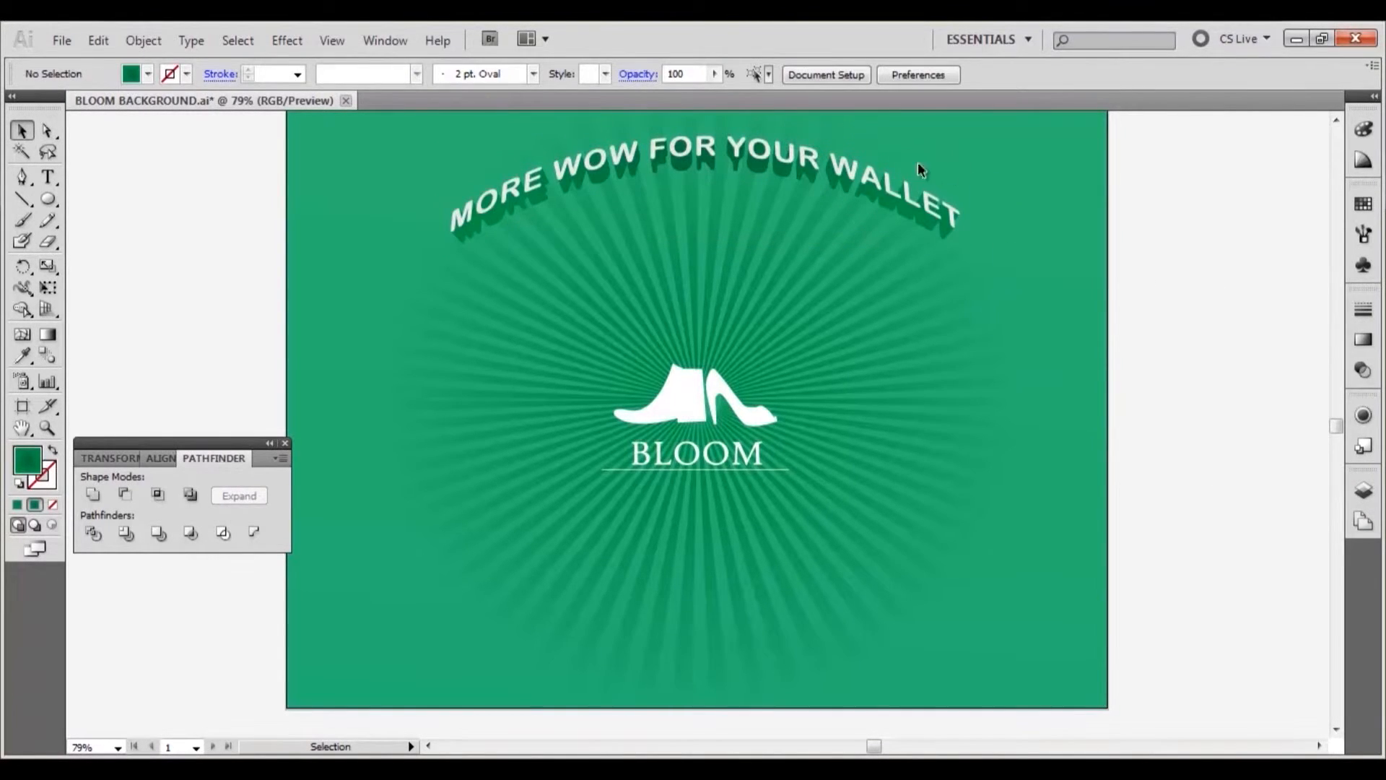
Step: Select all front letter shapes and unite them into one compound shape
{"action": "left_click", "coordinate": [840, 166]}
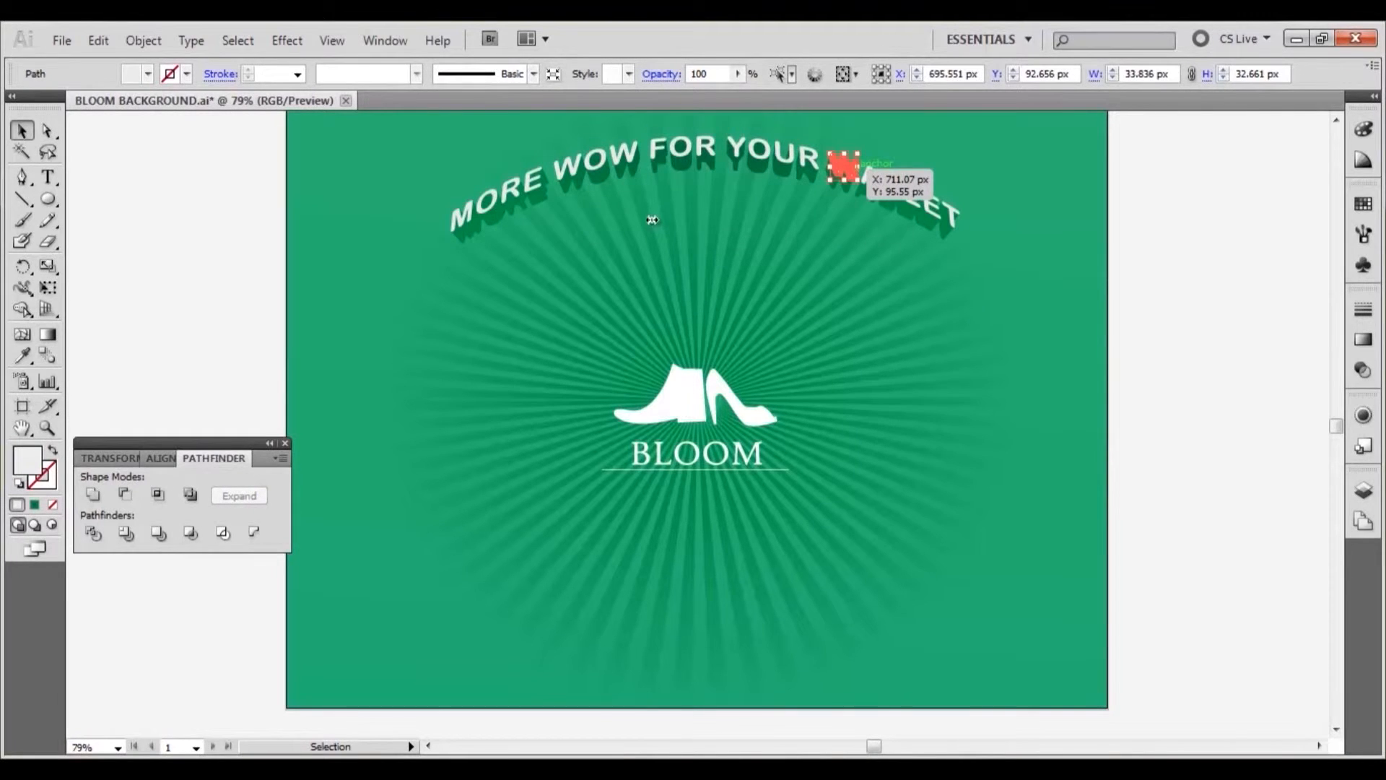
{"action": "left_click", "coordinate": [237, 40]}
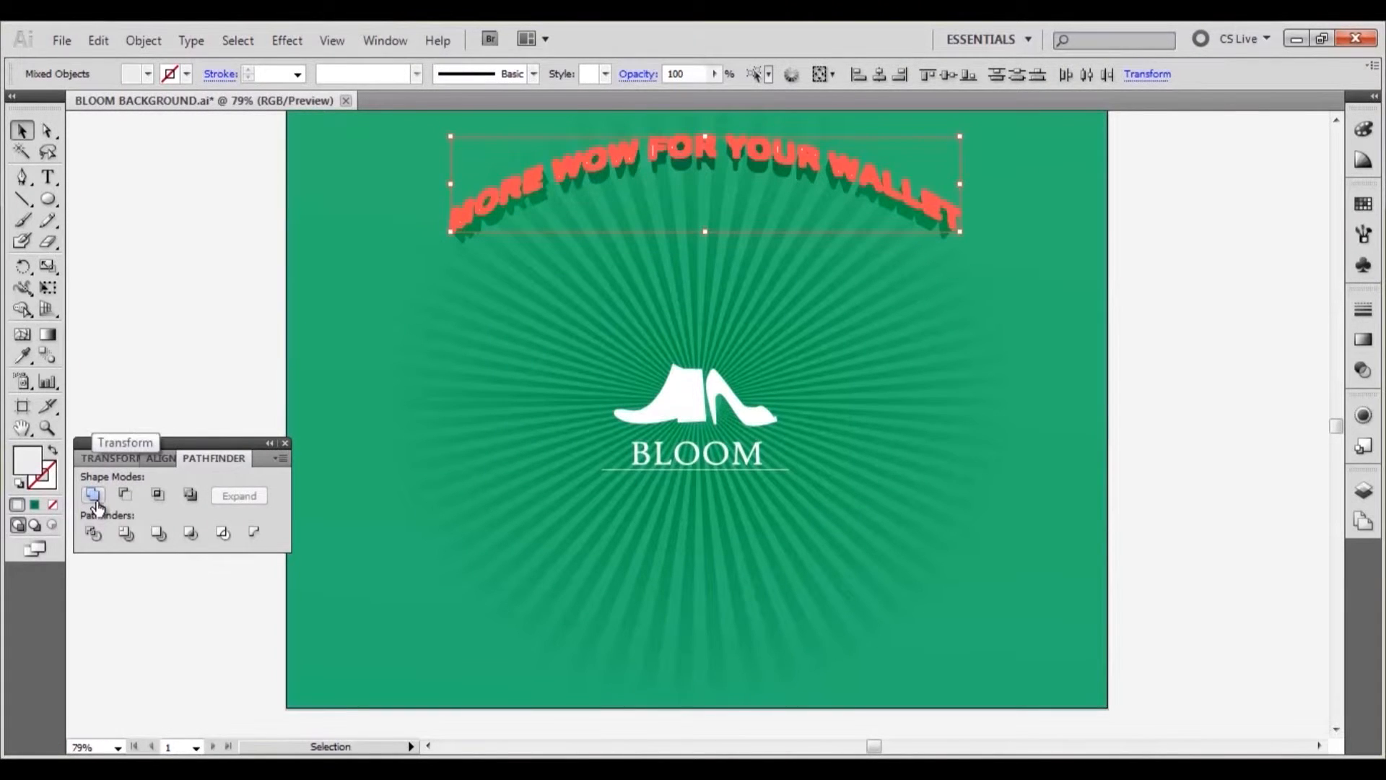
{"action": "left_click", "coordinate": [93, 494]}
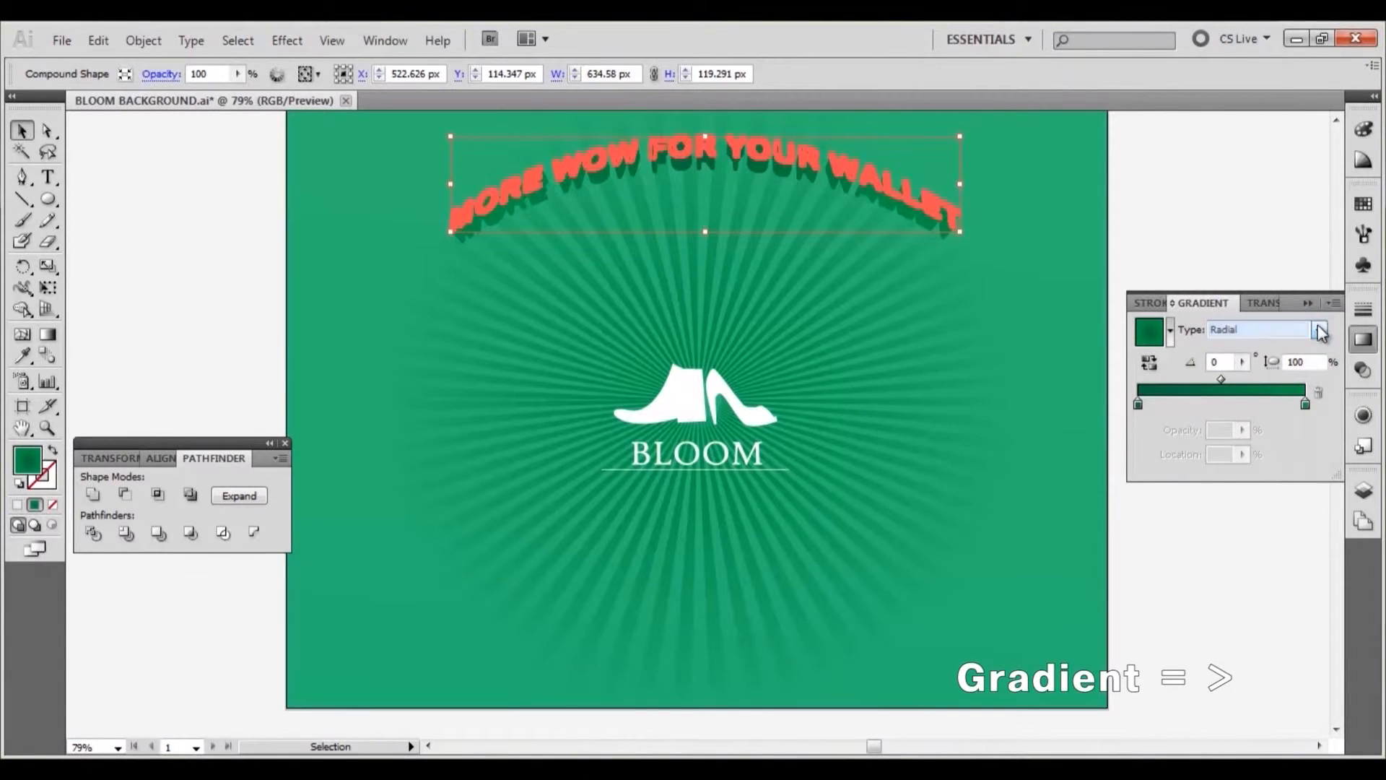
Step: Fill the front letters with a radial yellow gradient
{"action": "left_click", "coordinate": [1139, 405]}
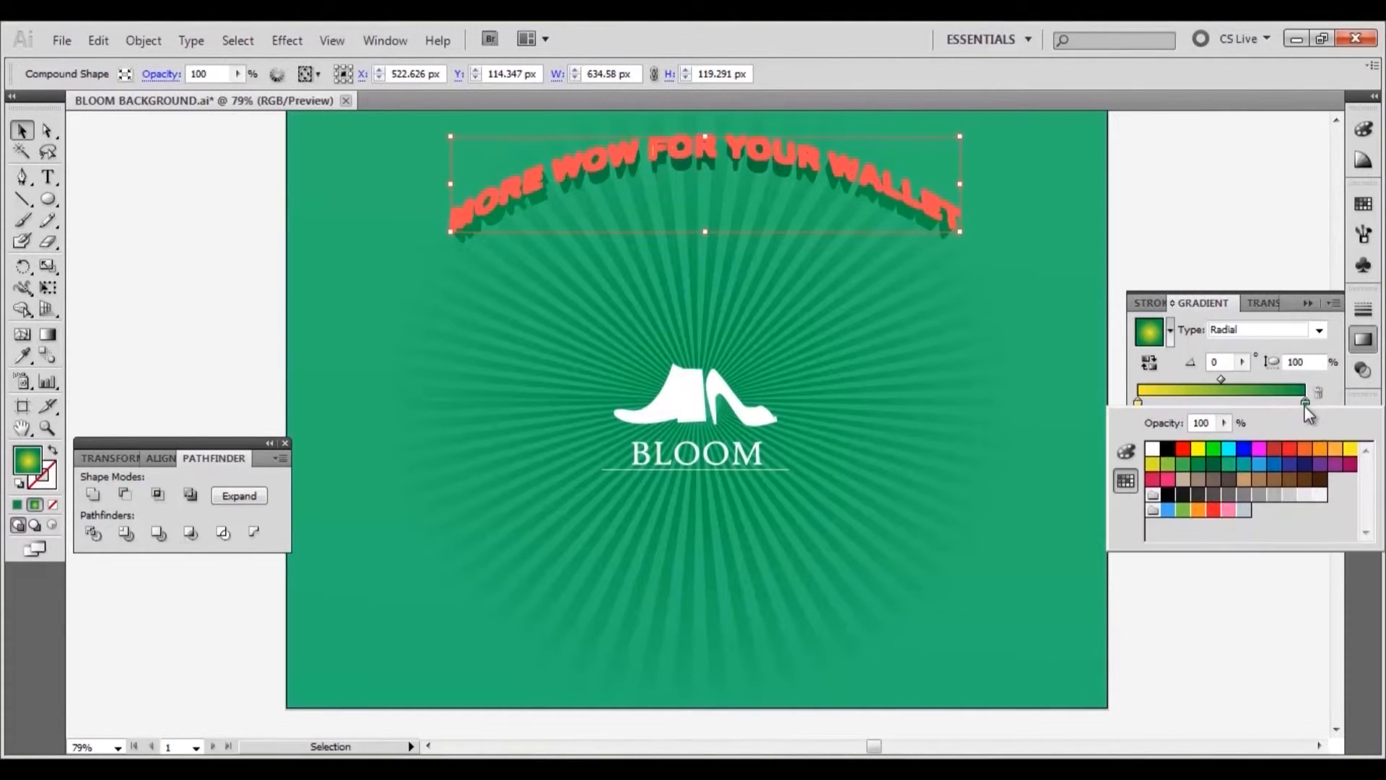
{"action": "left_click", "coordinate": [1151, 451]}
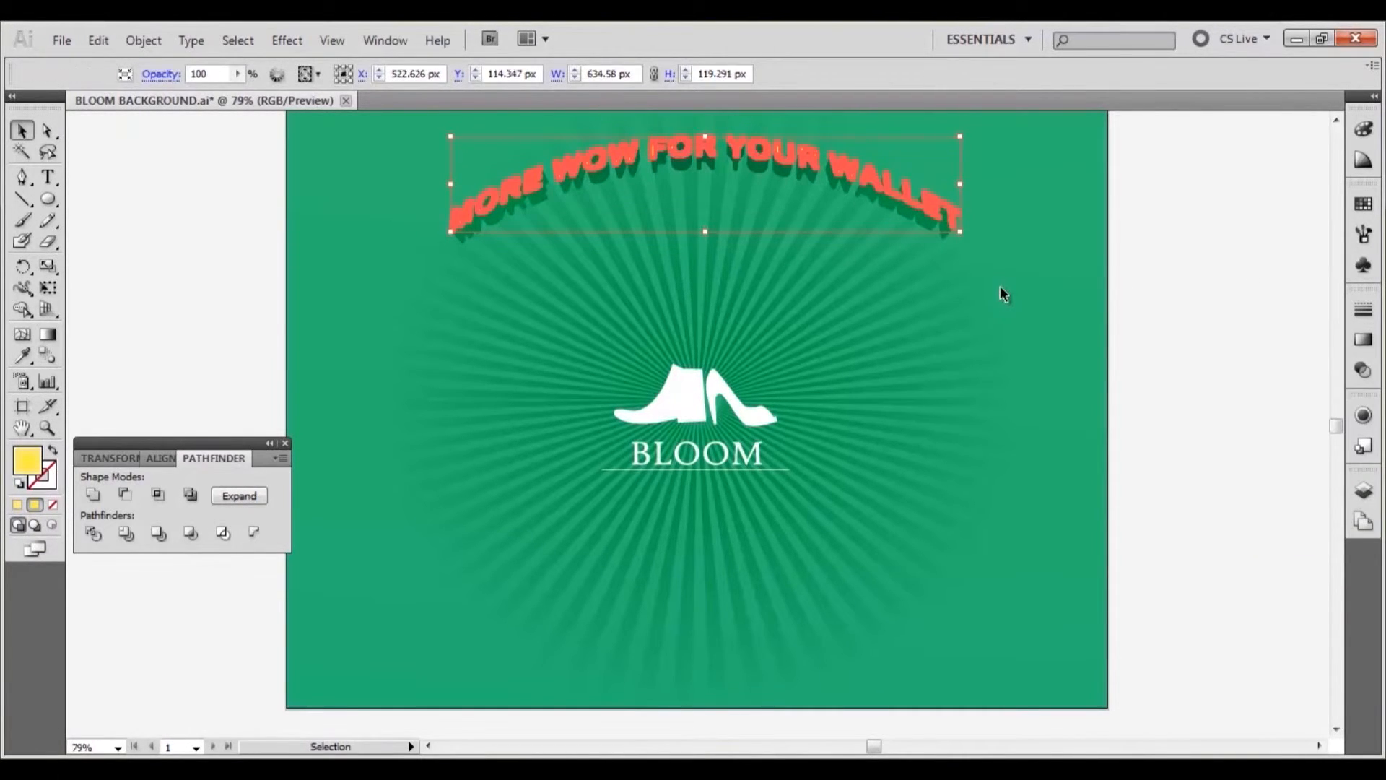
{"action": "left_click", "coordinate": [1008, 296]}
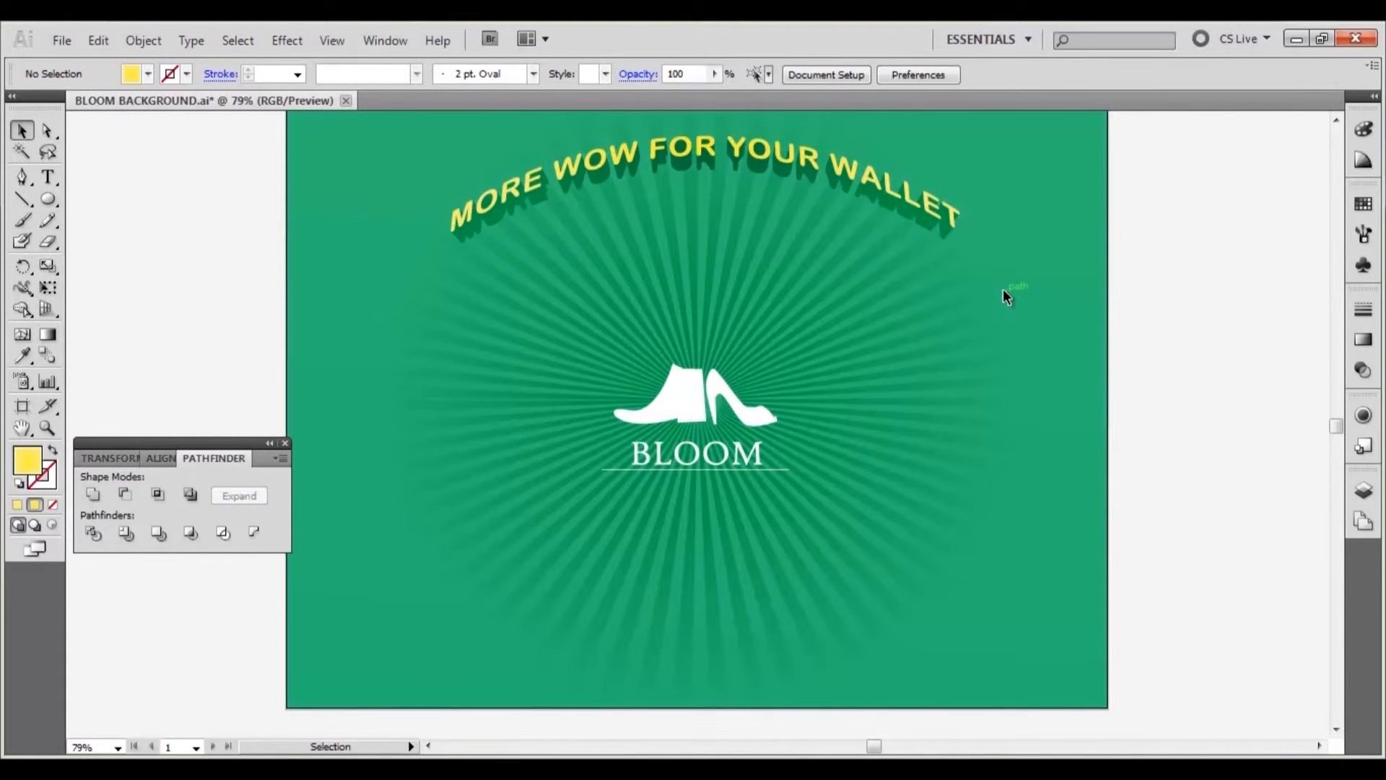
{"action": "mouse_move", "coordinate": [725, 251]}
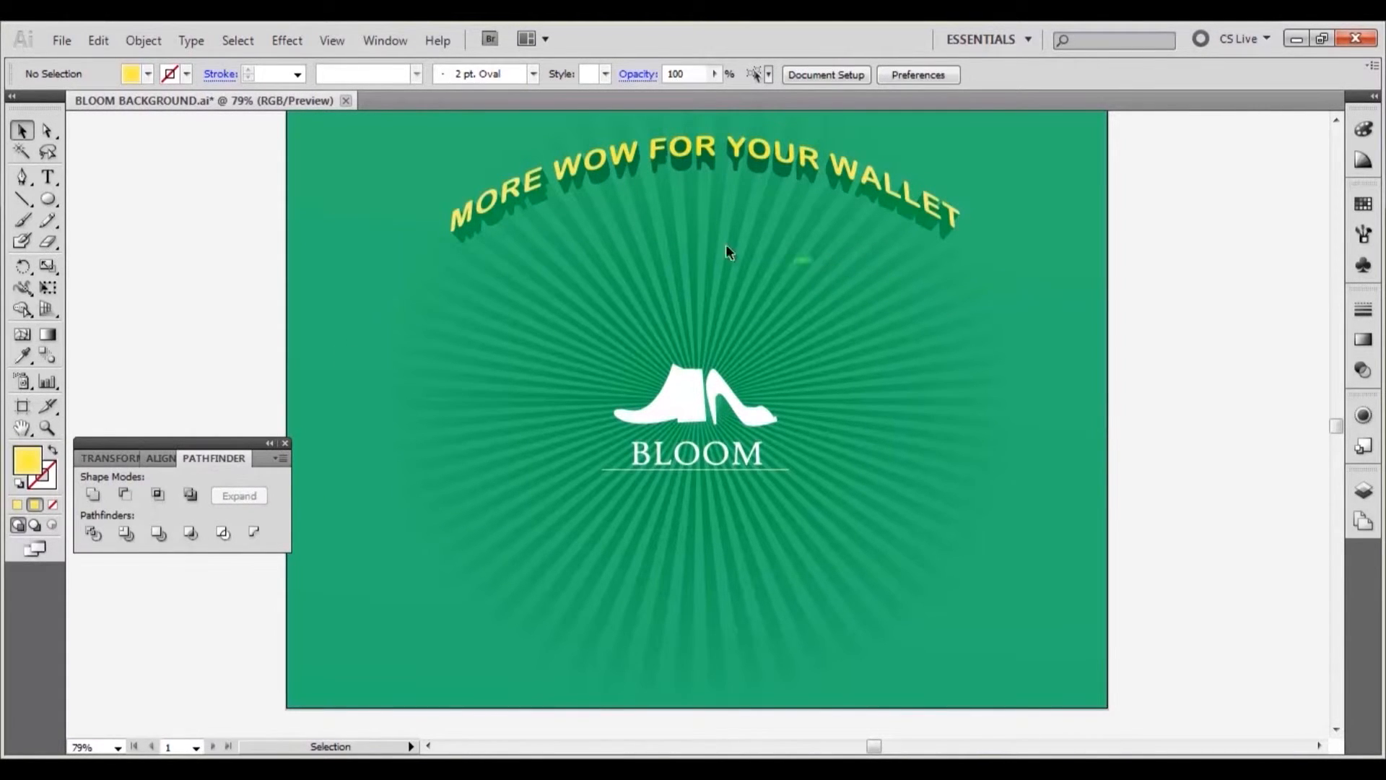
Step: Draw a yellow-gradient oval left of the BLOOM logo crossed by three horizontal lines
{"action": "left_click", "coordinate": [22, 198]}
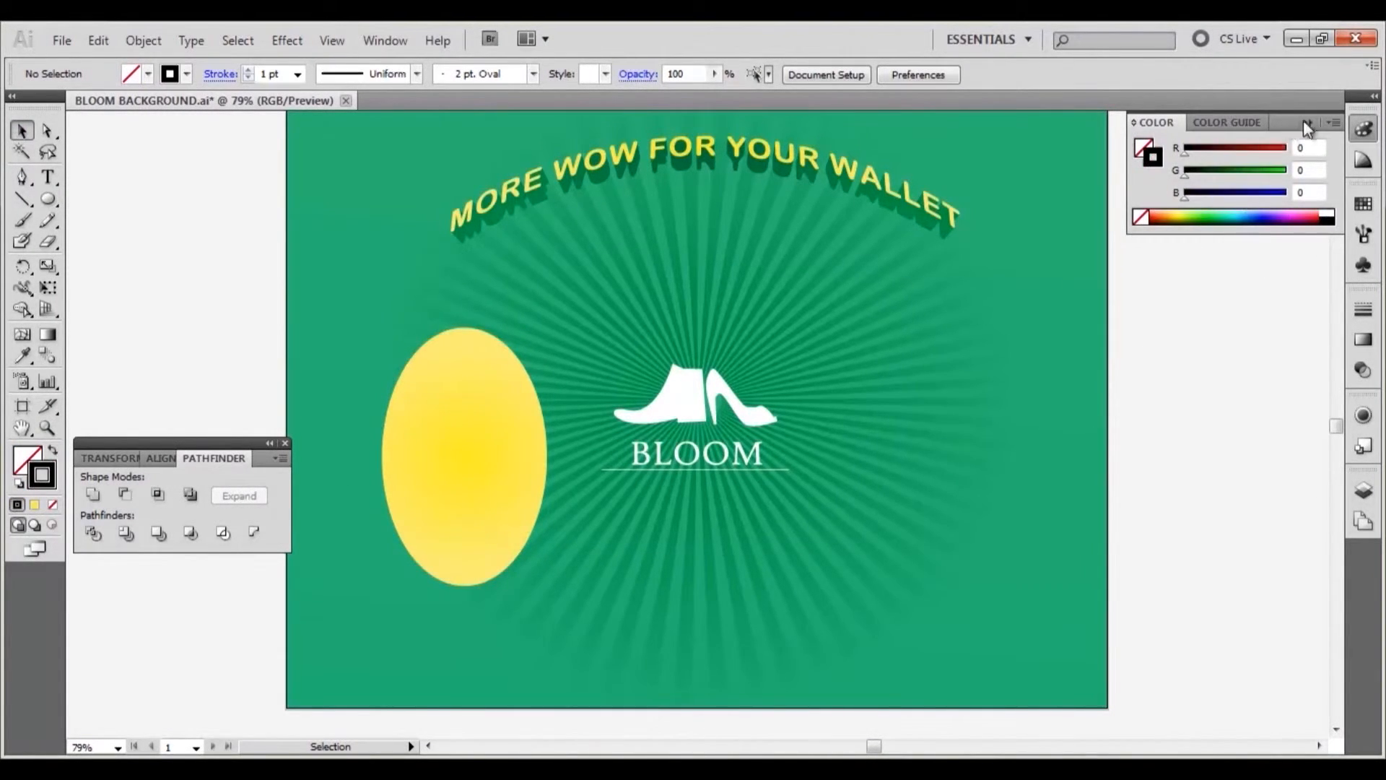
{"action": "left_click", "coordinate": [22, 198]}
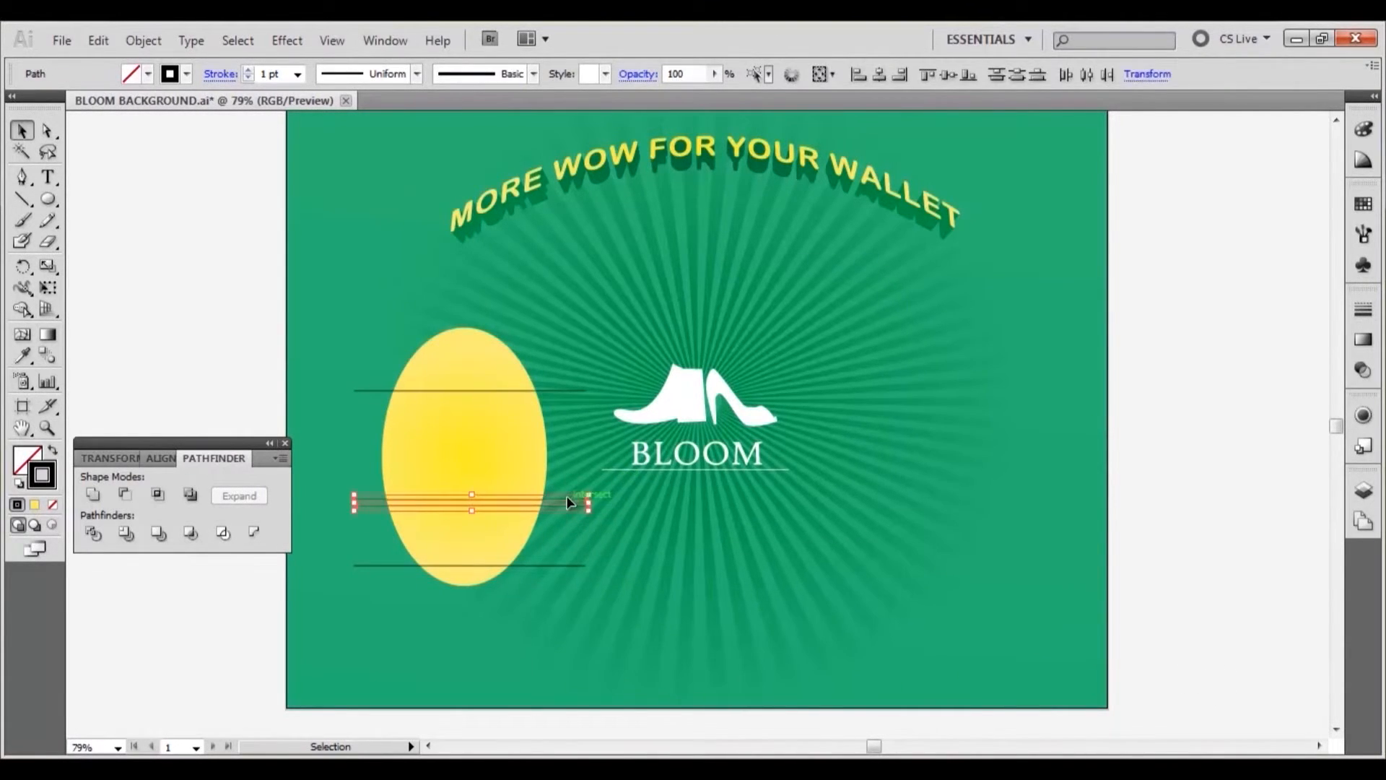
{"action": "left_click", "coordinate": [563, 338]}
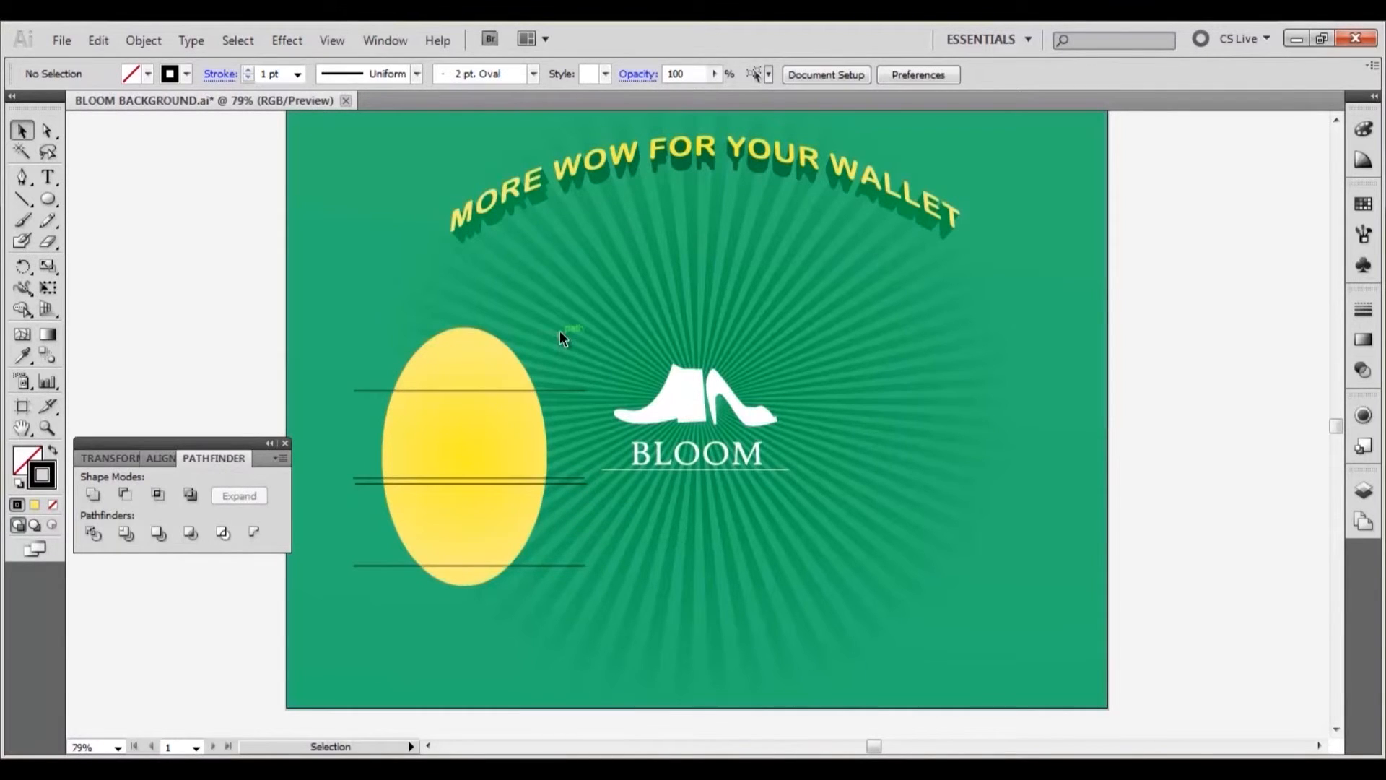
Step: Divide the oval along the lines and remove its caps, leaving two yellow bands
{"action": "left_click", "coordinate": [468, 458]}
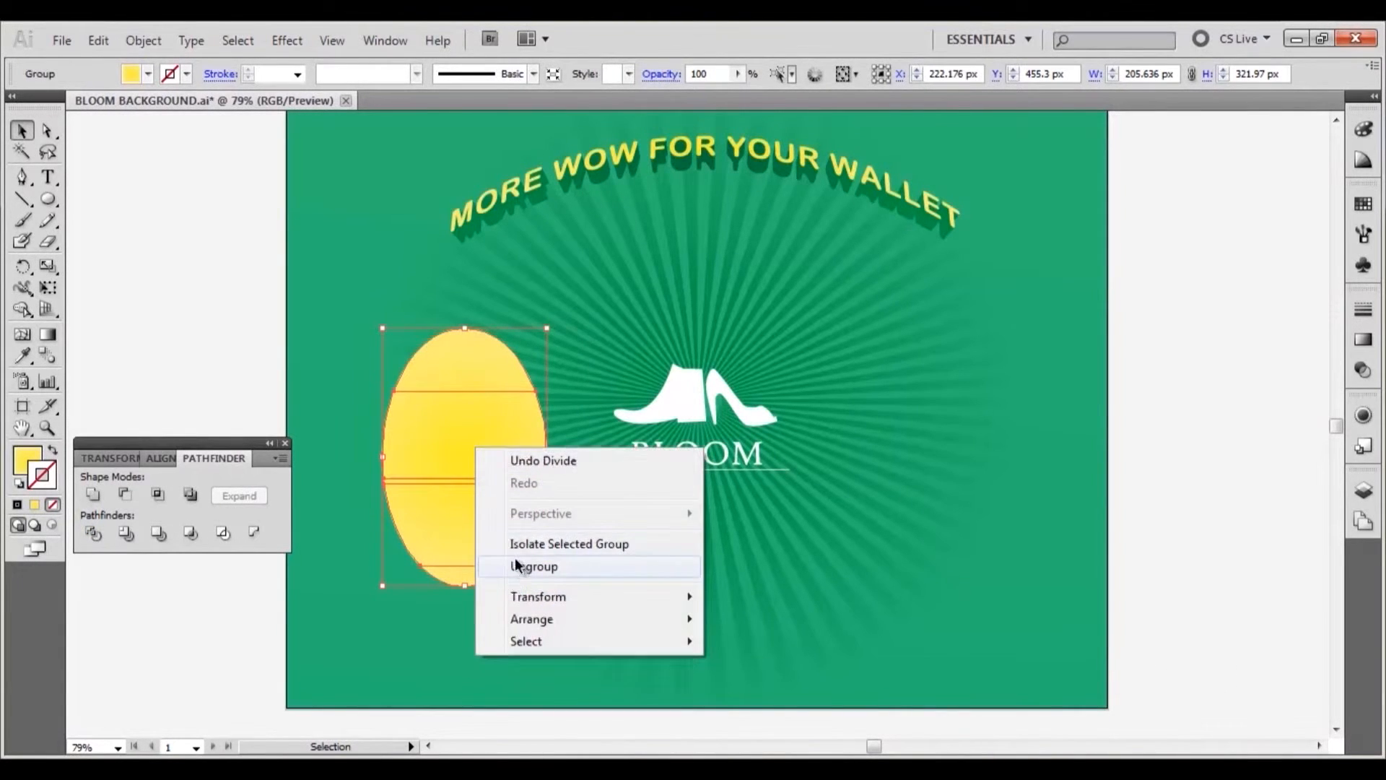
{"action": "left_click", "coordinate": [534, 566]}
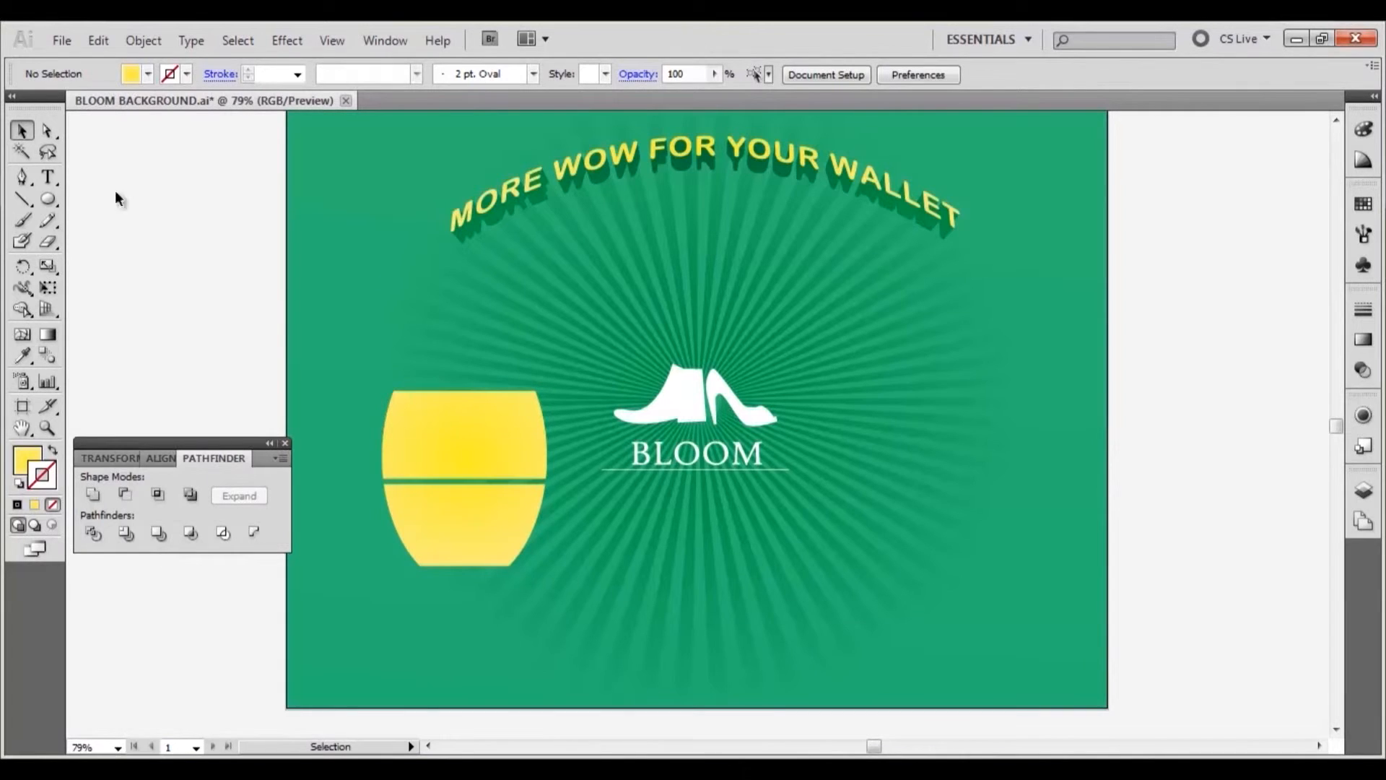
Step: Add the words ONLY and AT as text above the yellow shape and select both
{"action": "left_click", "coordinate": [48, 178]}
{"action": "type", "text": "ON"}
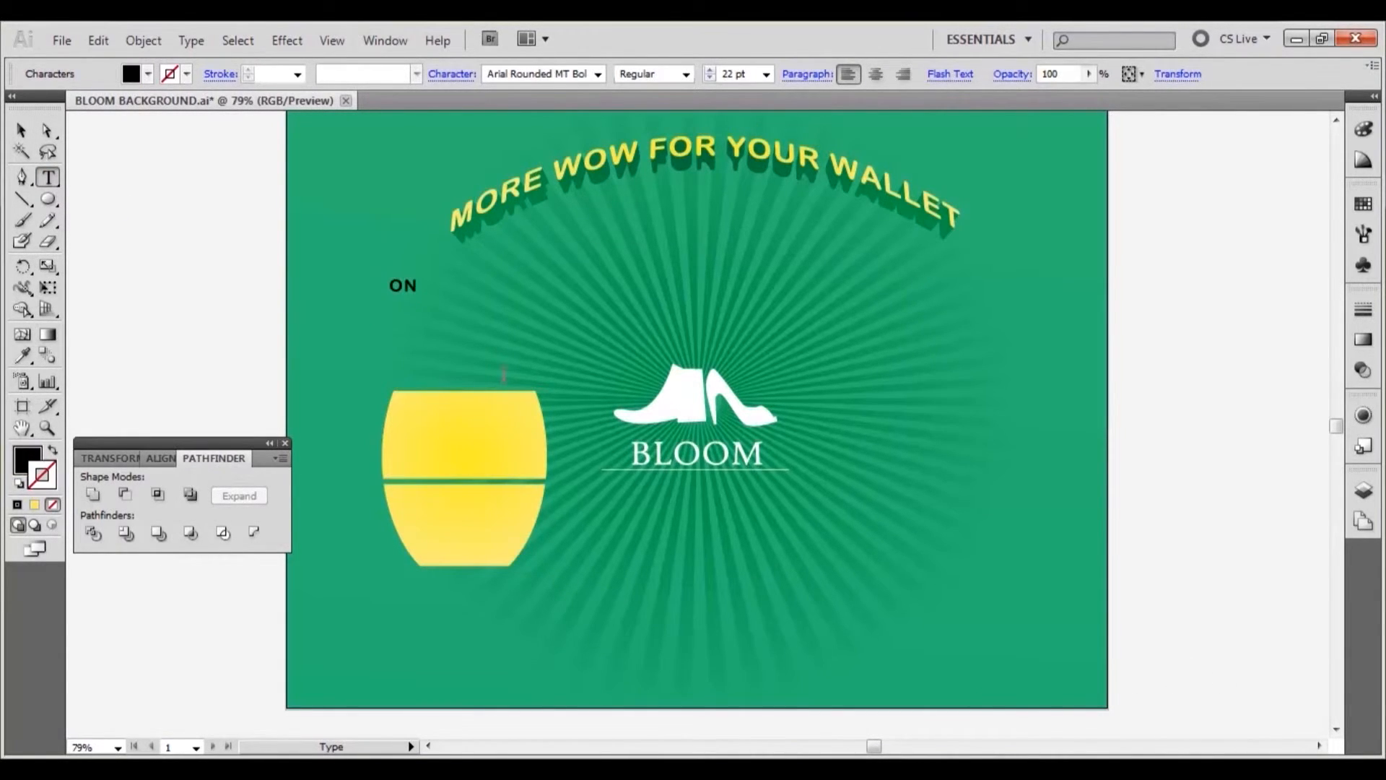
{"action": "type", "text": "LY"}
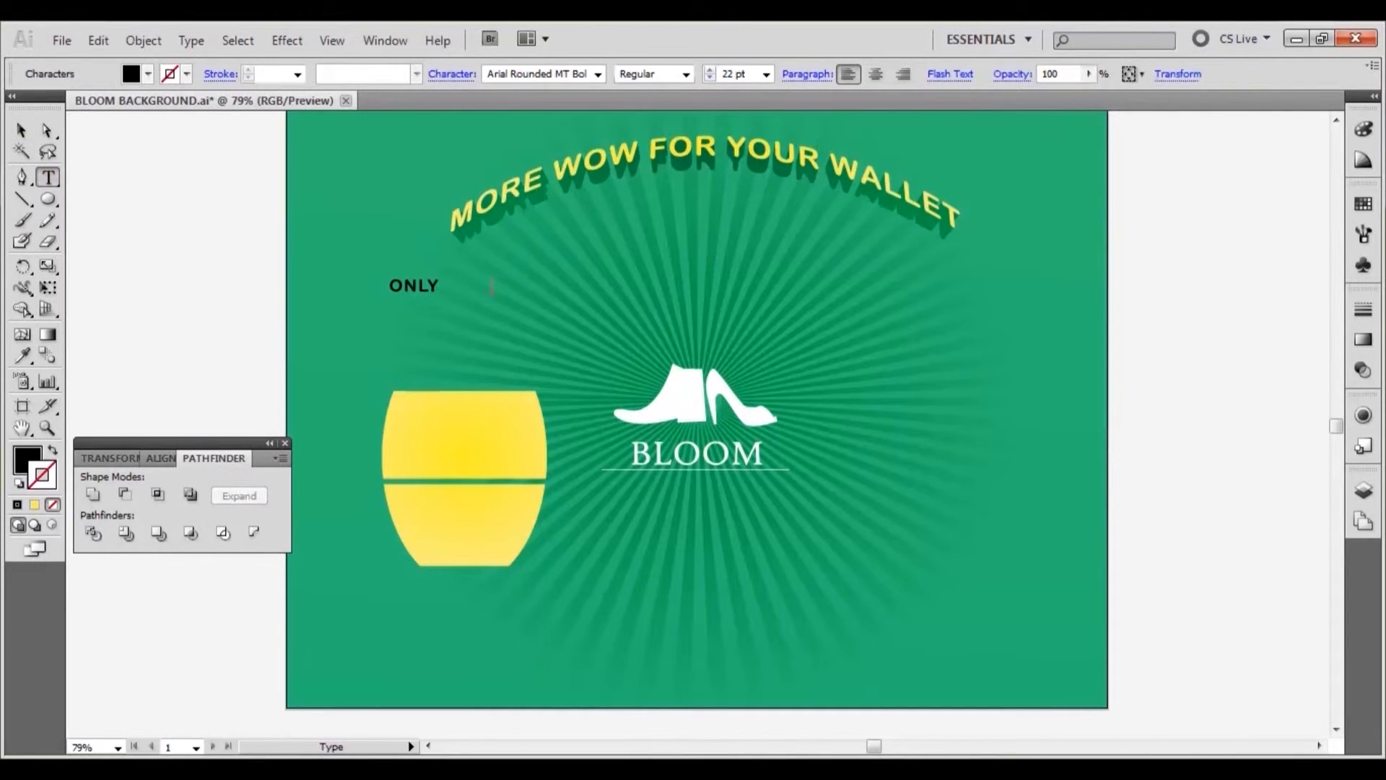
{"action": "type", "text": "AT"}
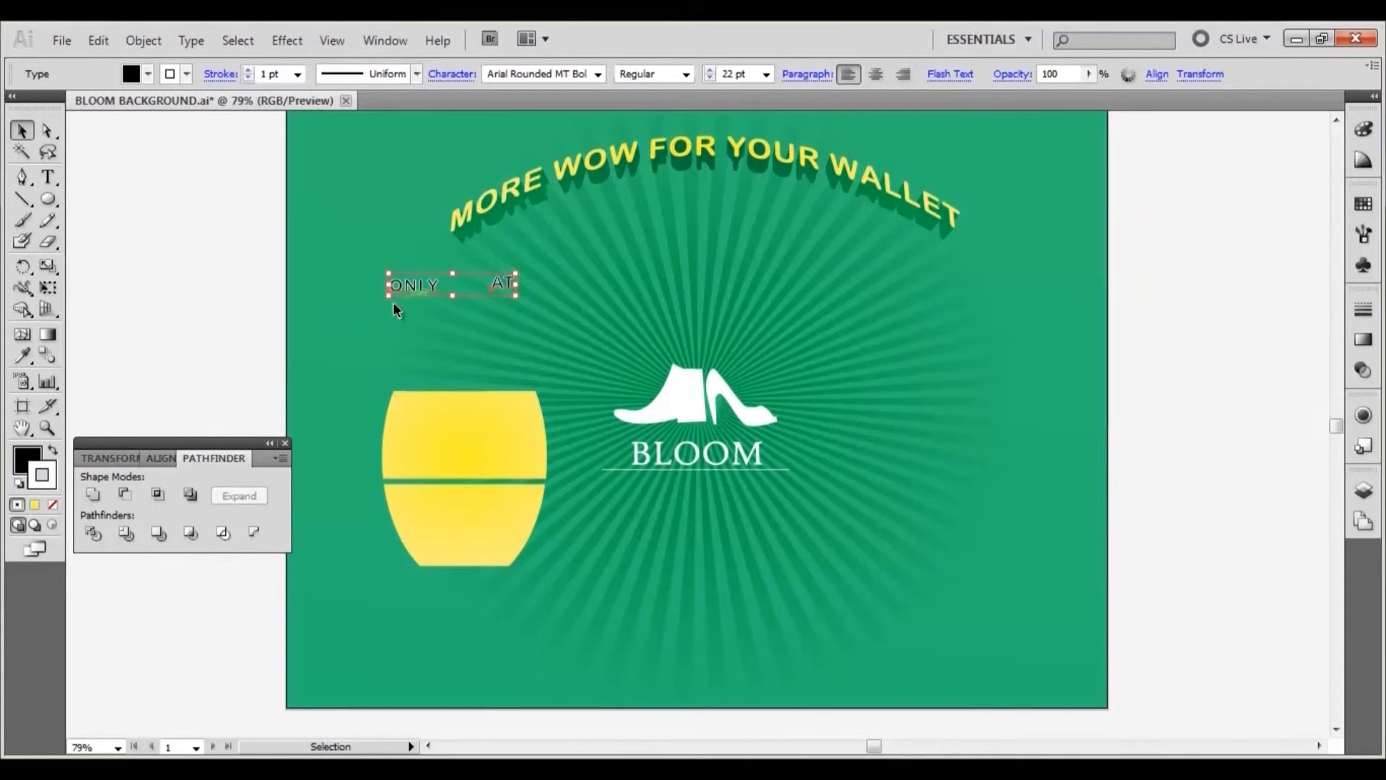
{"action": "left_click", "coordinate": [52, 505]}
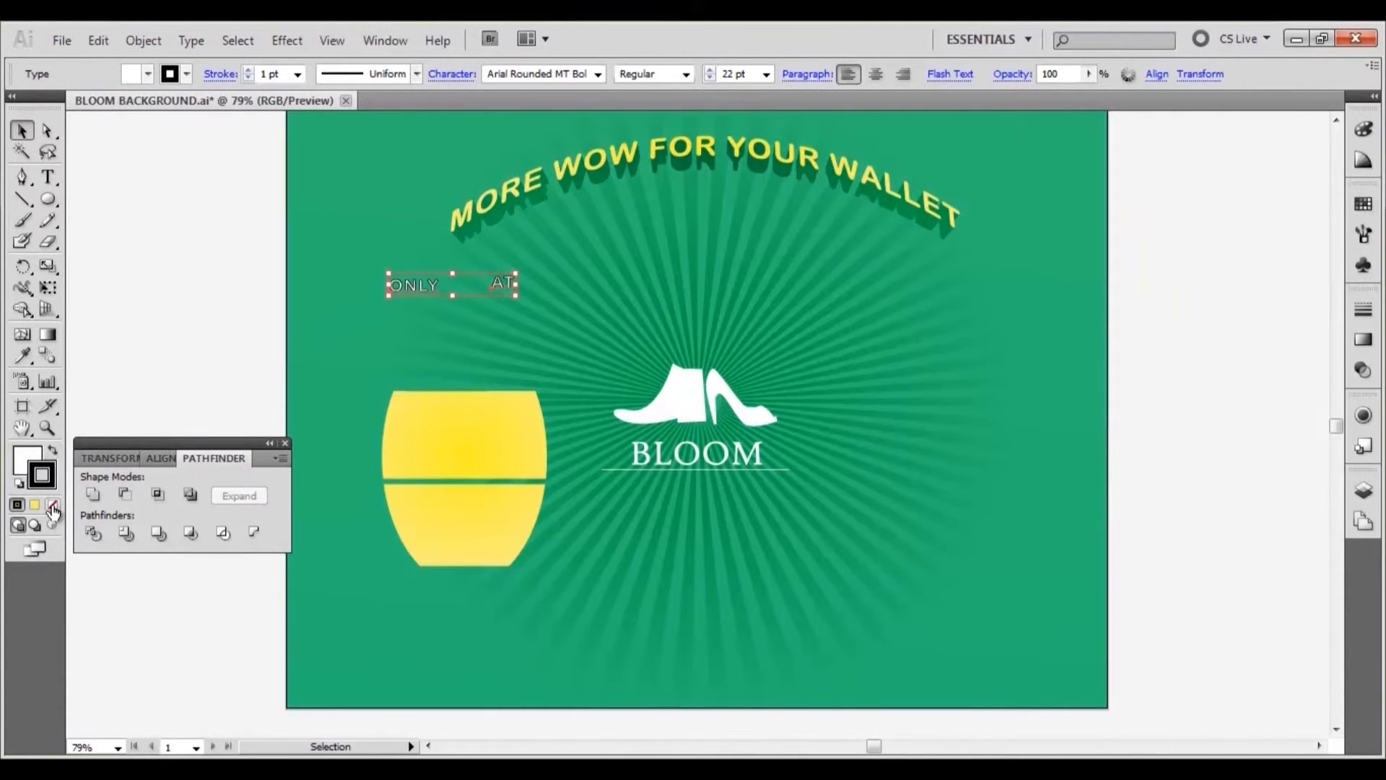
Step: Send the white ONLY and AT words to the back and convert them to outlines
{"action": "right_click", "coordinate": [450, 285]}
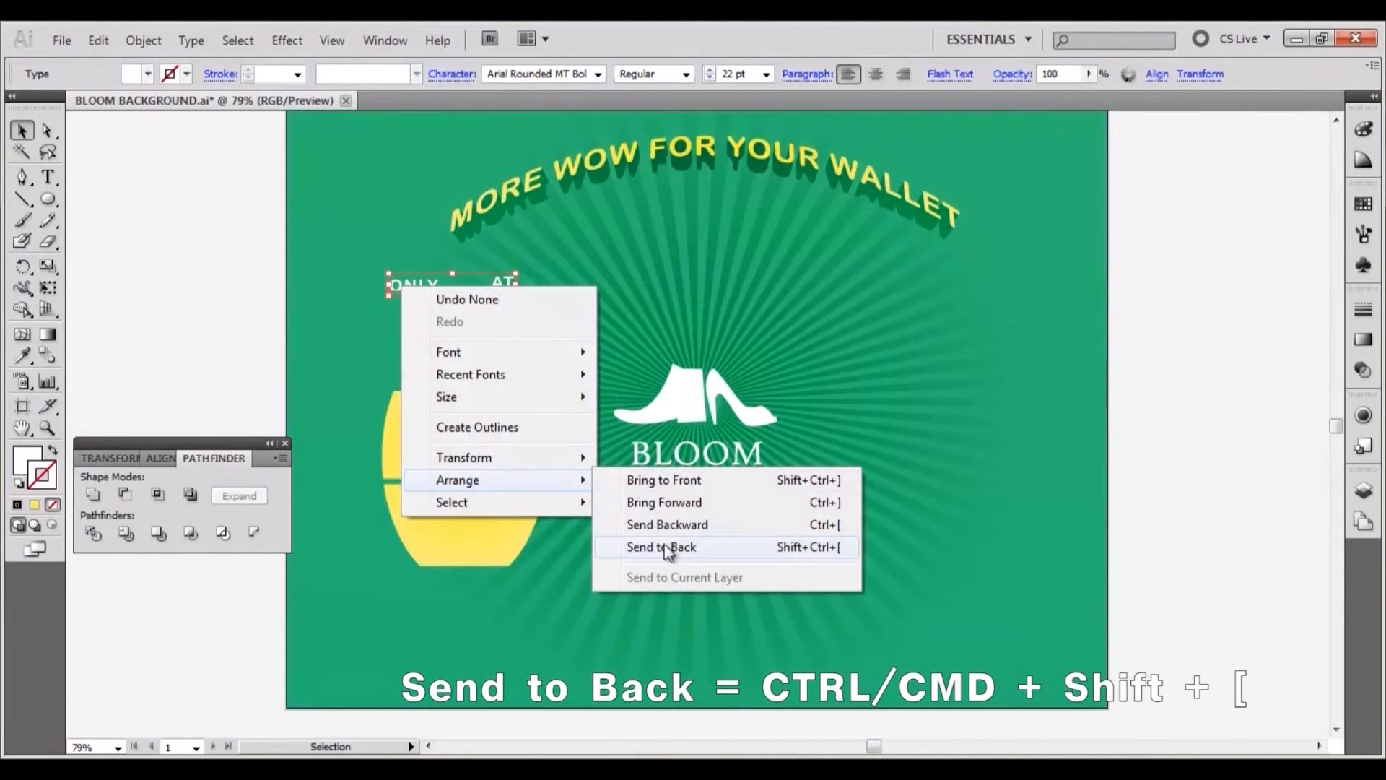
{"action": "left_click", "coordinate": [659, 546]}
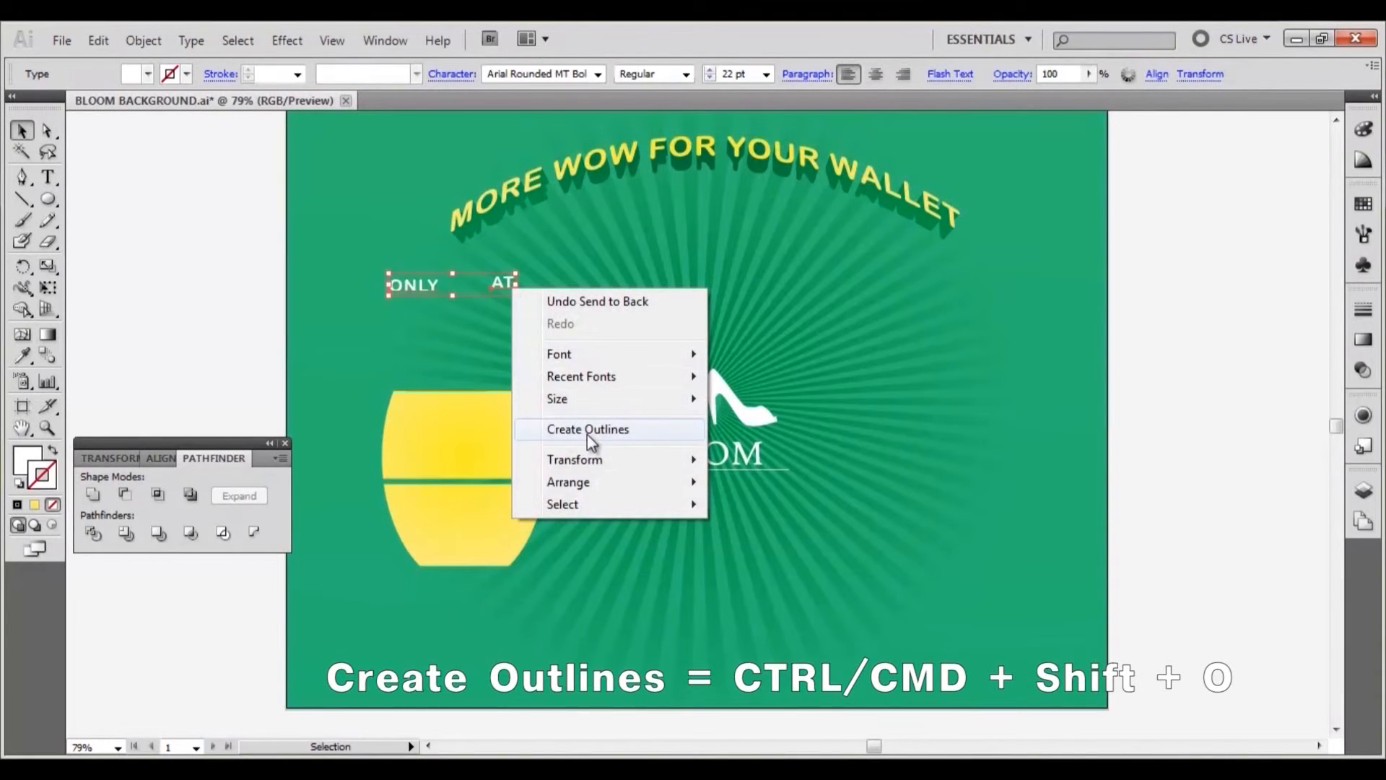
{"action": "left_click", "coordinate": [588, 428]}
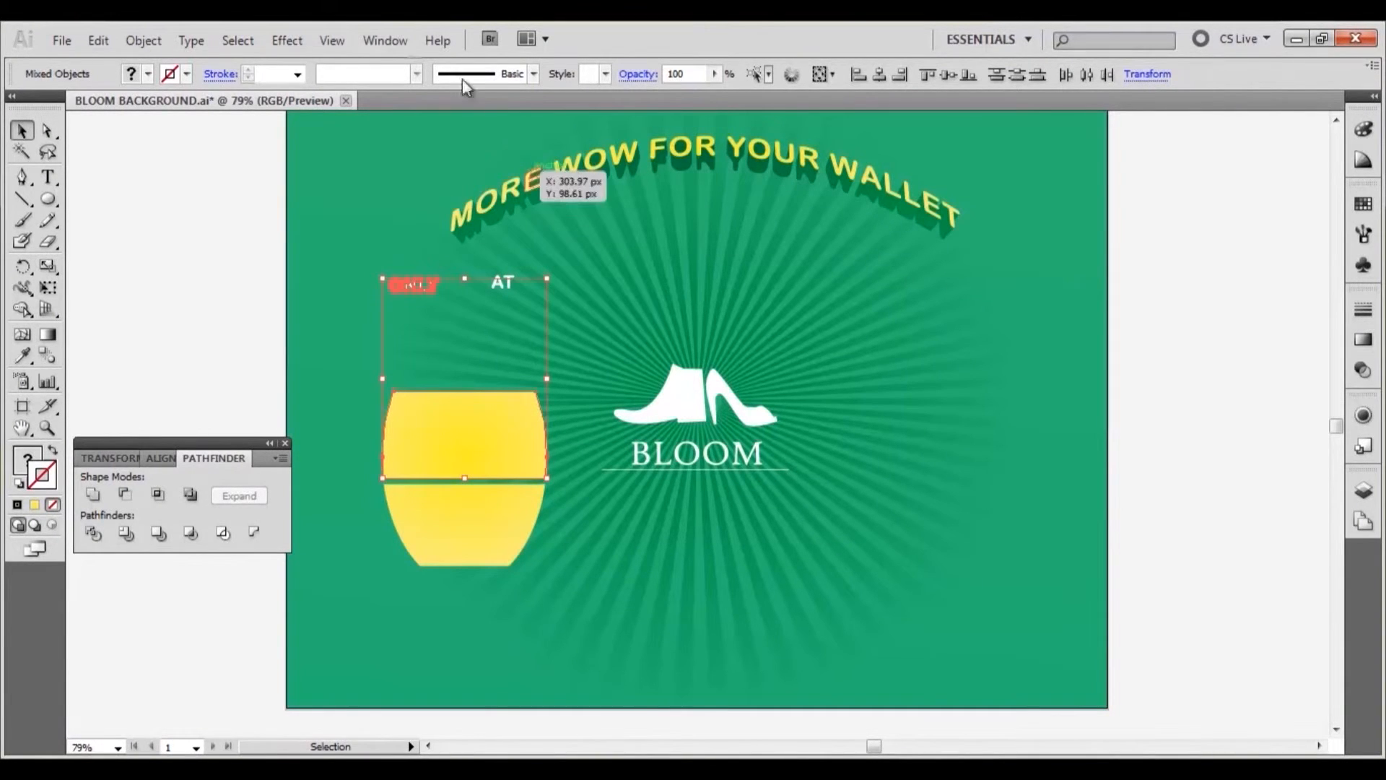
Step: Envelope-distort ONLY and AT with the top yellow shapes and place them above-left of BLOOM
{"action": "left_click", "coordinate": [143, 40]}
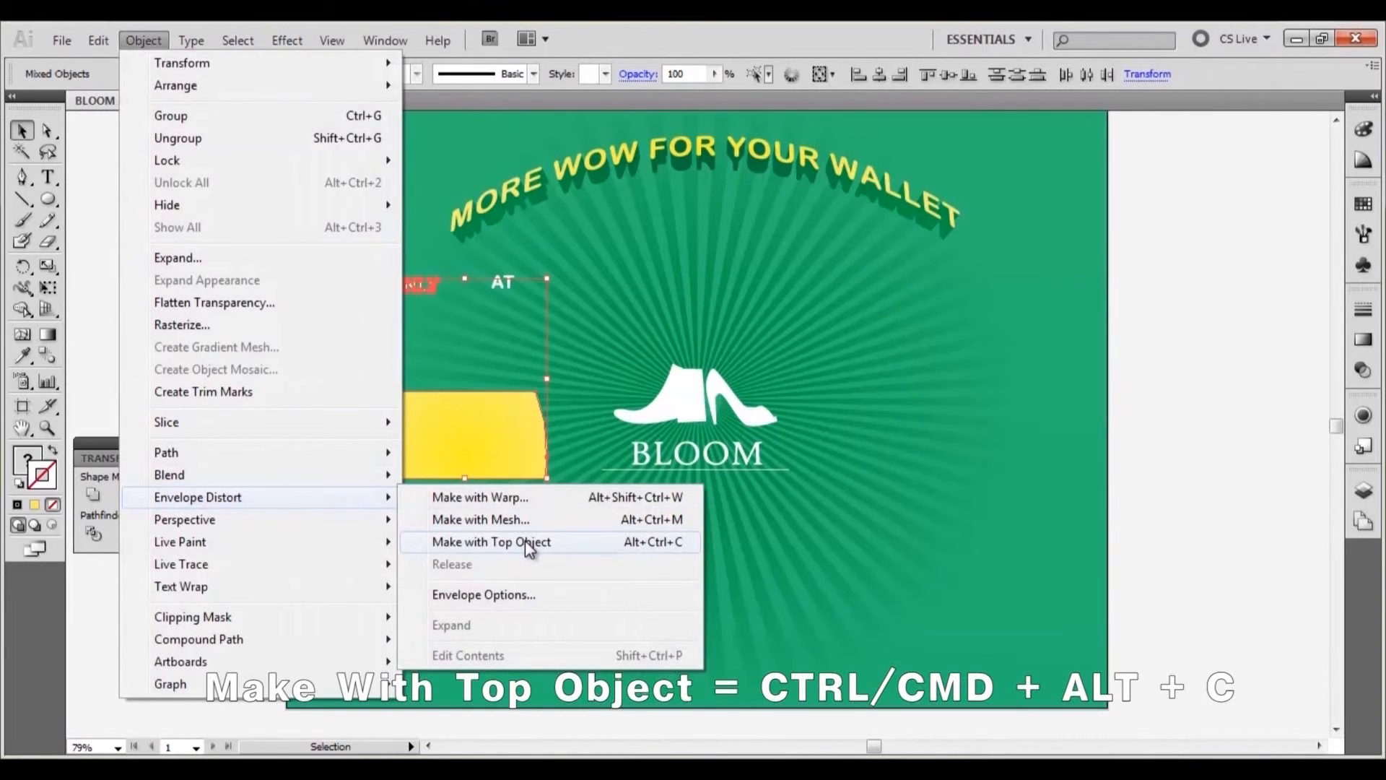
{"action": "left_click", "coordinate": [491, 541]}
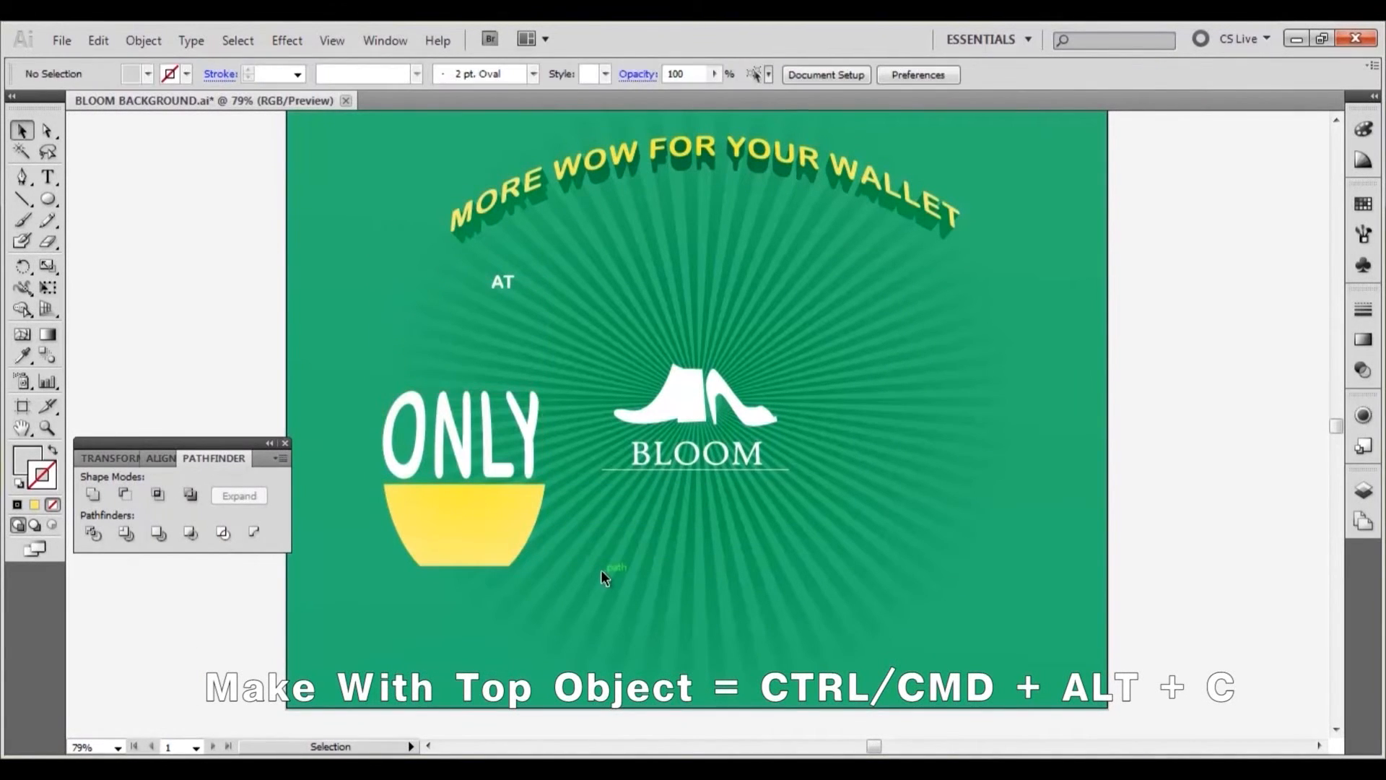
{"action": "left_click", "coordinate": [503, 281]}
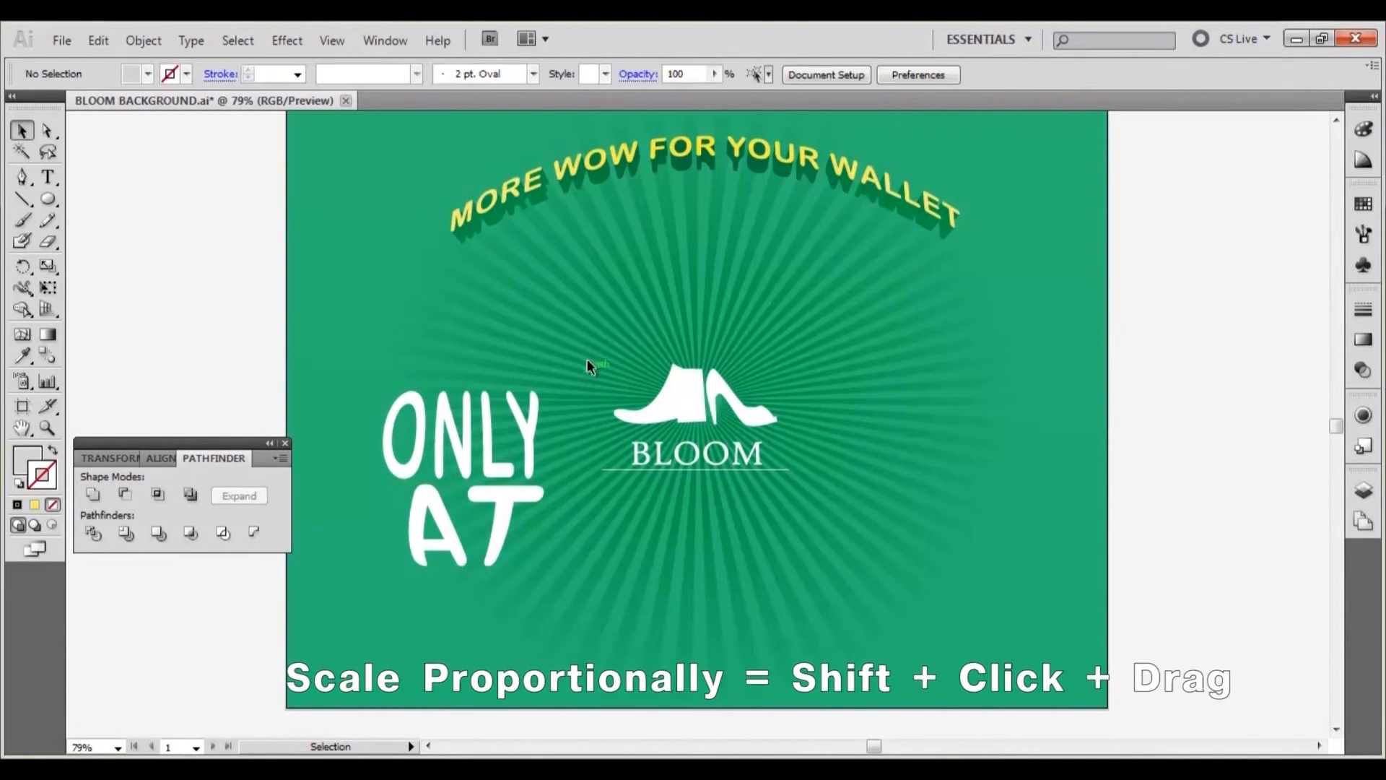
{"action": "left_click", "coordinate": [463, 478]}
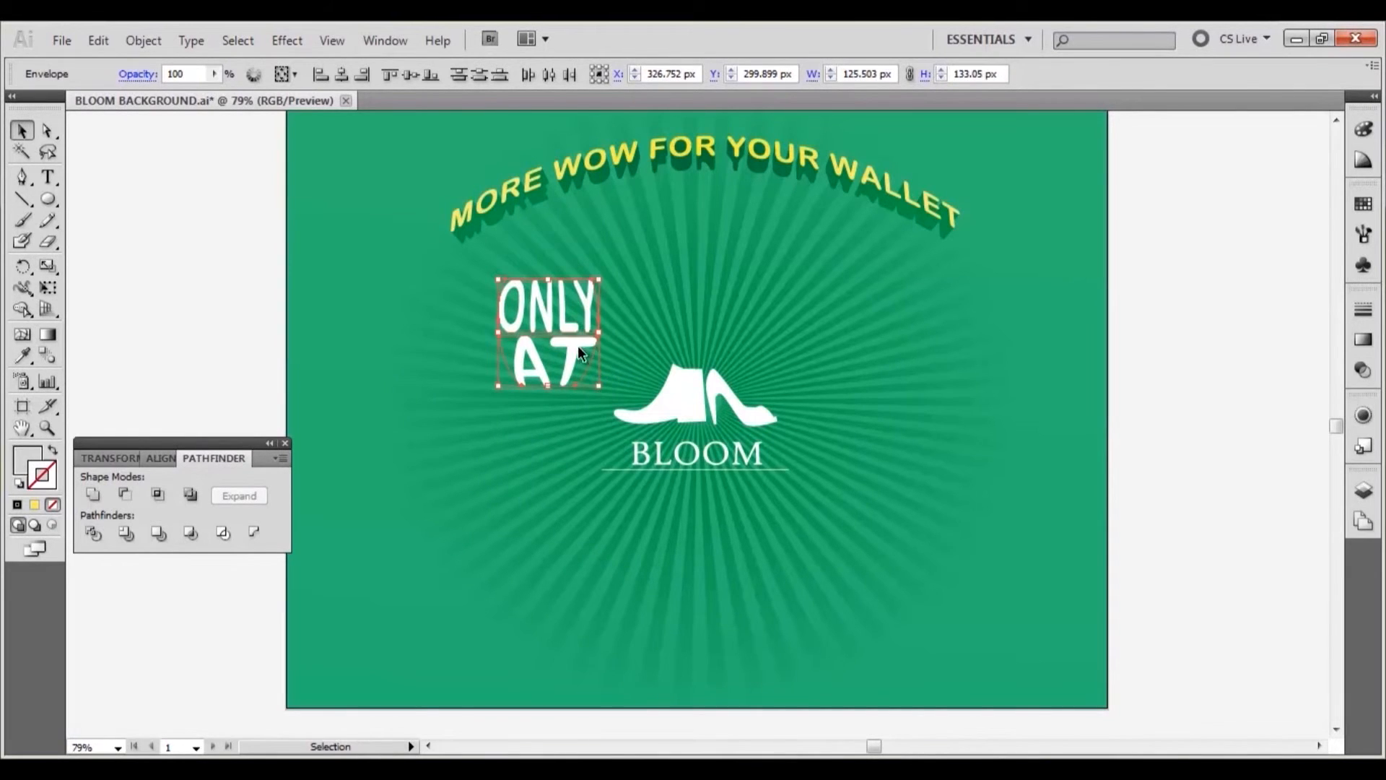
{"action": "left_click", "coordinate": [929, 393]}
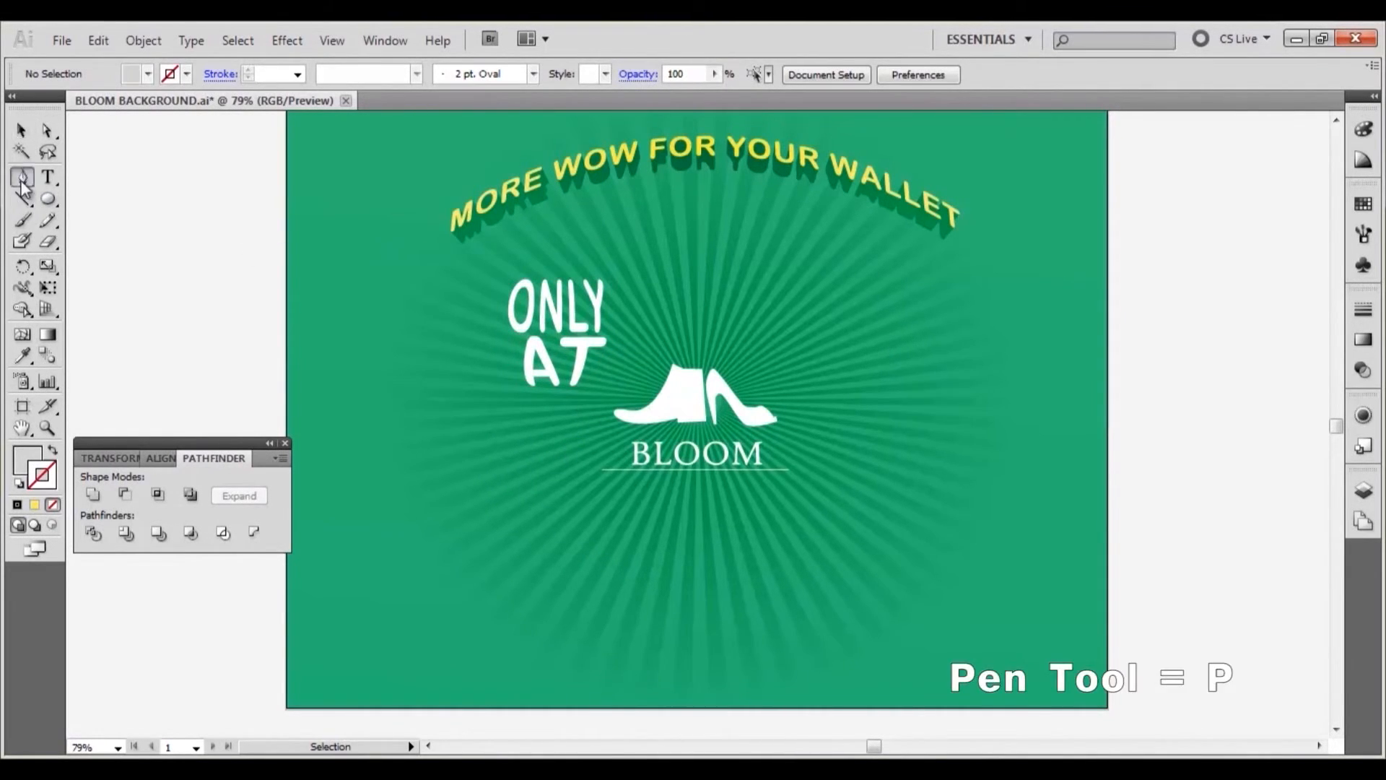
Step: Draw a gently curving open pen path across the lower artboard beneath BLOOM
{"action": "left_click", "coordinate": [22, 177]}
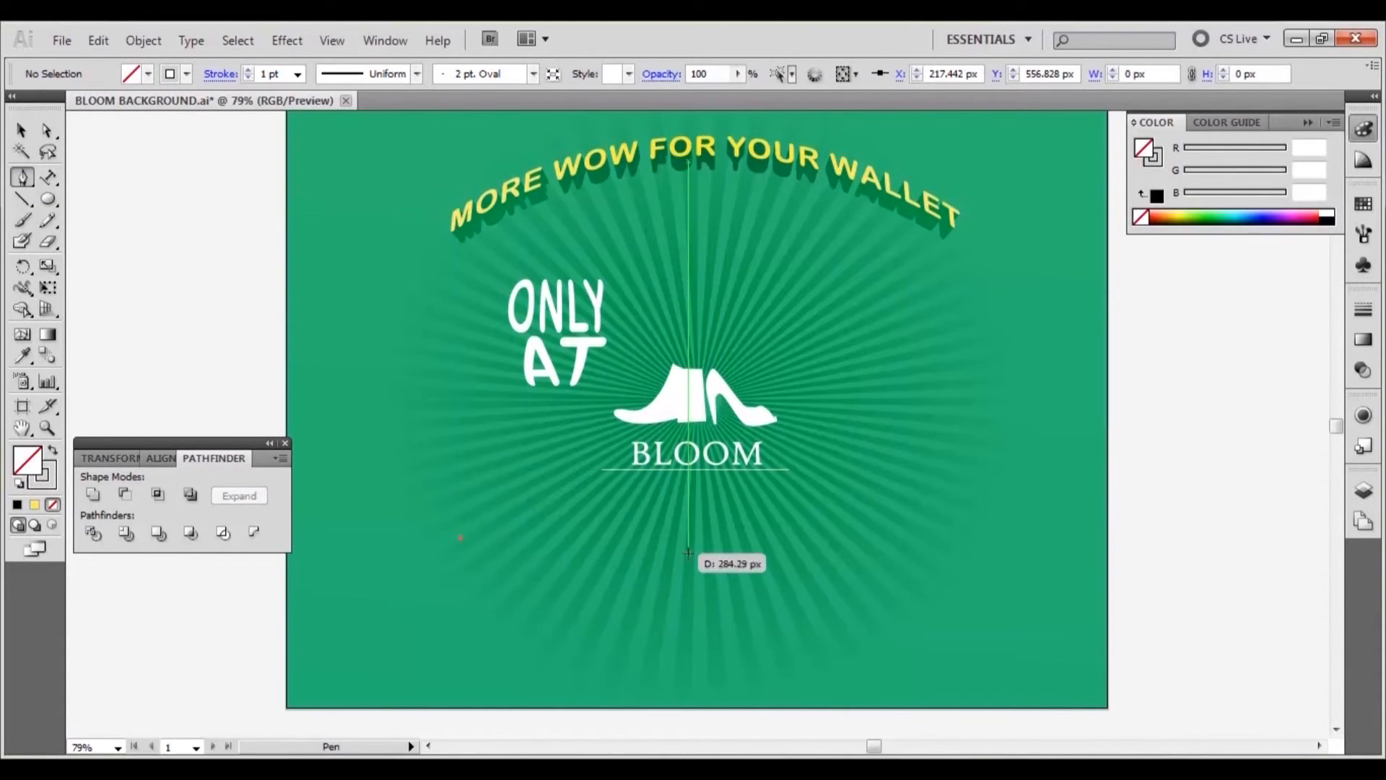
{"action": "left_click", "coordinate": [676, 538]}
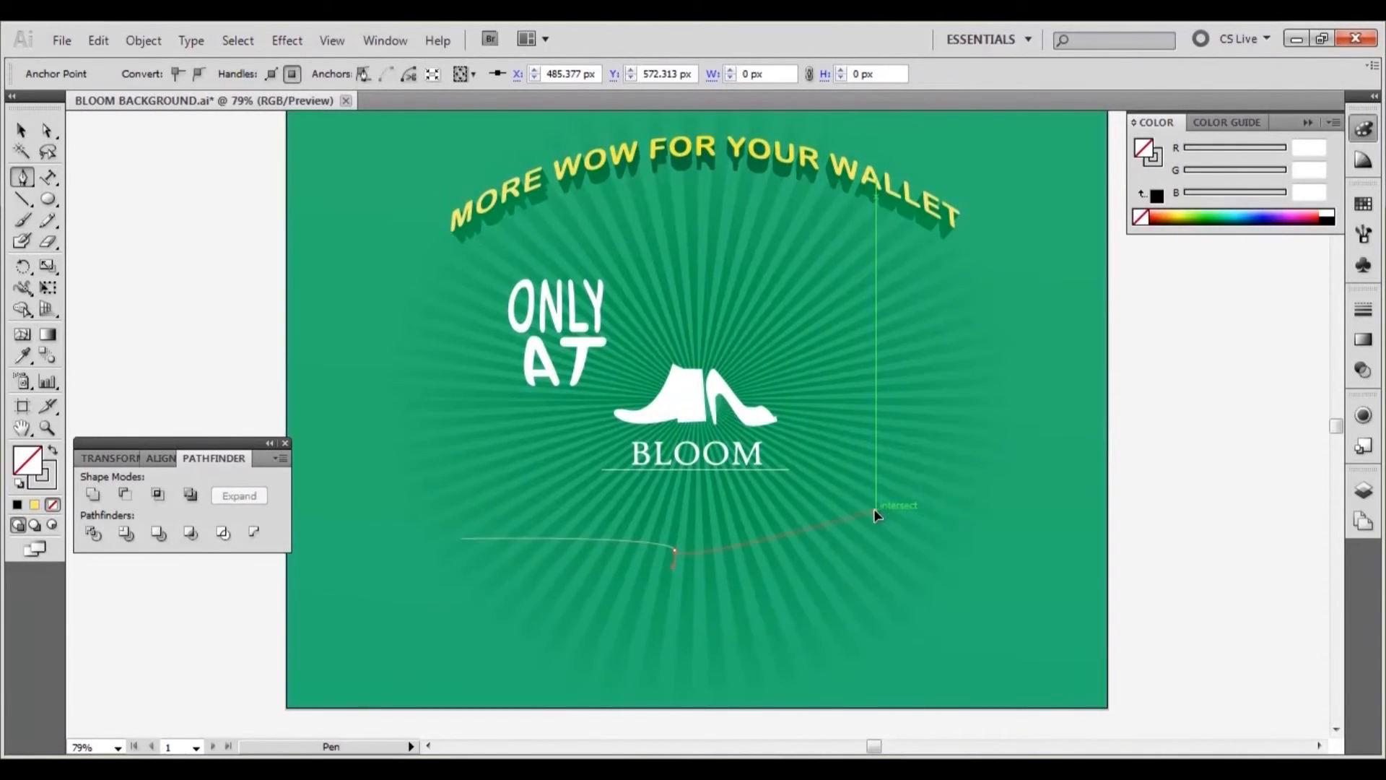
{"action": "left_click", "coordinate": [875, 508]}
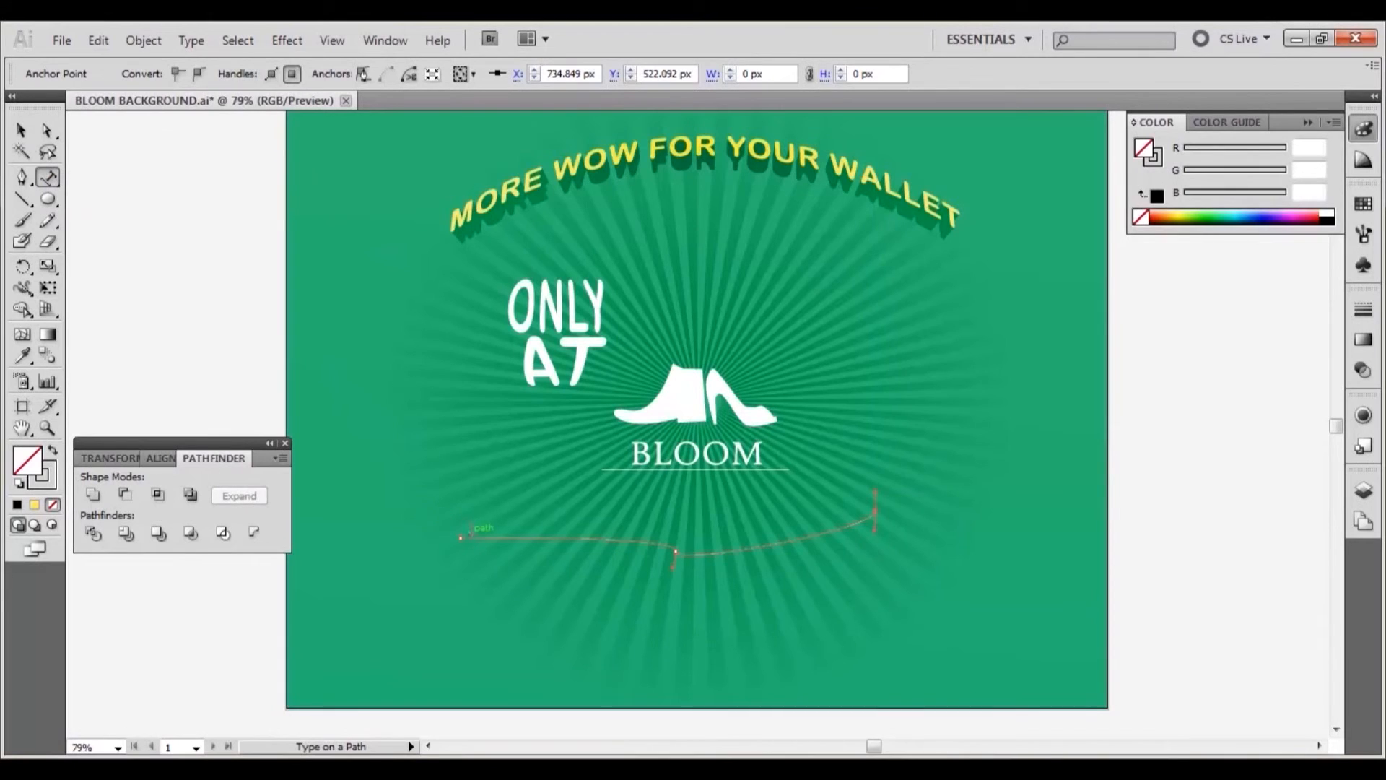
Step: Set 'SALE NOW ON UNTIL END OF MONTH' as type along the curved path
{"action": "type", "text": "SAL"}
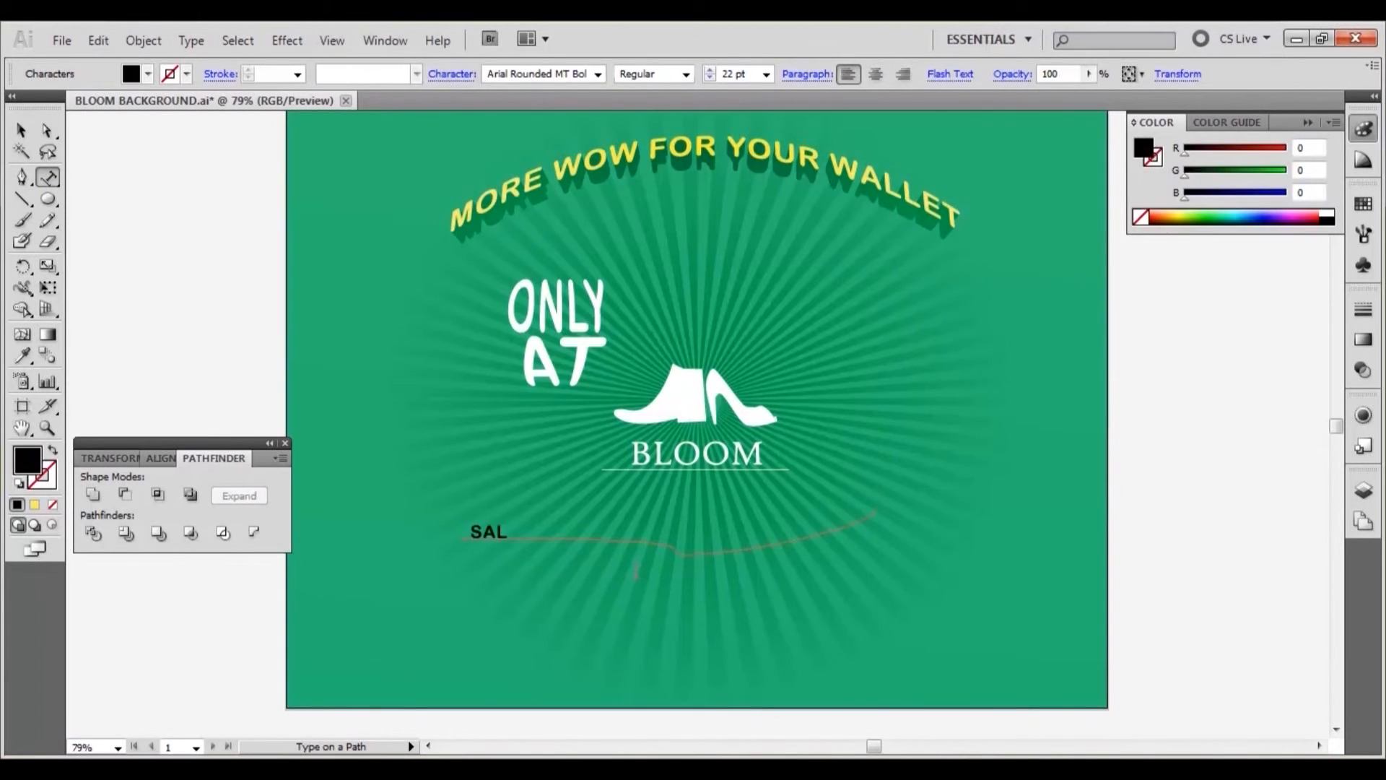
{"action": "type", "text": "E NOW ON"}
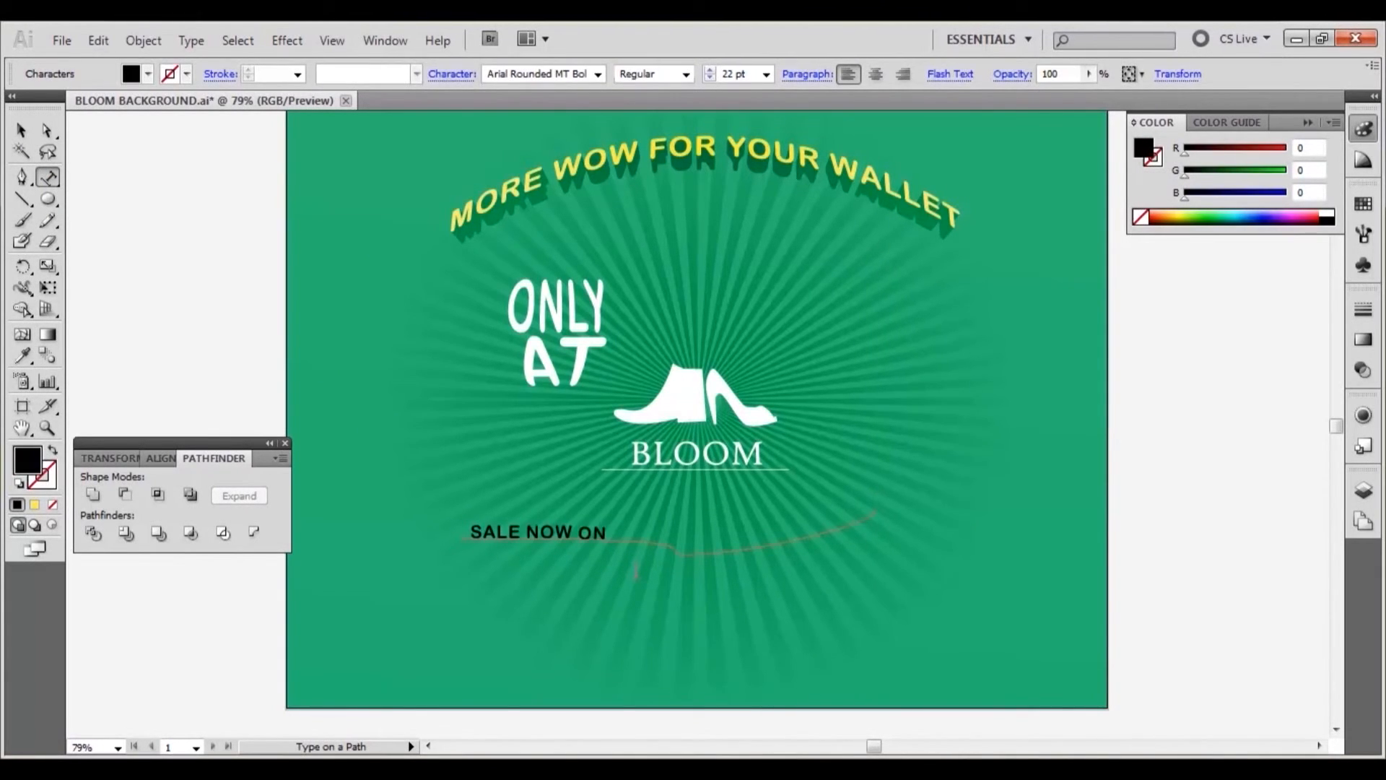
{"action": "type", "text": "UNTIL END"}
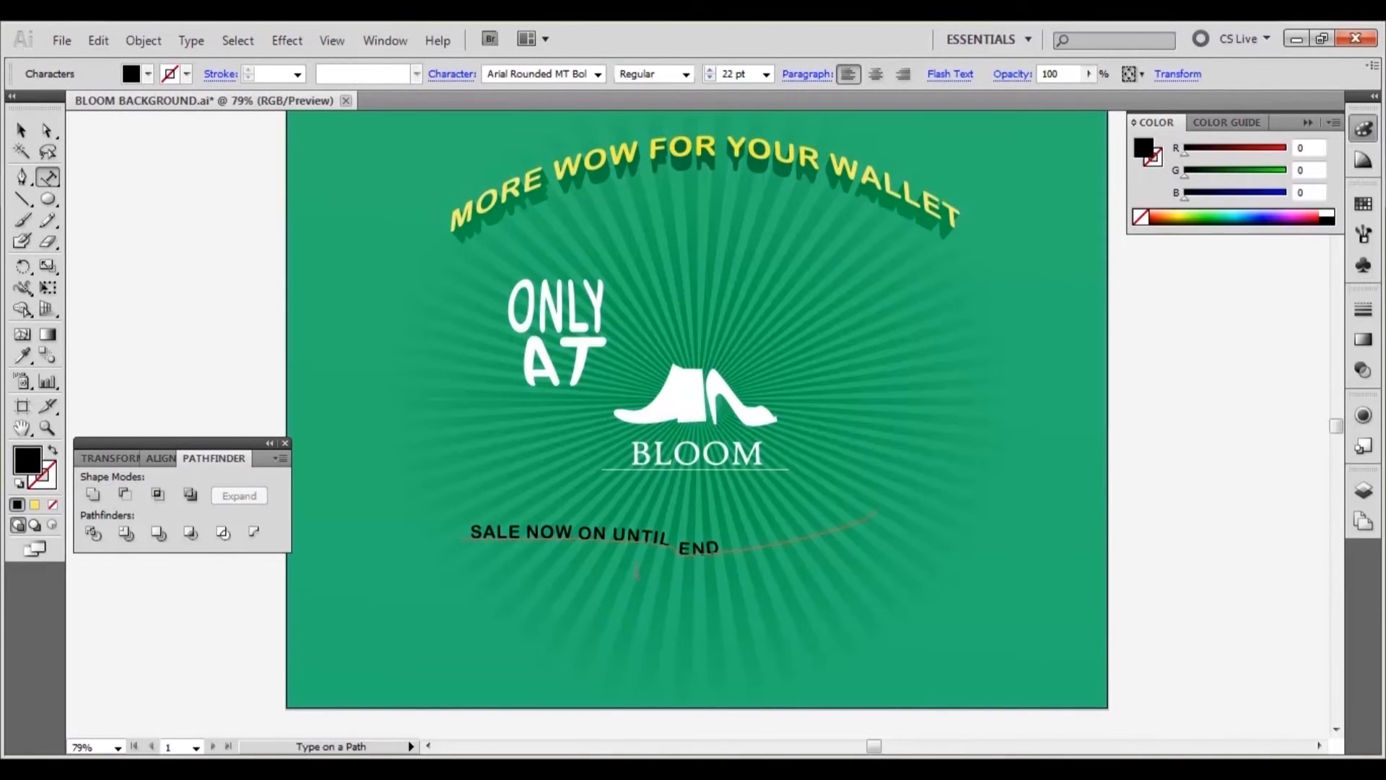
{"action": "type", "text": "OF MONTH"}
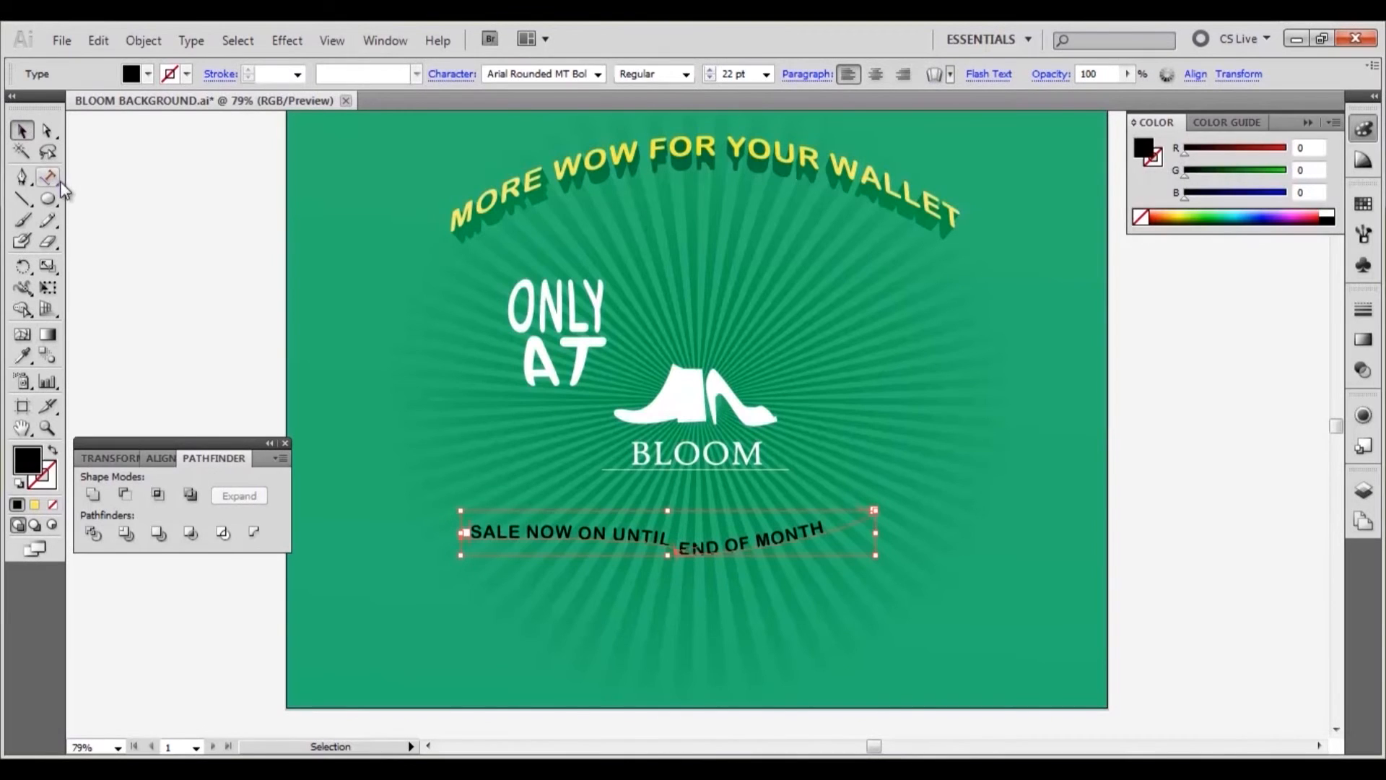
{"action": "left_click", "coordinate": [48, 177]}
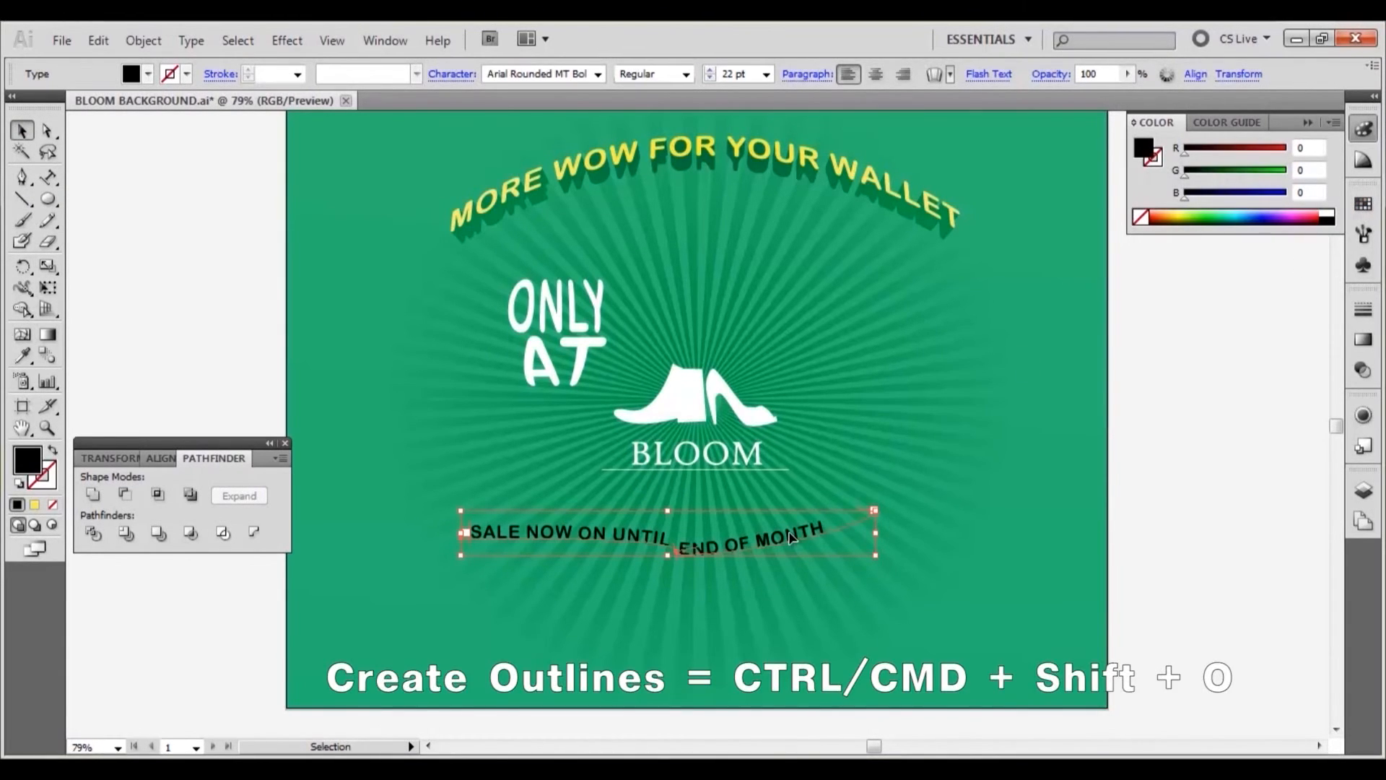
Step: Convert the curved sale text to outlines (Ctrl+Shift+O) and ungroup its letters
{"action": "key", "text": "ctrl+shift+o"}
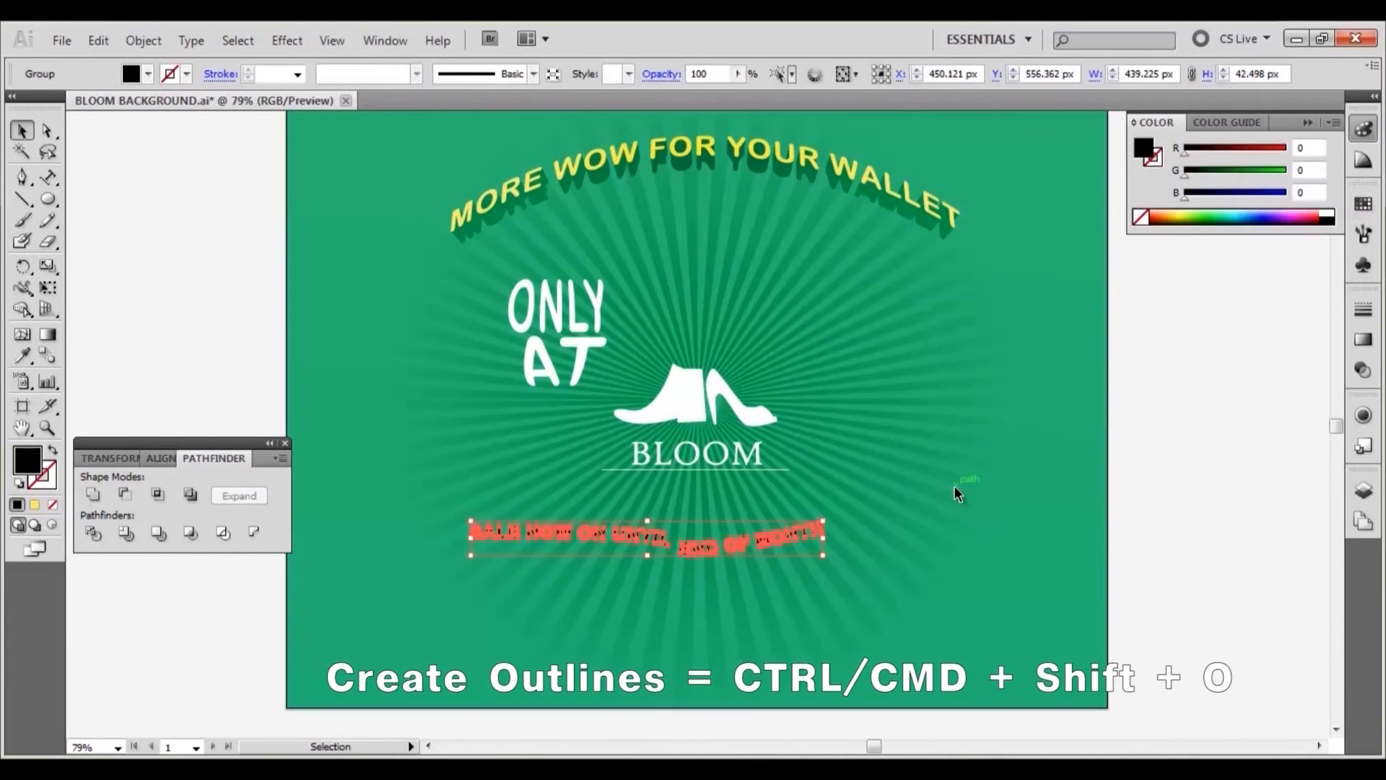
{"action": "right_click", "coordinate": [953, 497]}
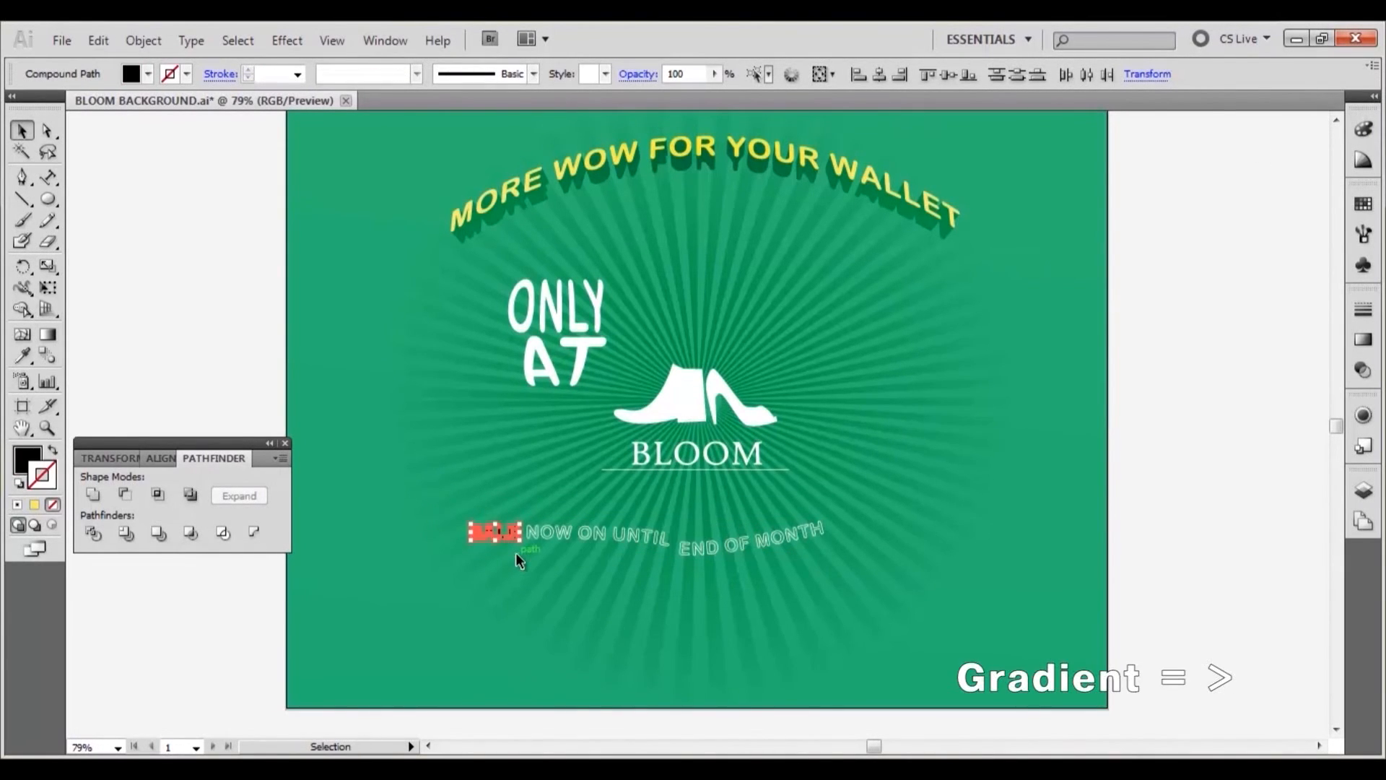
Step: Scale up the word SALE and fill it yellow
{"action": "left_click", "coordinate": [17, 505]}
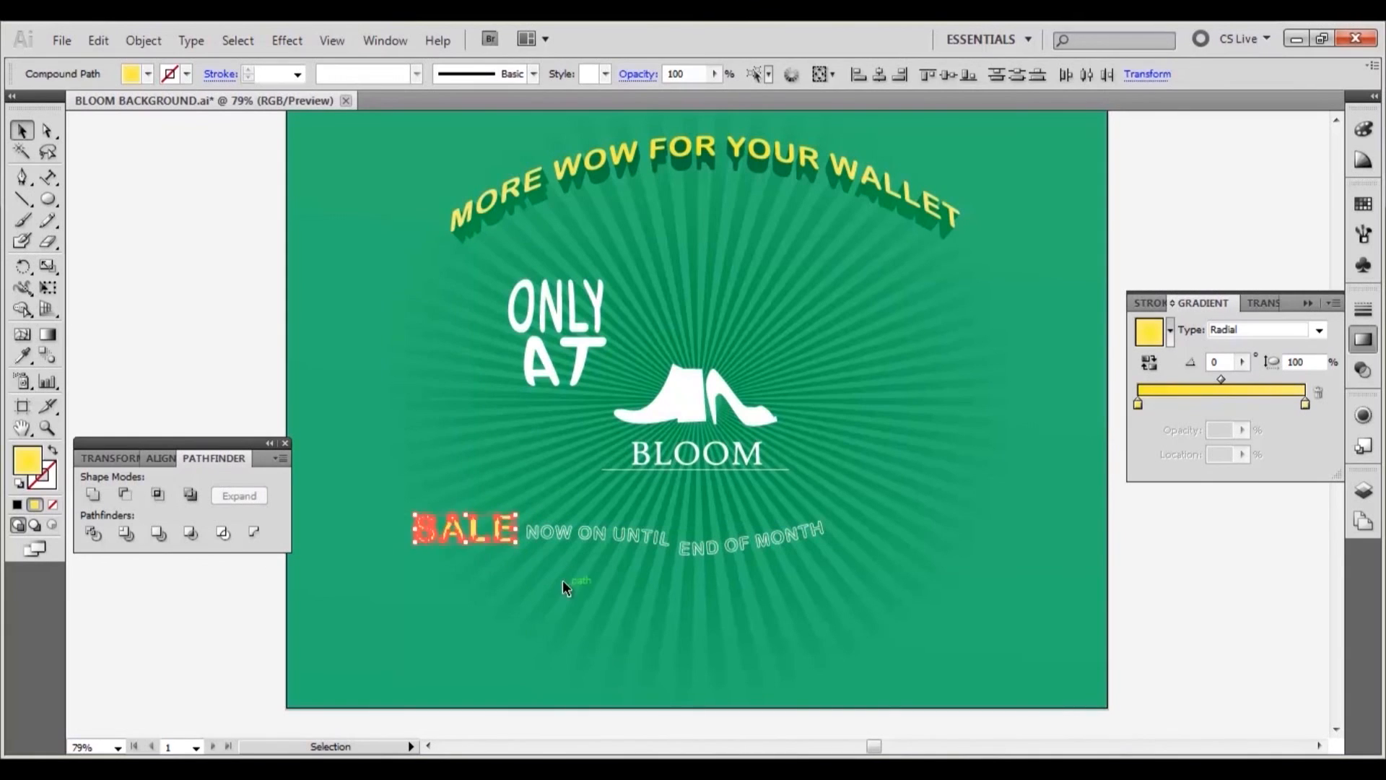
{"action": "left_click", "coordinate": [354, 571]}
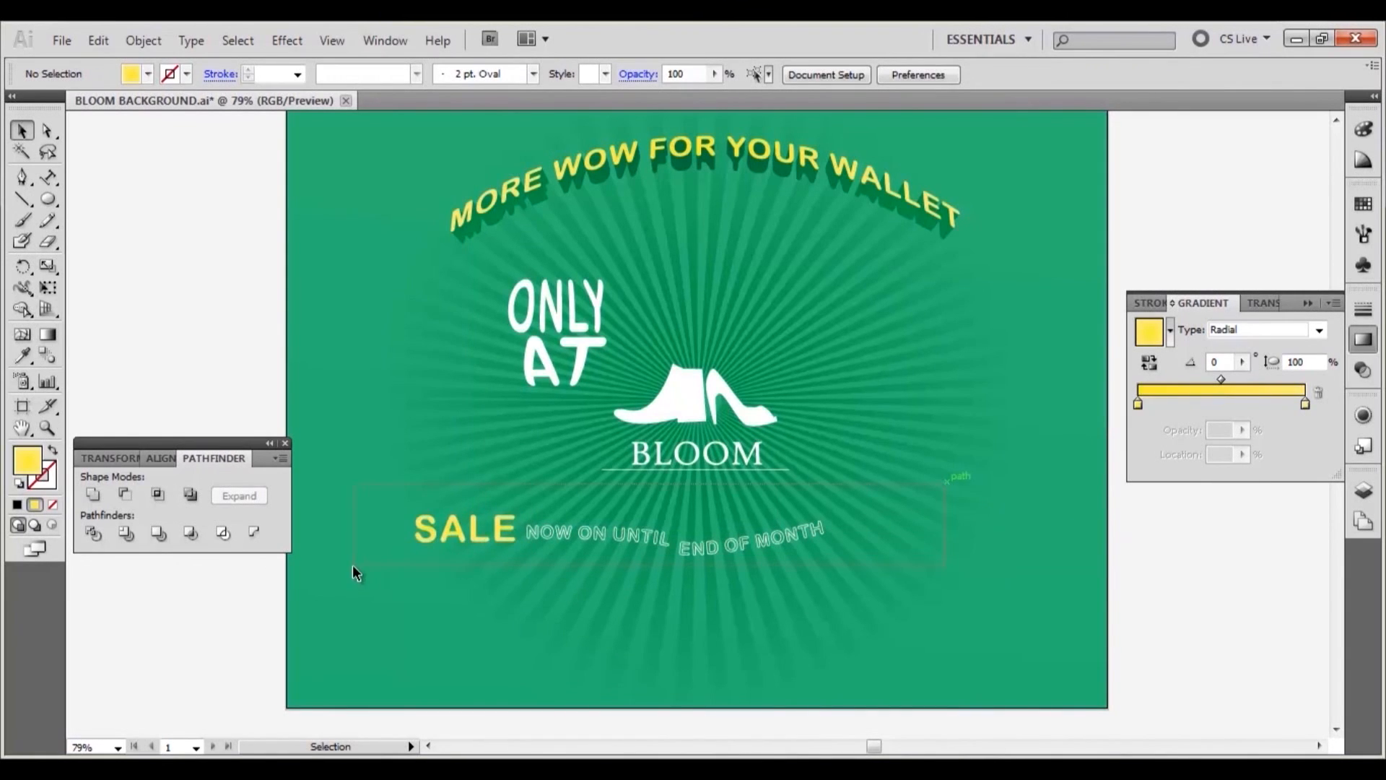